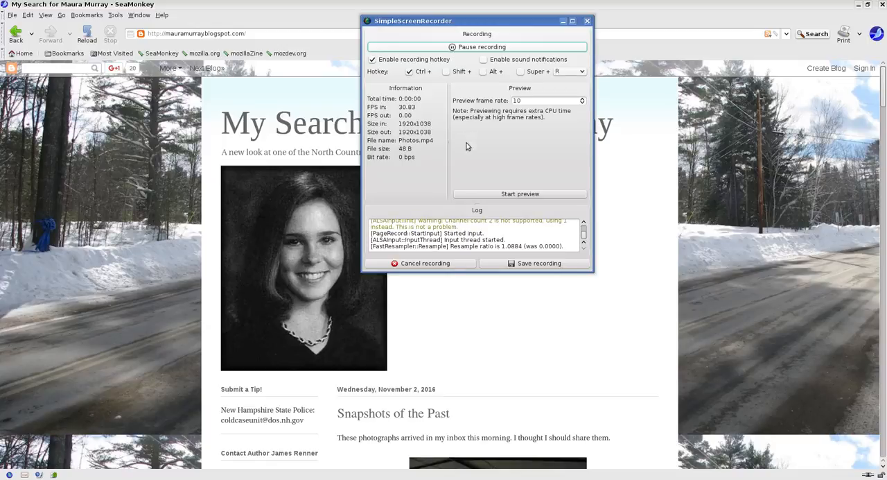
# Scroll the blog page down to the last photo of the Snapshots of the Past post
pyautogui.click(587, 21)
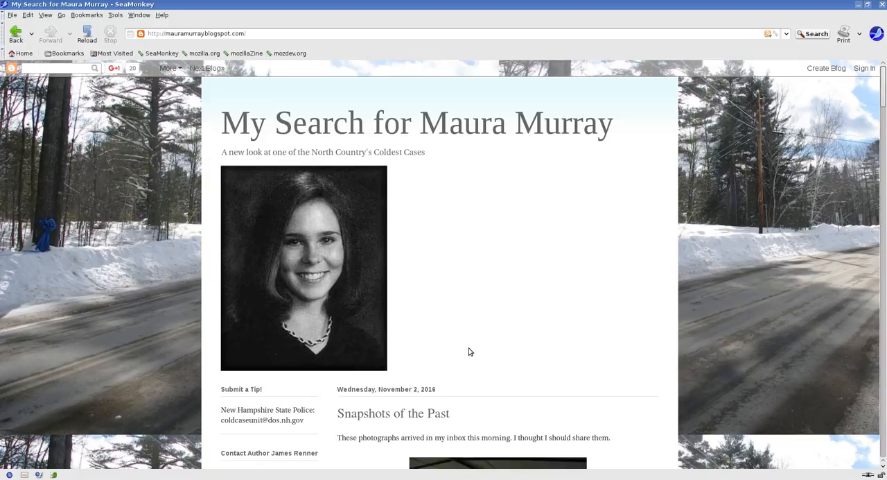
pyautogui.scroll(-3)
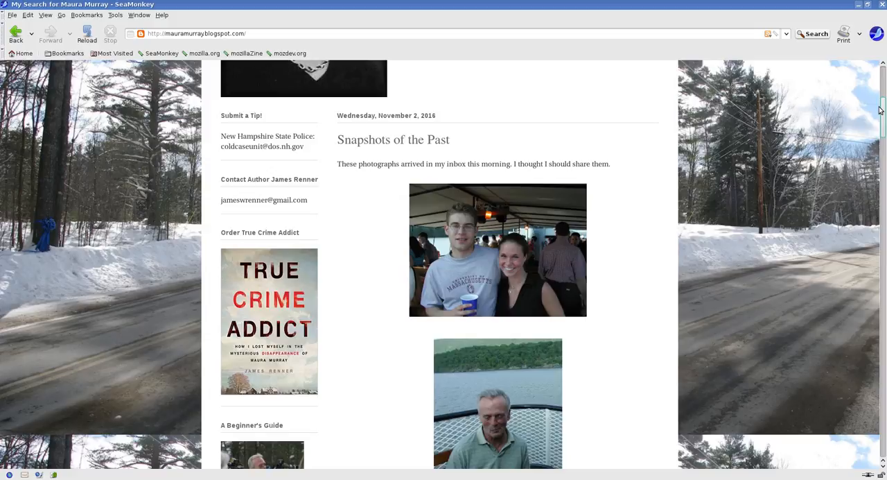
pyautogui.moveTo(507, 250)
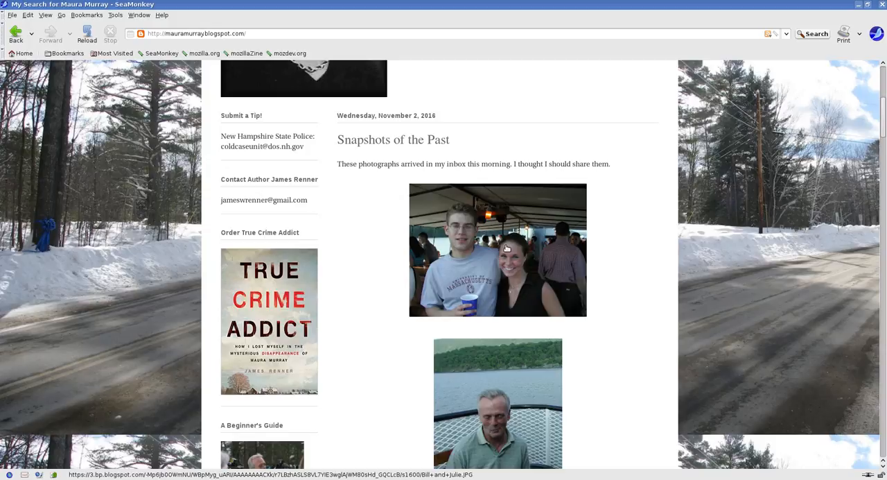
pyautogui.scroll(-3)
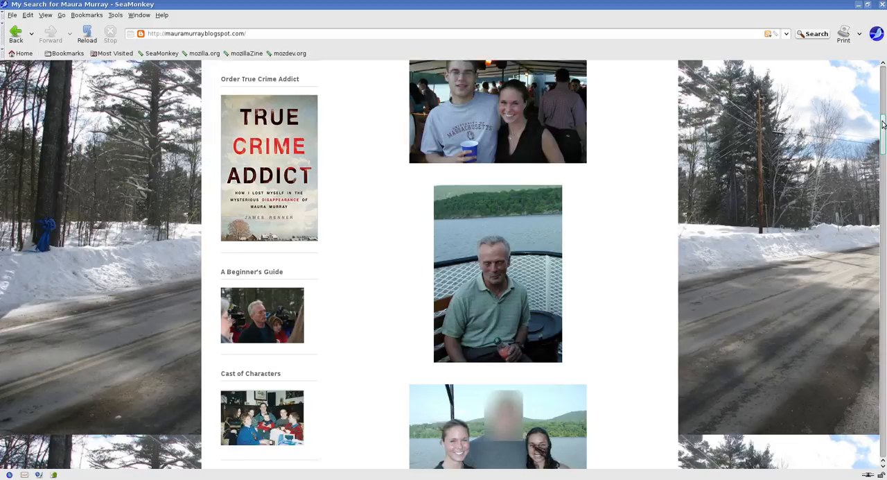
pyautogui.scroll(-3)
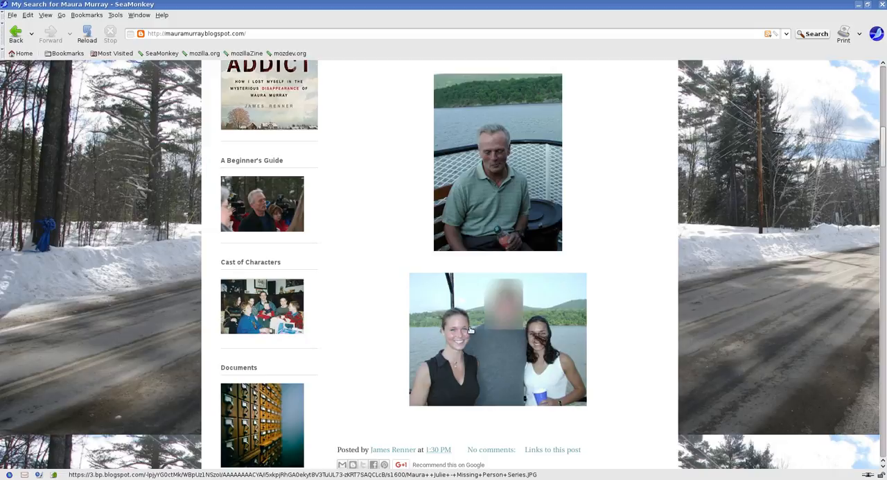
pyautogui.moveTo(499, 353)
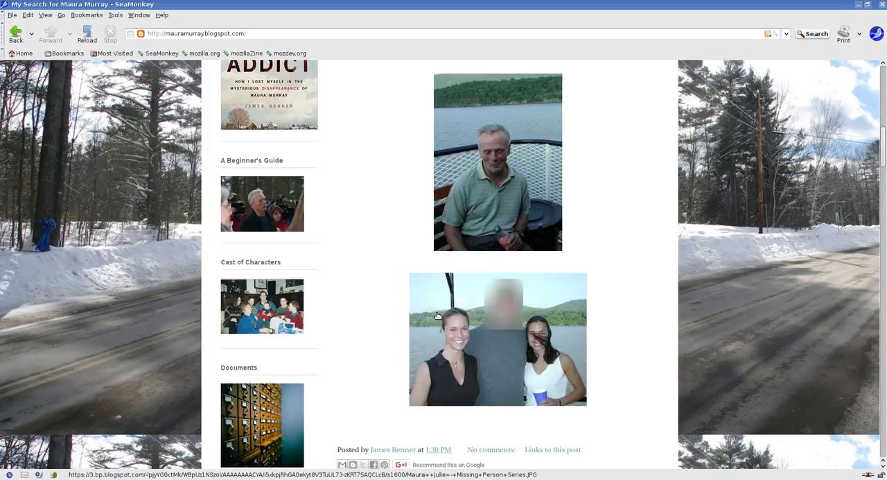
pyautogui.moveTo(457, 369)
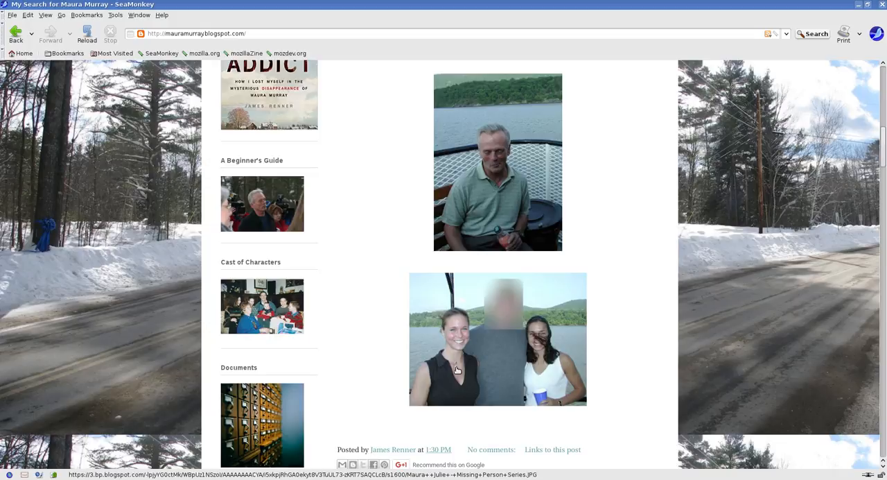
pyautogui.moveTo(555, 316)
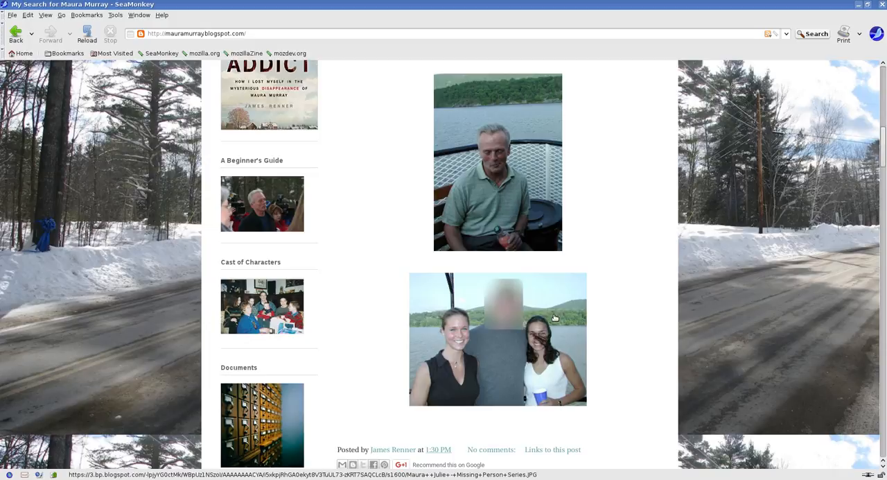
pyautogui.moveTo(490, 276)
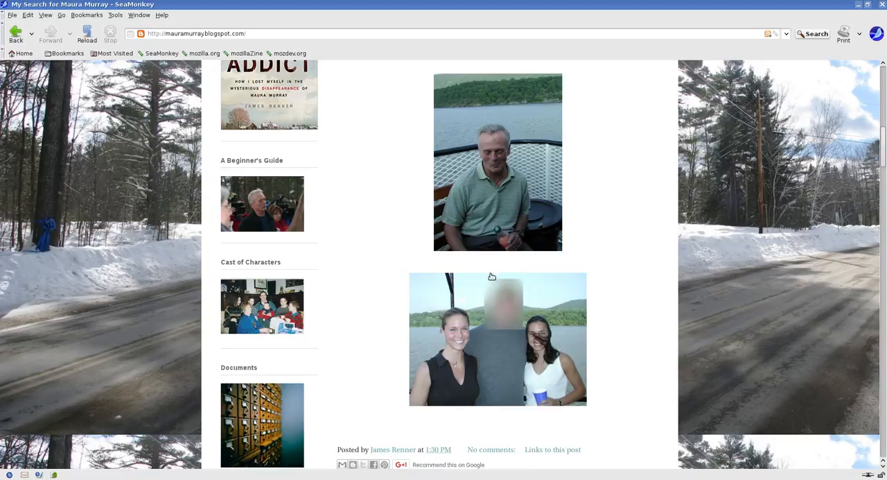
pyautogui.moveTo(504, 345)
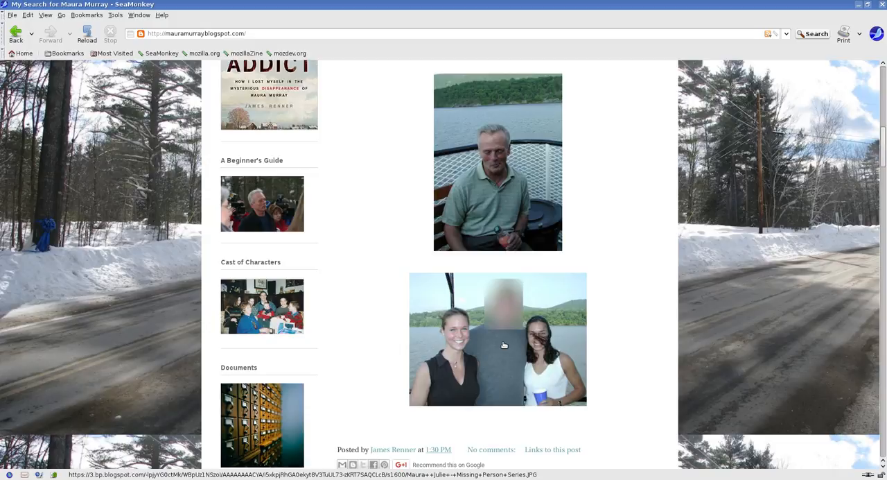
# Scroll back up the blog and leave it for the Google search page
pyautogui.scroll(3)
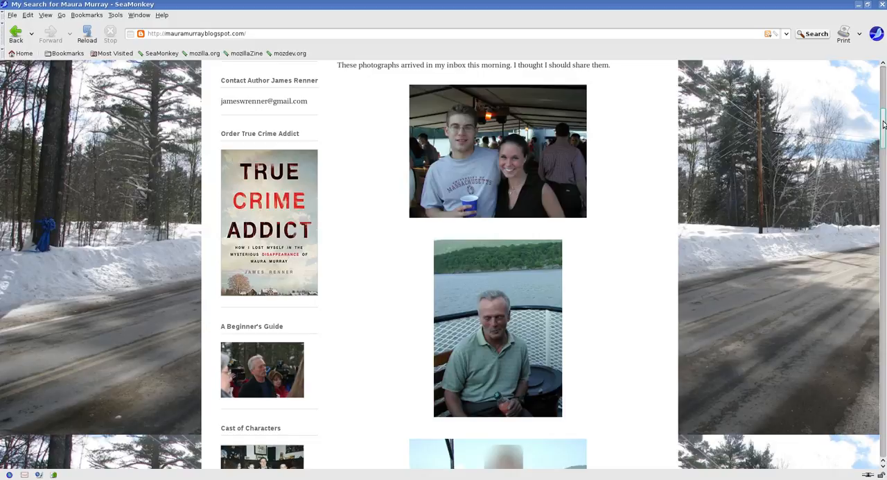
pyautogui.click(498, 328)
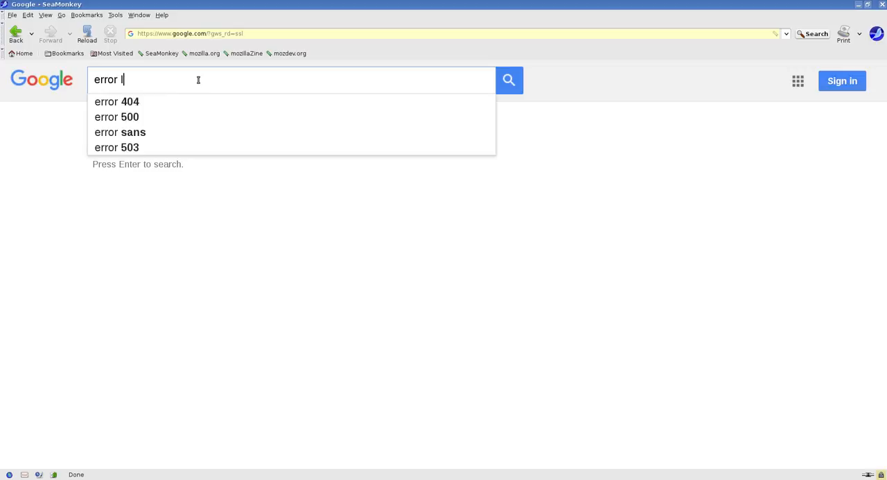
# Search Google for 'error level analysis', reach Forensically, view its About help and go back
pyautogui.write('error level analysis')
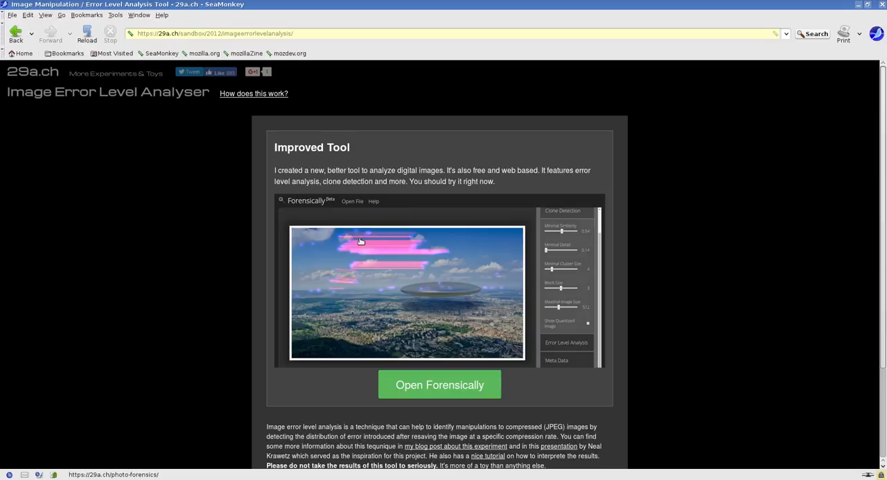
pyautogui.click(439, 384)
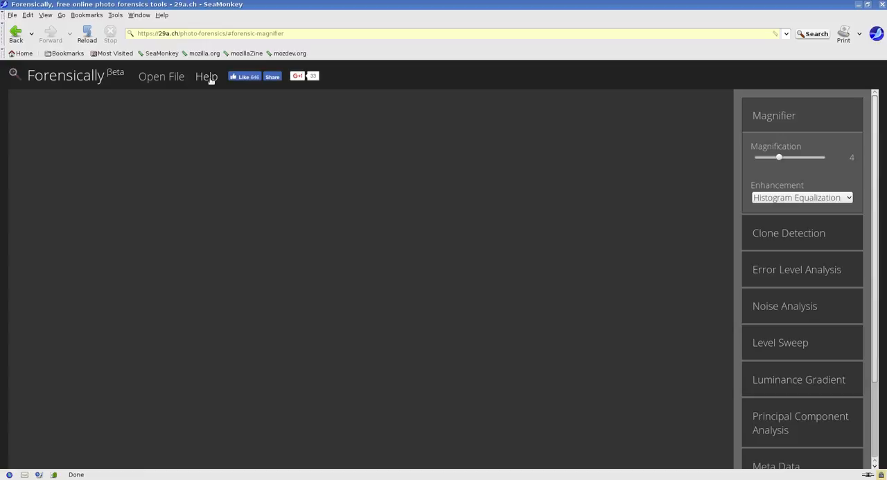
pyautogui.click(207, 76)
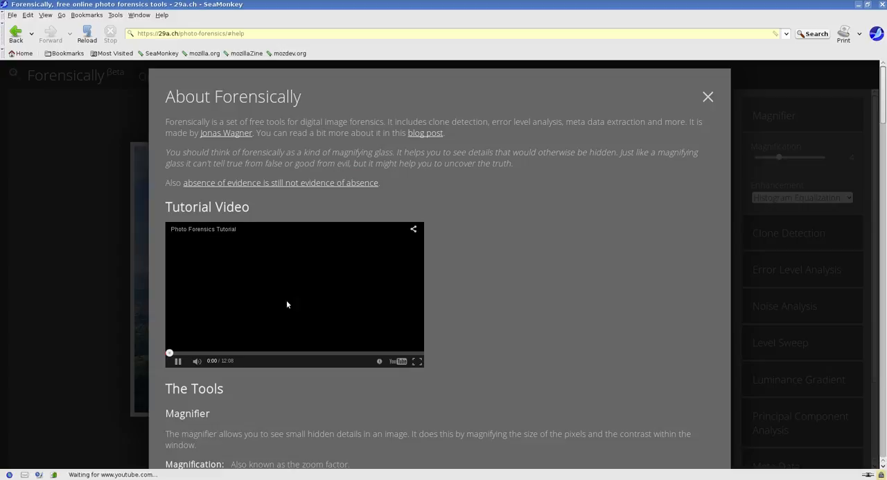
pyautogui.click(178, 361)
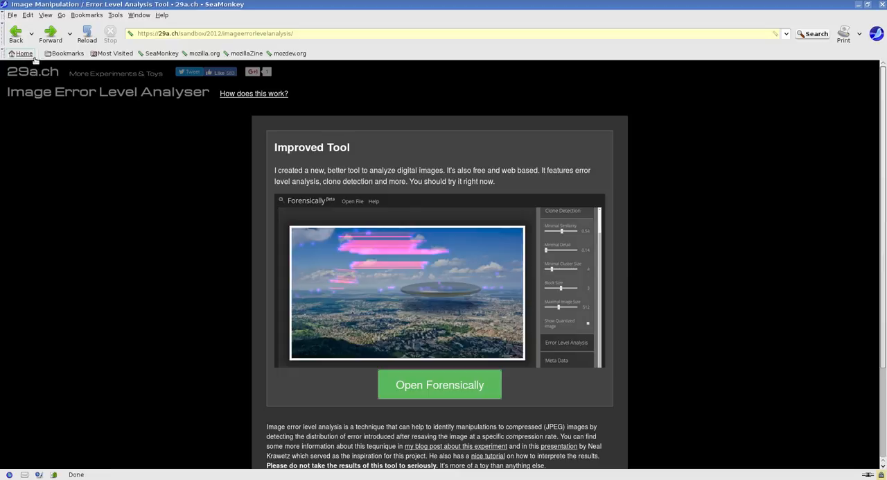
# Load the Maura and Julie JPG from the home folder into Forensically and switch to Clone Detection
pyautogui.click(440, 384)
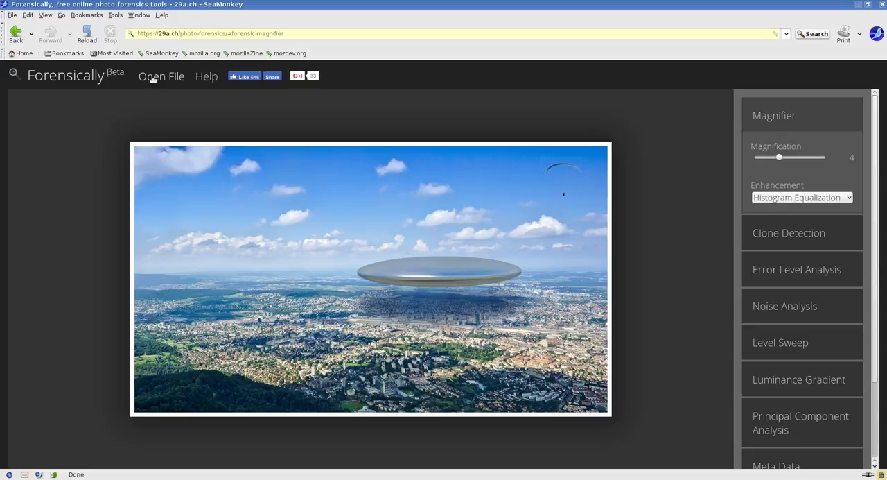
pyautogui.click(161, 76)
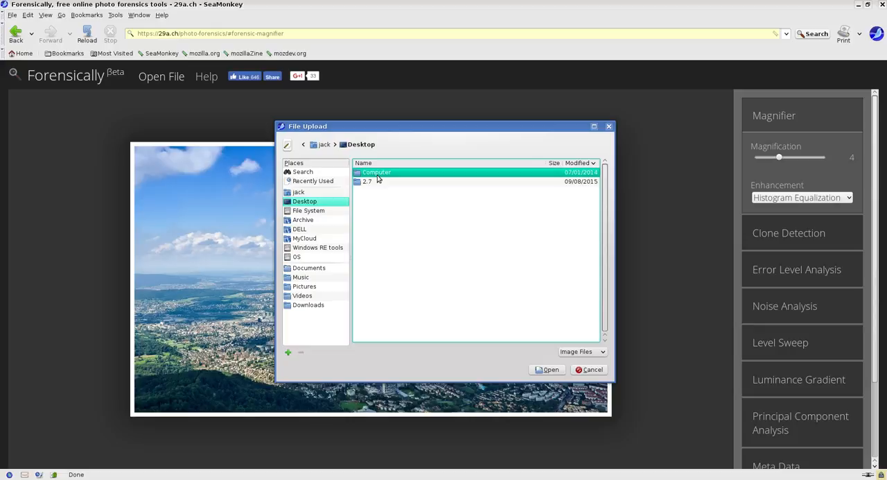
pyautogui.click(298, 192)
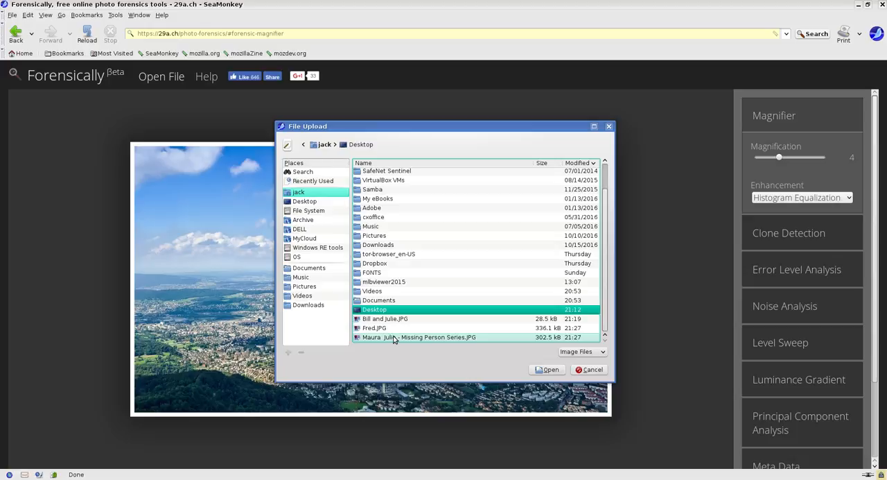
pyautogui.click(547, 369)
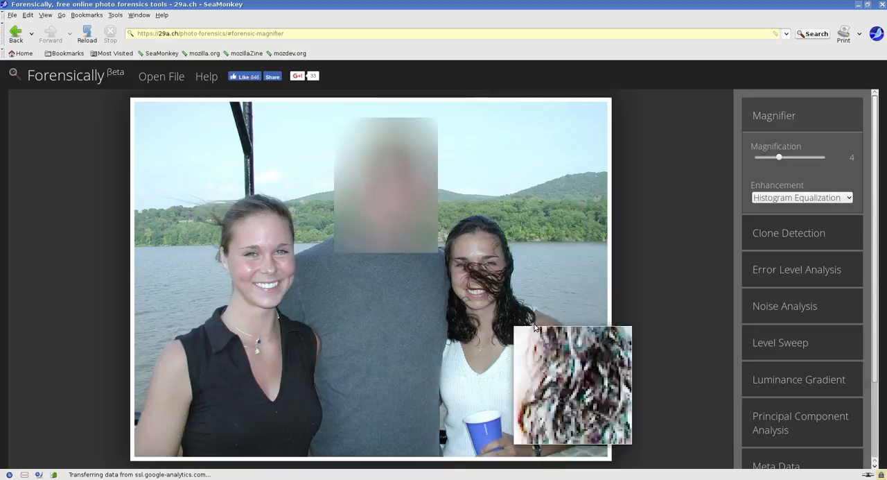
pyautogui.click(789, 232)
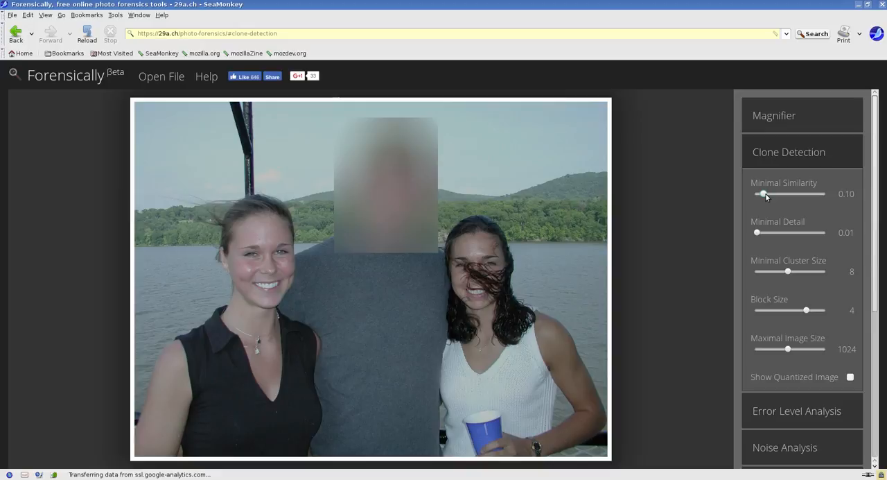
# Sweep Minimal Similarity up past 0.15 and back down to 0.08
pyautogui.moveTo(764, 194); pyautogui.dragTo(771, 194)
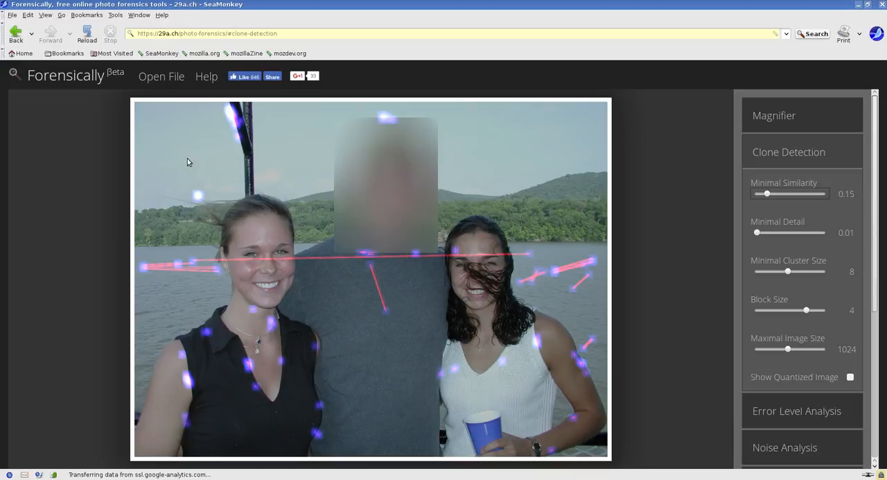
pyautogui.moveTo(552, 224)
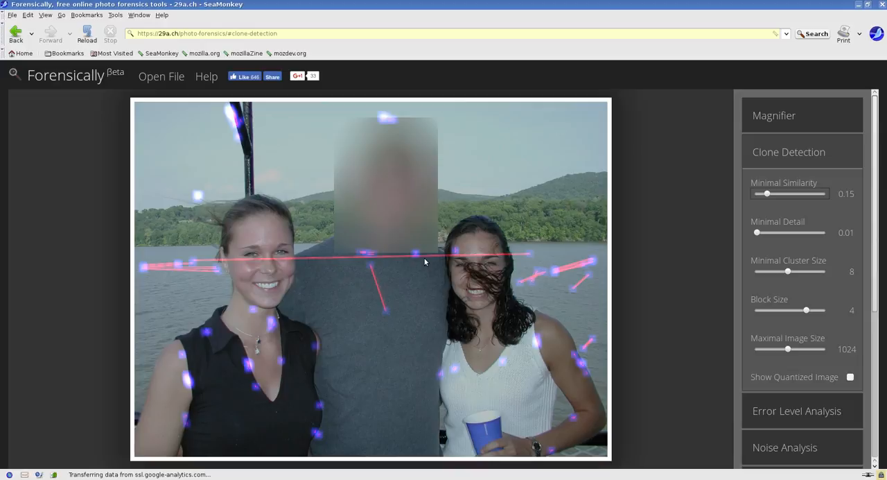
pyautogui.moveTo(257, 108)
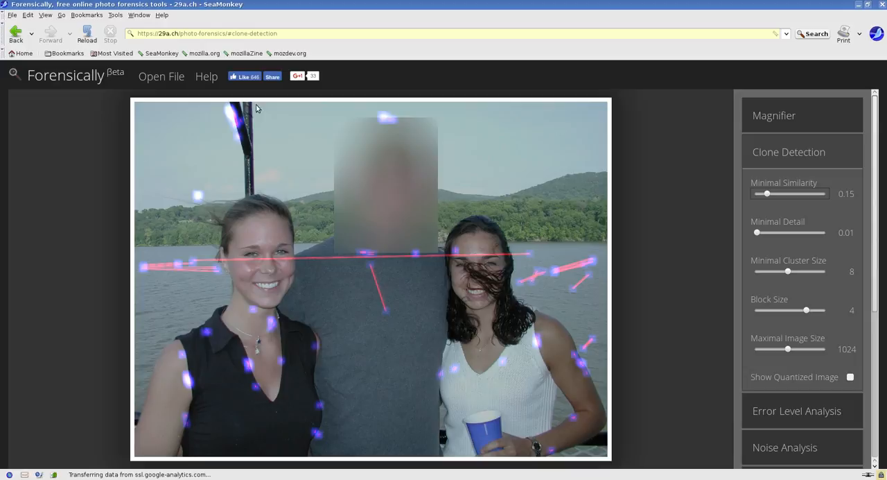
pyautogui.moveTo(271, 158)
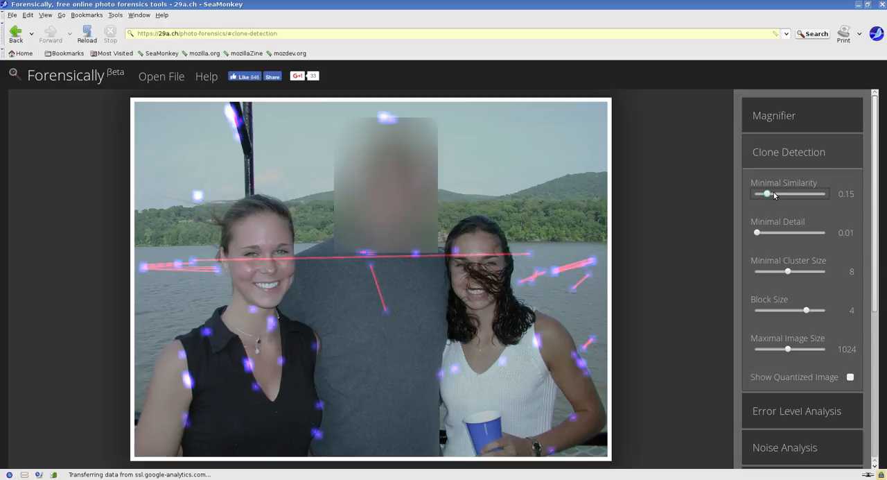
pyautogui.moveTo(767, 193); pyautogui.dragTo(782, 193)
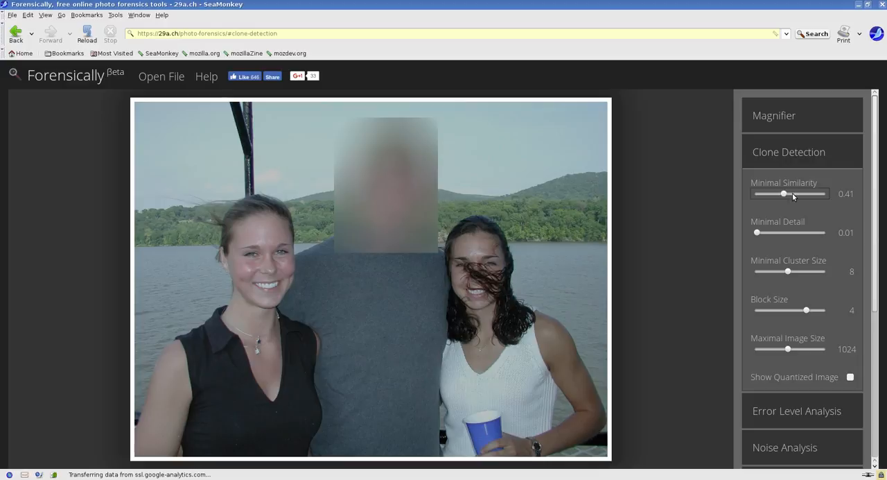
pyautogui.moveTo(782, 194); pyautogui.dragTo(796, 194)
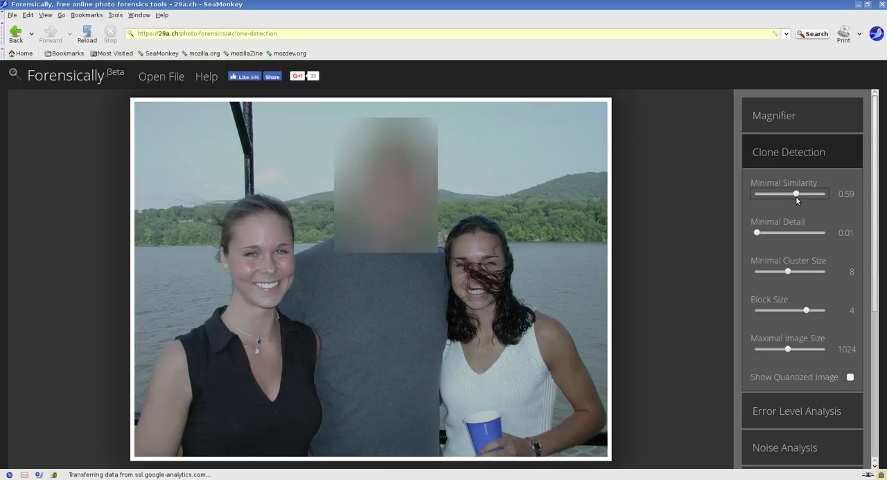
pyautogui.moveTo(796, 193); pyautogui.dragTo(815, 193)
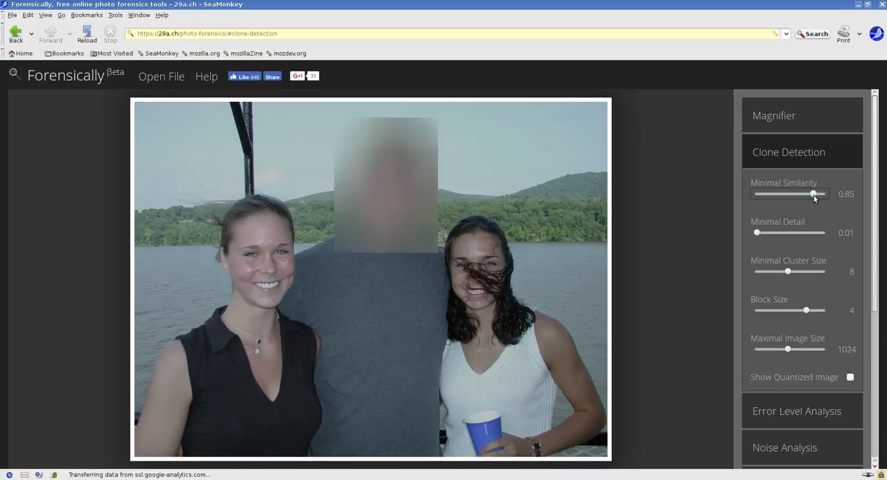
pyautogui.moveTo(814, 194); pyautogui.dragTo(782, 194)
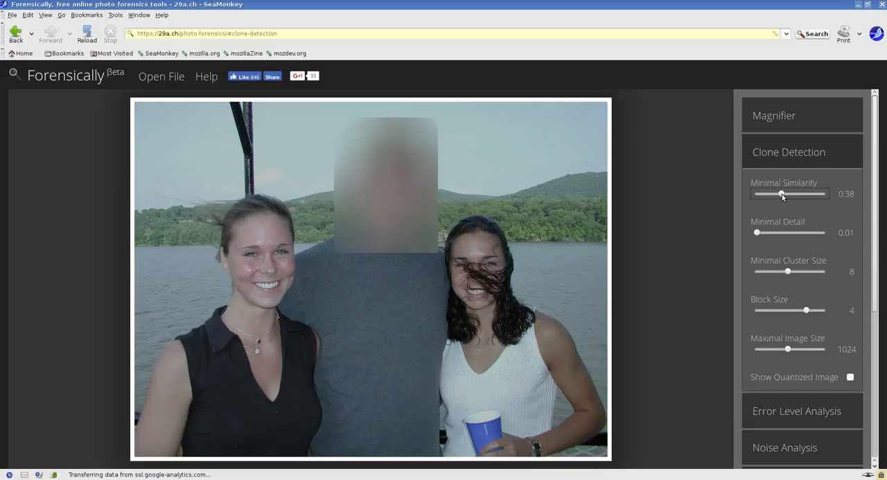
pyautogui.moveTo(782, 194); pyautogui.dragTo(762, 193)
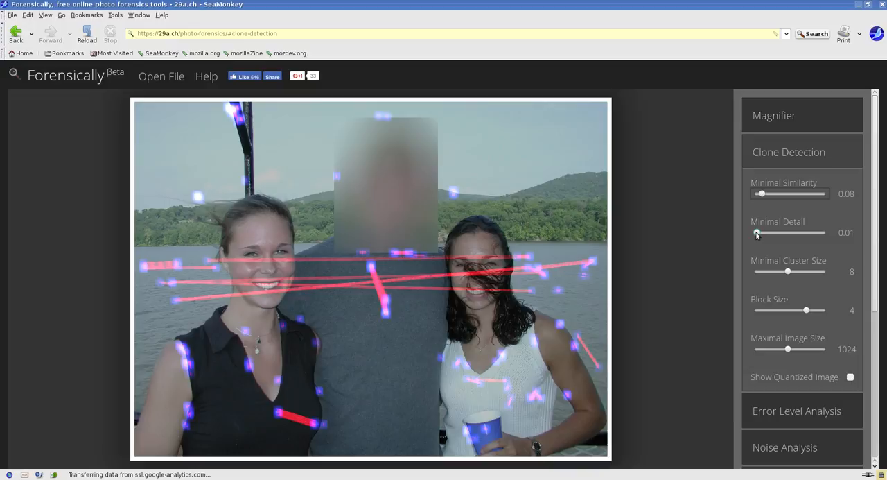
# Raise Minimal Detail to 6.40, confirming no clones are detected
pyautogui.moveTo(757, 233); pyautogui.dragTo(782, 233)
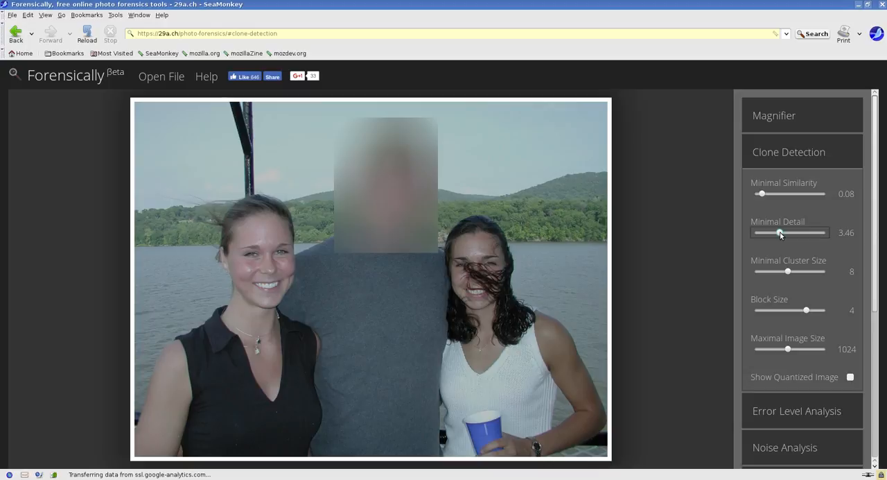
pyautogui.moveTo(780, 232); pyautogui.dragTo(790, 232)
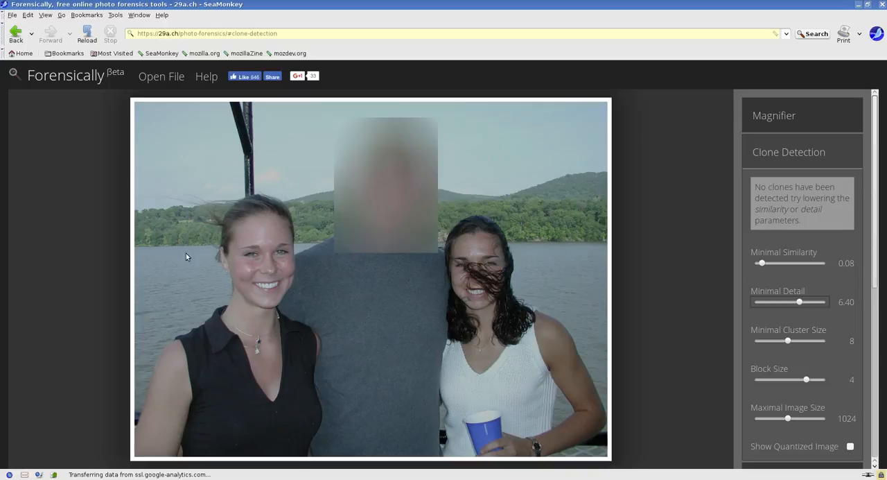
pyautogui.moveTo(806, 379); pyautogui.dragTo(791, 379)
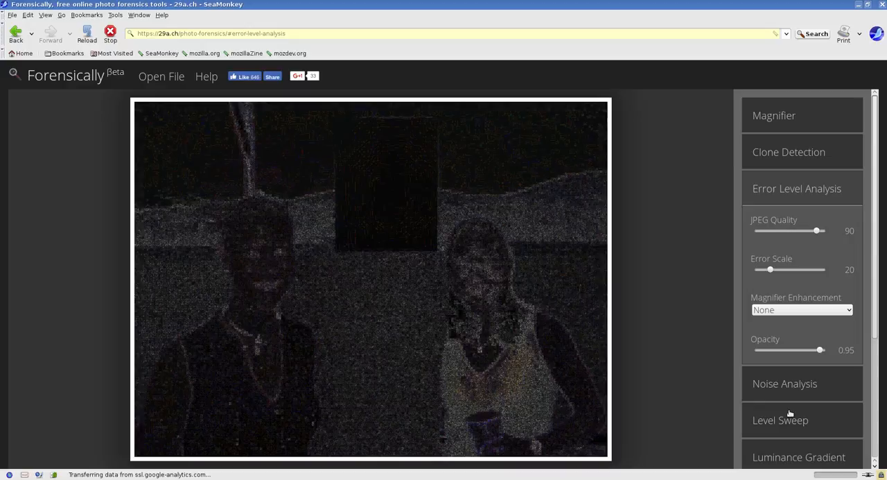
pyautogui.moveTo(320, 268)
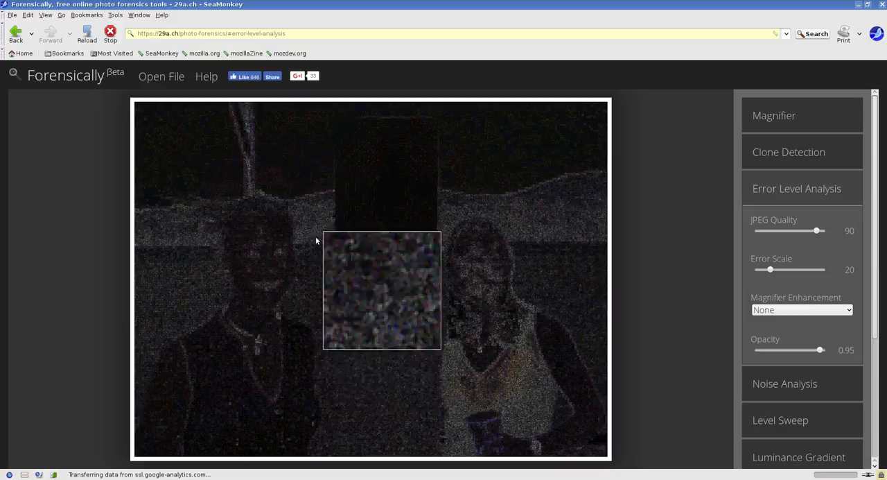
pyautogui.moveTo(311, 324)
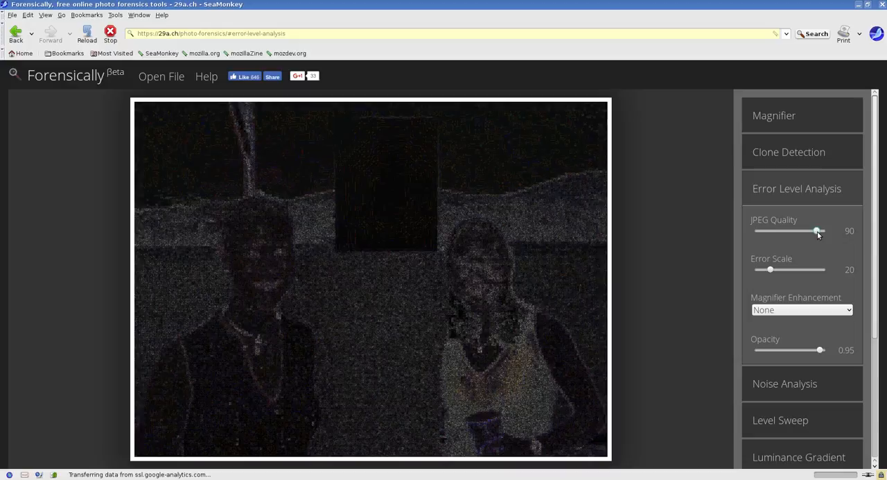
# Run Error Level Analysis at JPEG quality 1 and fade its overlay opacity down to 0 and back up
pyautogui.moveTo(819, 230); pyautogui.dragTo(811, 231)
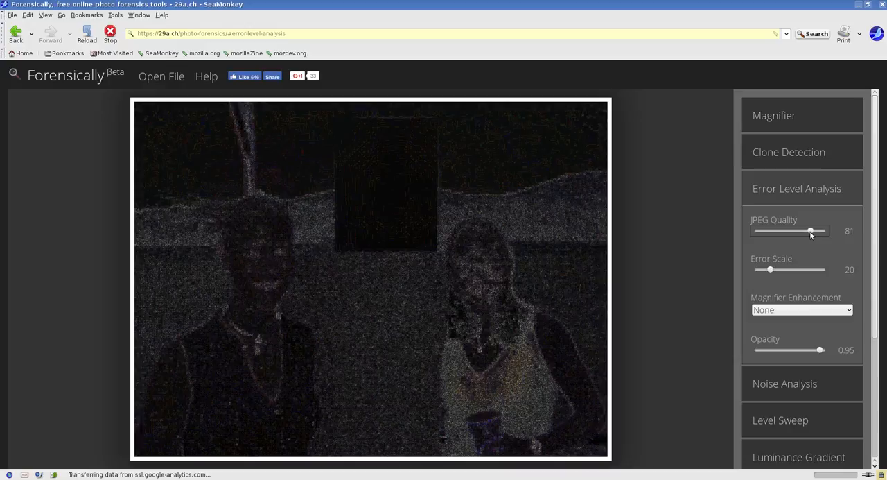
pyautogui.moveTo(811, 231); pyautogui.dragTo(780, 231)
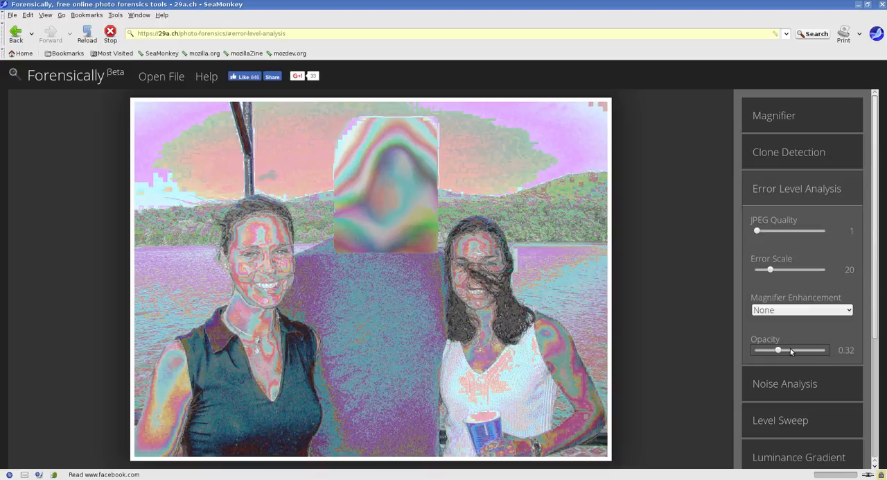
pyautogui.moveTo(778, 349); pyautogui.dragTo(759, 350)
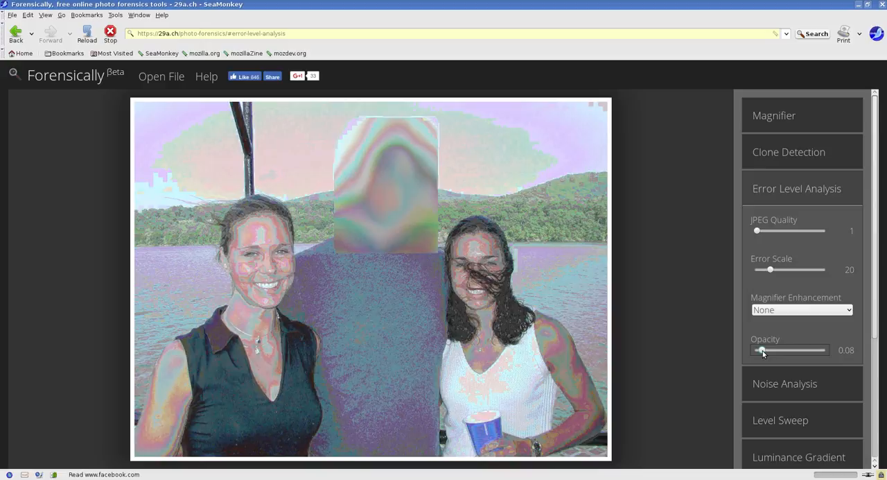
pyautogui.moveTo(764, 349); pyautogui.dragTo(755, 349)
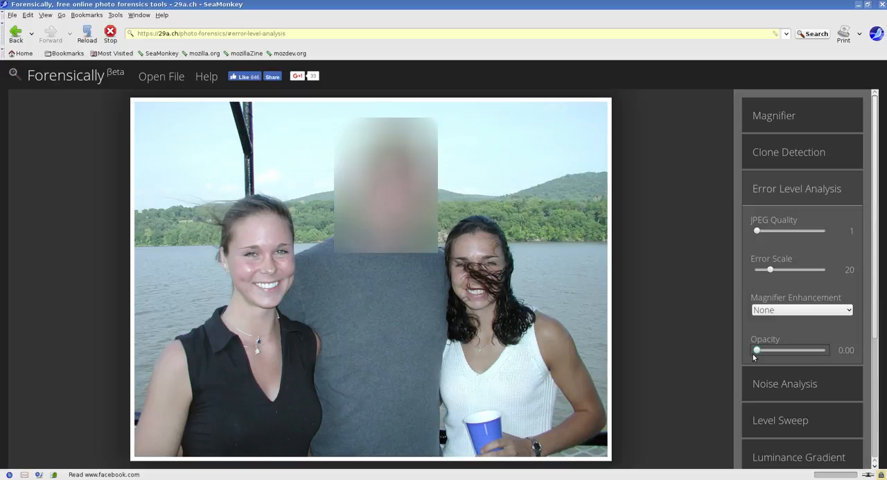
pyautogui.moveTo(757, 349); pyautogui.dragTo(785, 349)
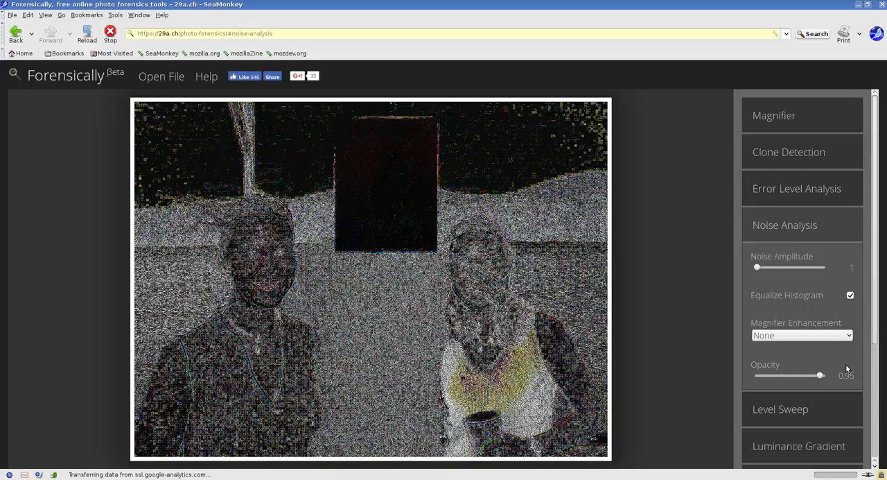
# Lower the Noise Analysis slider on the grainy noise map of the photo
pyautogui.moveTo(820, 375); pyautogui.dragTo(766, 375)
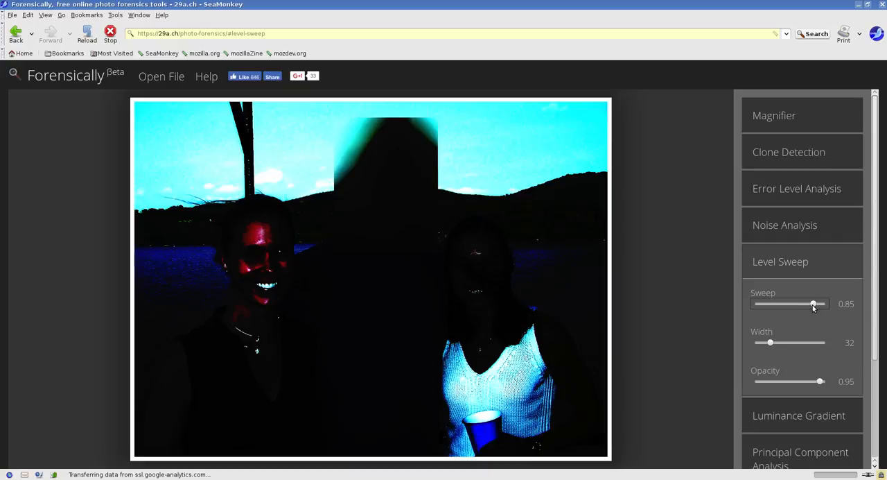
# Set the Level Sweep to about 0.85 so only the brightest areas stay lit
pyautogui.moveTo(815, 304); pyautogui.dragTo(776, 304)
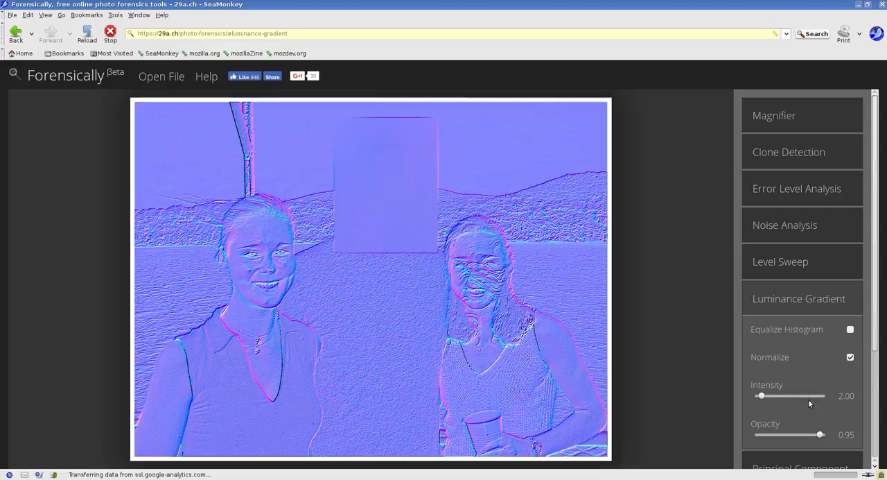
# Toggle Equalize Histogram on the luminance gradient and lower its opacity slider
pyautogui.click(850, 329)
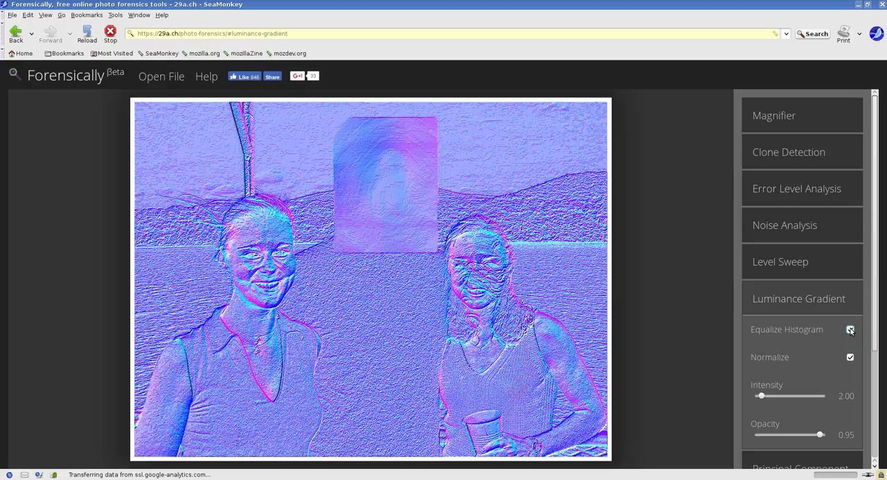
pyautogui.click(849, 330)
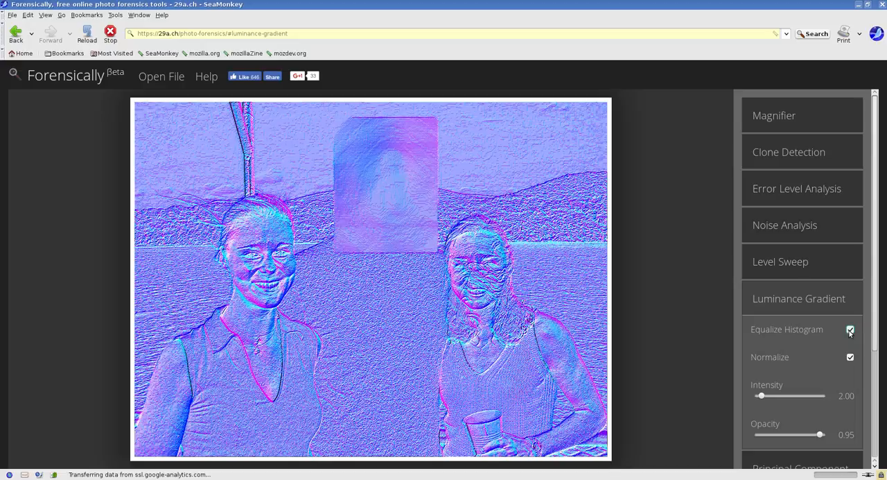
pyautogui.moveTo(825, 434); pyautogui.dragTo(778, 435)
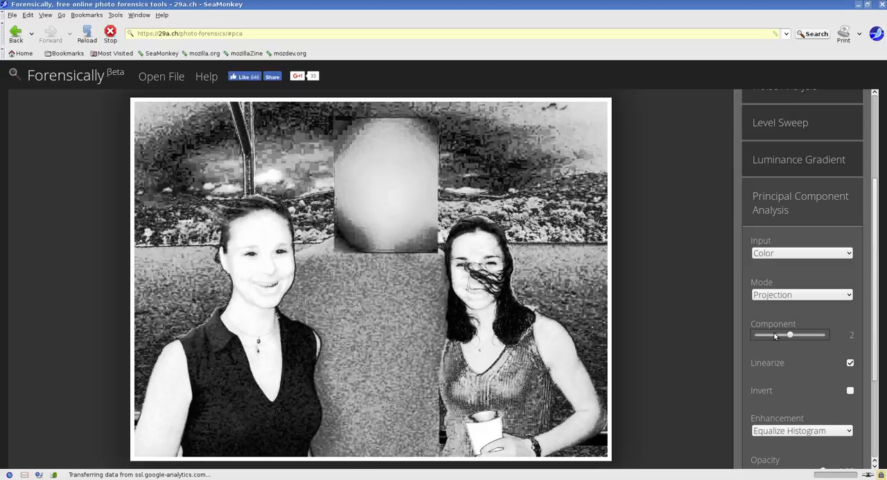
# Set the Principal Component Analysis component to 2 for a black-and-white projection
pyautogui.click(776, 376)
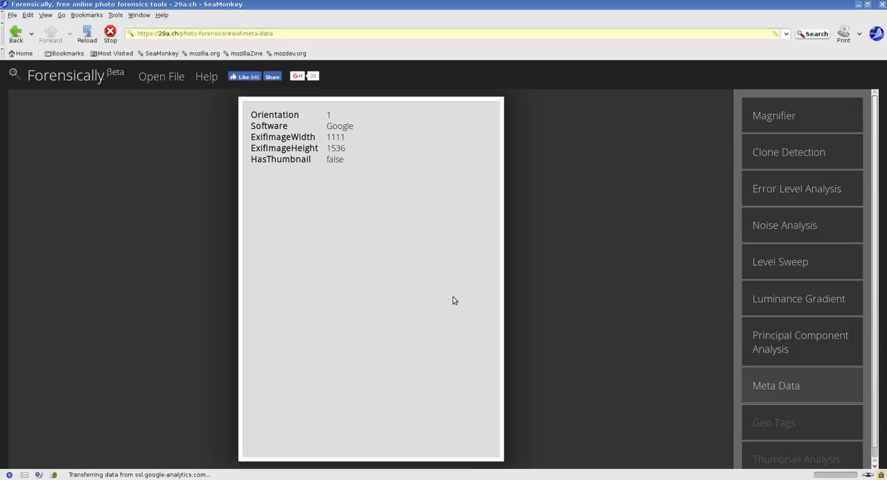
# Load the JPG of the grey-haired man on the boat deck, after cancelling a first attempt
pyautogui.click(161, 76)
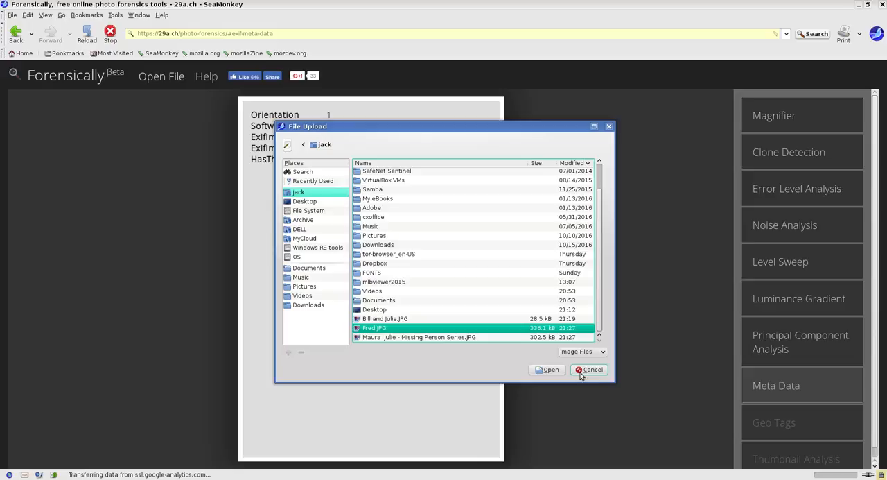
pyautogui.click(547, 369)
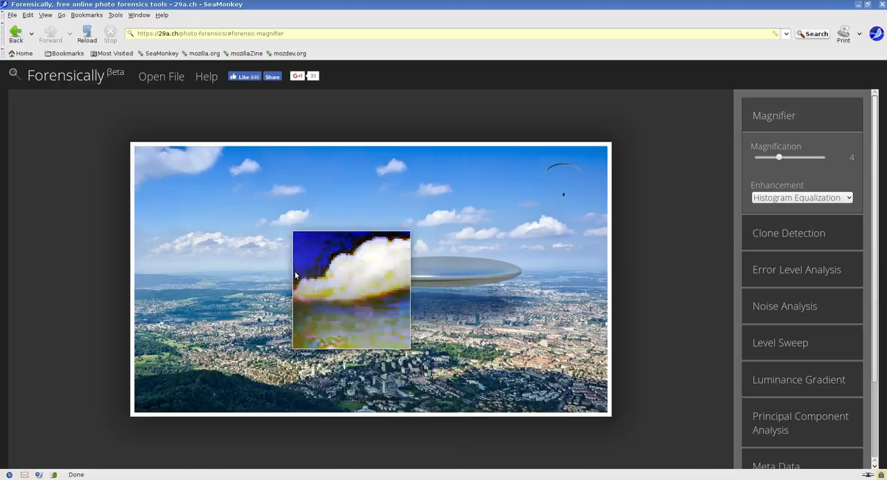
pyautogui.click(161, 77)
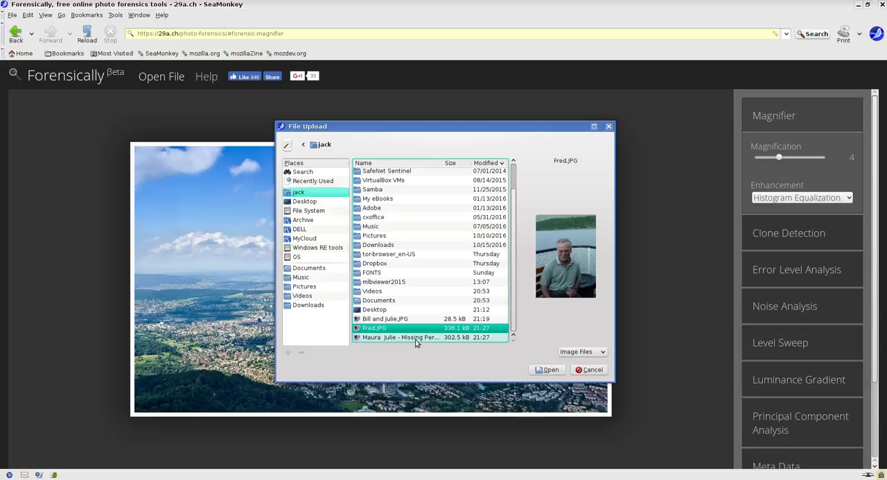
pyautogui.click(547, 369)
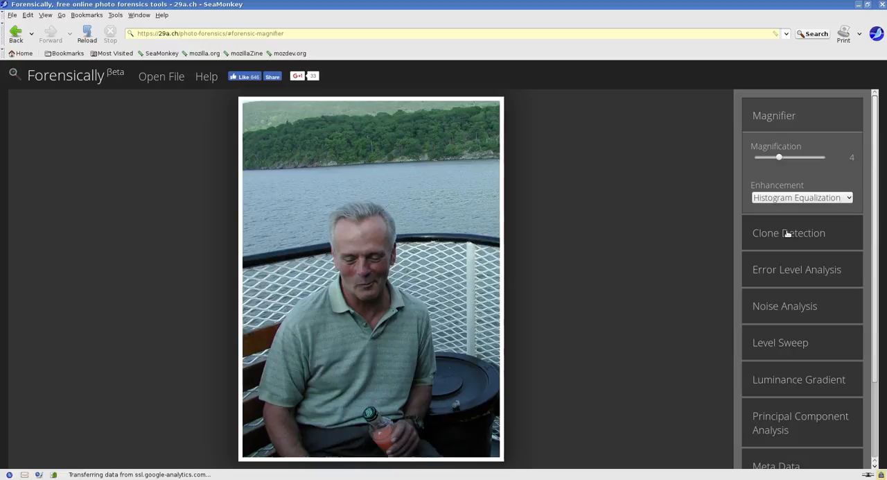
# Tune clone detection to minimal similarity 0.76, minimal detail 7.24 and minimal cluster size 4
pyautogui.click(789, 232)
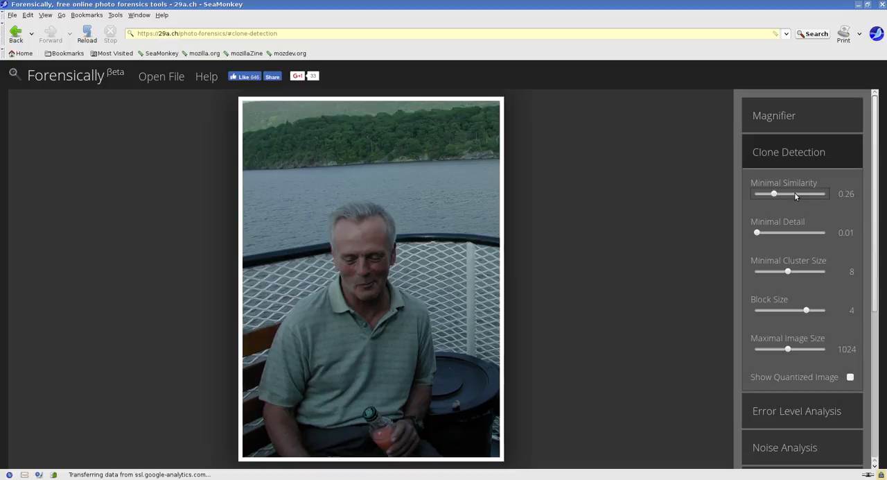
pyautogui.moveTo(774, 193); pyautogui.dragTo(808, 193)
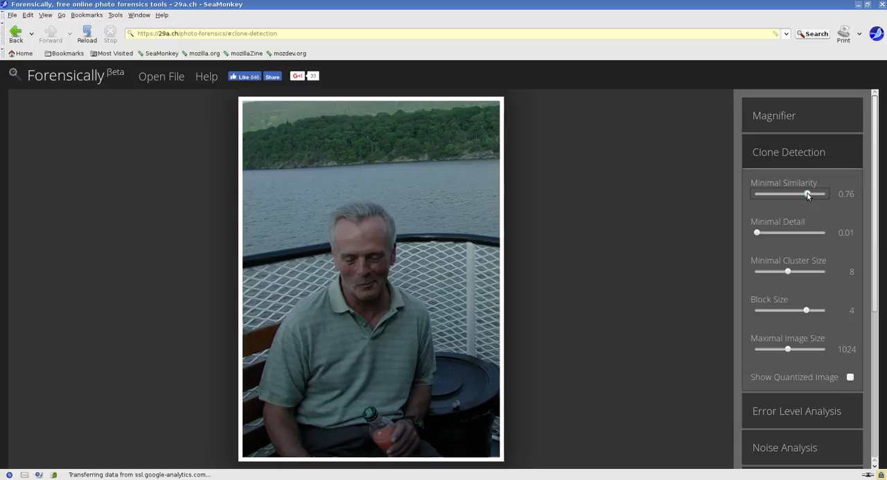
pyautogui.moveTo(758, 232); pyautogui.dragTo(806, 232)
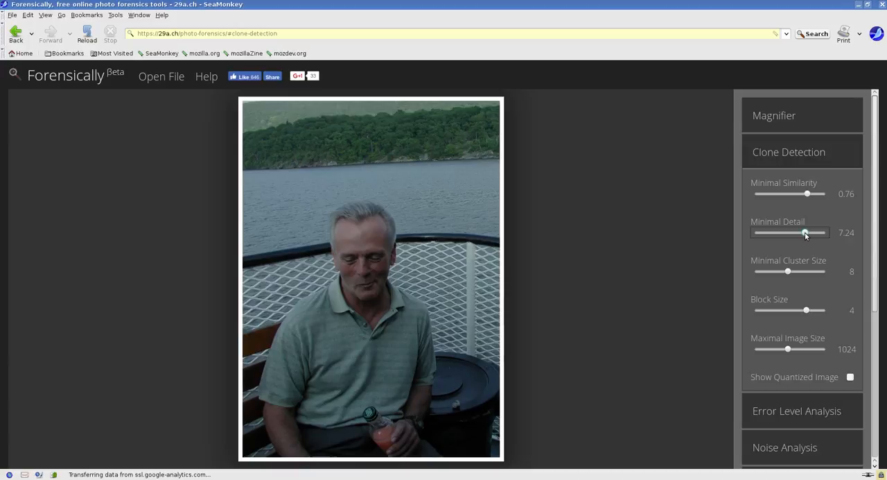
pyautogui.moveTo(787, 271); pyautogui.dragTo(770, 271)
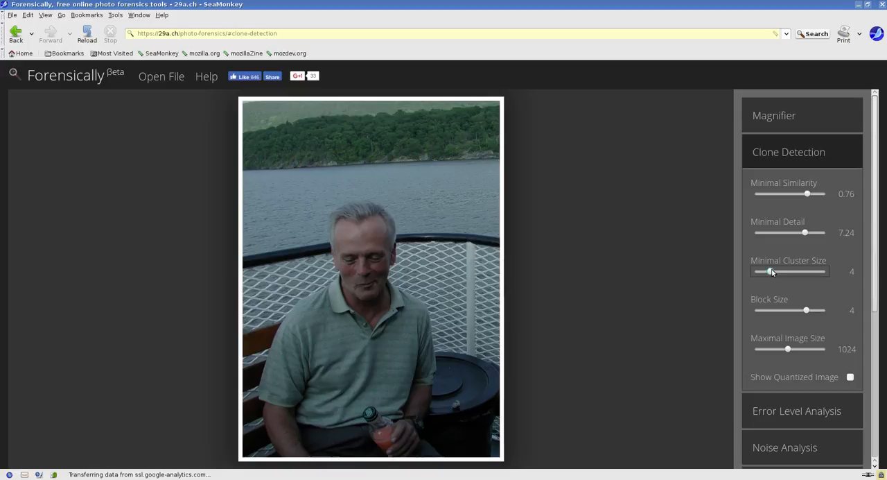
pyautogui.moveTo(787, 349); pyautogui.dragTo(775, 349)
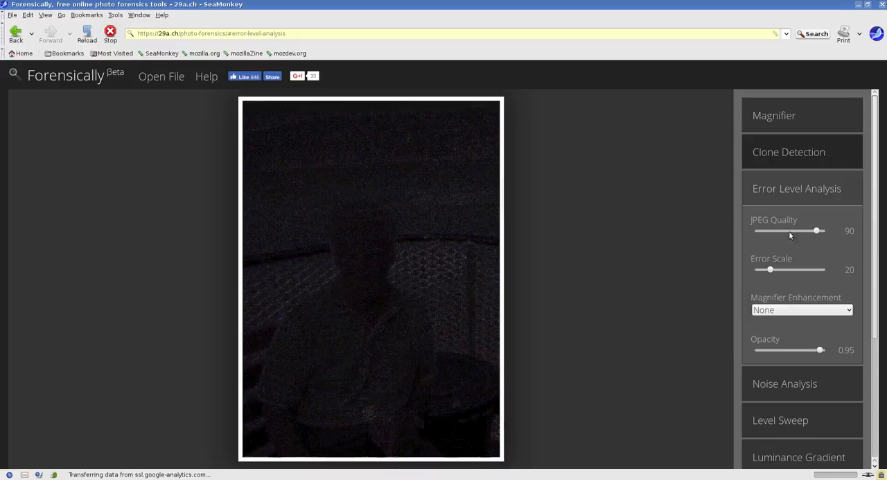
# Try the error scale at 84, then lower it to 13
pyautogui.moveTo(770, 277); pyautogui.dragTo(815, 277)
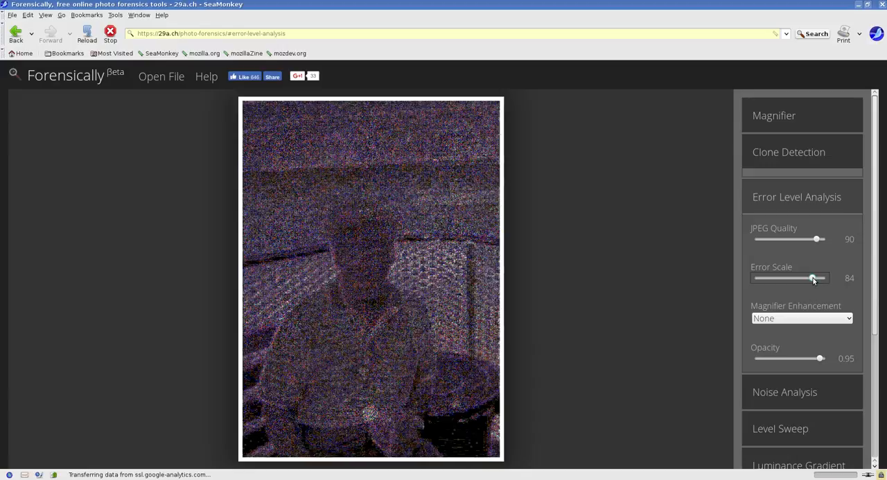
pyautogui.moveTo(813, 277); pyautogui.dragTo(765, 278)
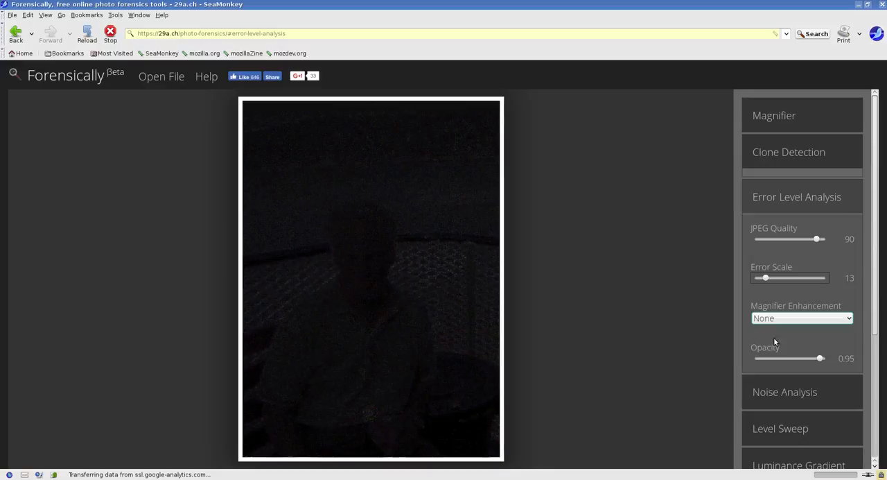
pyautogui.moveTo(820, 358); pyautogui.dragTo(809, 358)
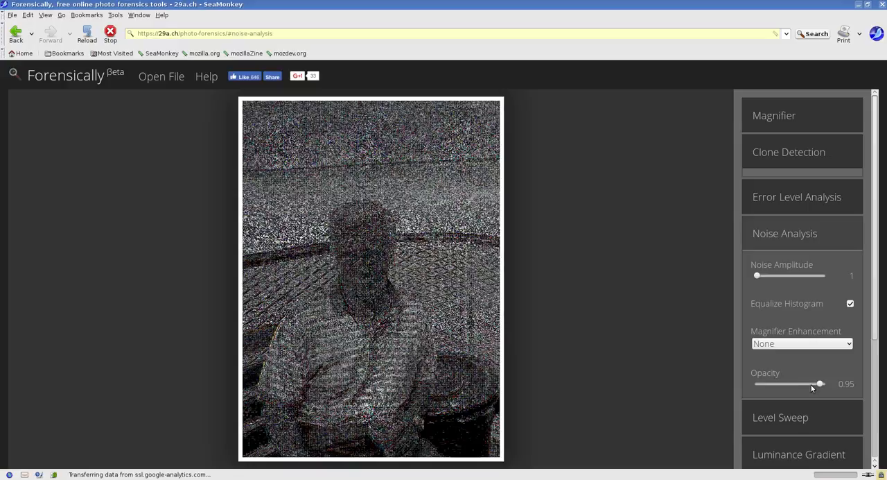
# Fade the noise overlay to near-zero opacity, boost amplitude to 77, then switch to Level Sweep
pyautogui.moveTo(821, 383); pyautogui.dragTo(807, 384)
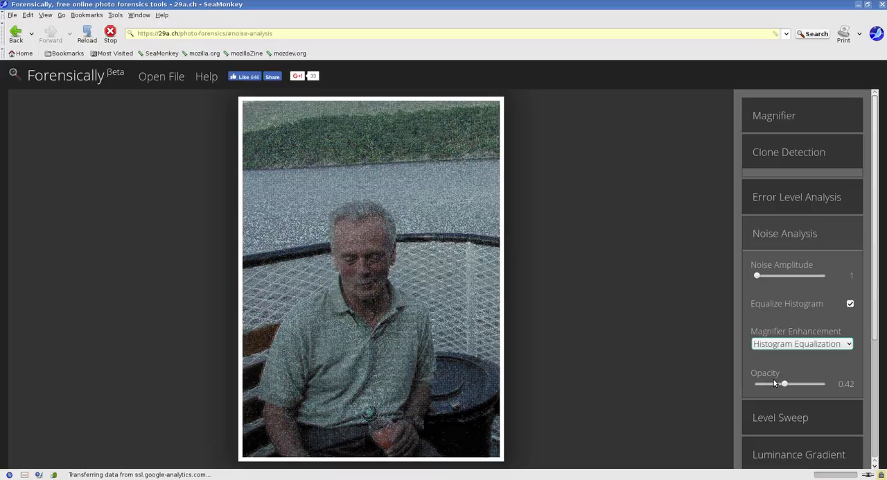
pyautogui.moveTo(757, 275); pyautogui.dragTo(808, 275)
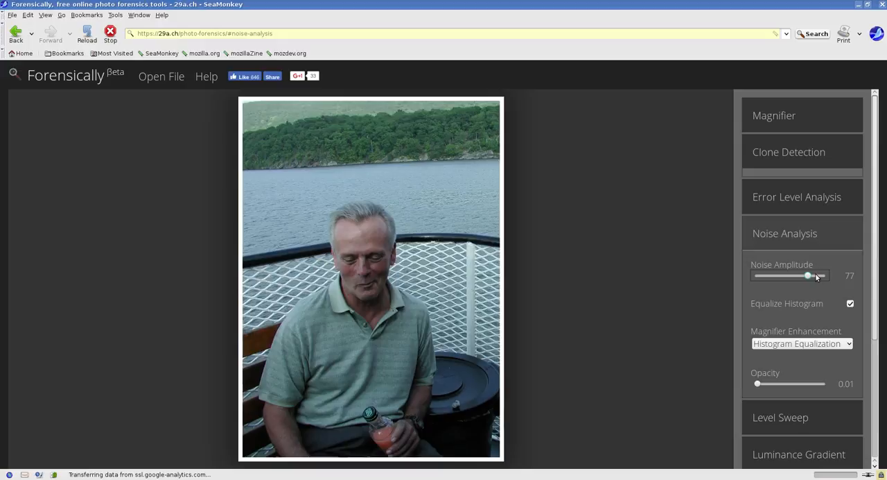
pyautogui.click(780, 417)
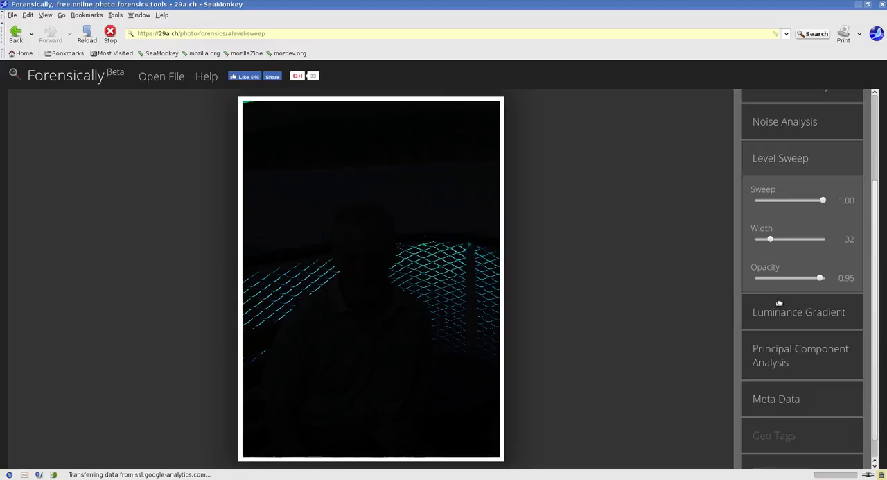
# Move the level sweep to 0.32 then 0.42 and widen the band to 95
pyautogui.moveTo(824, 200); pyautogui.dragTo(778, 201)
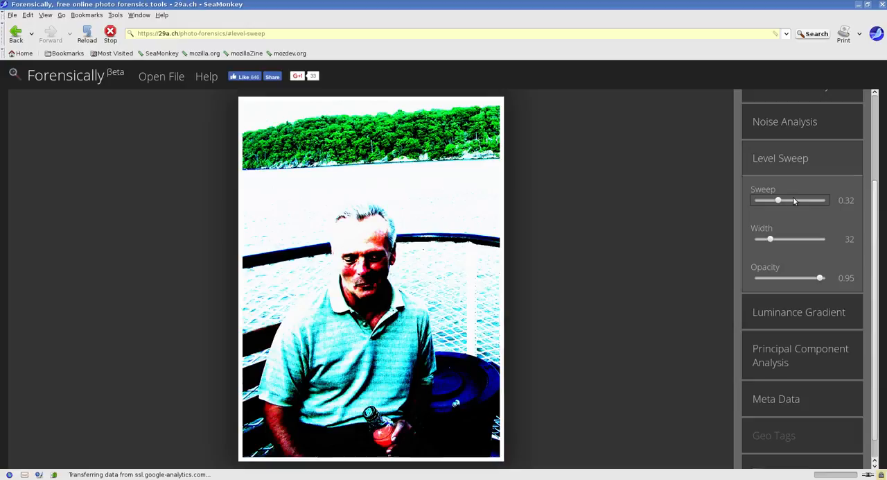
pyautogui.moveTo(778, 200); pyautogui.dragTo(785, 201)
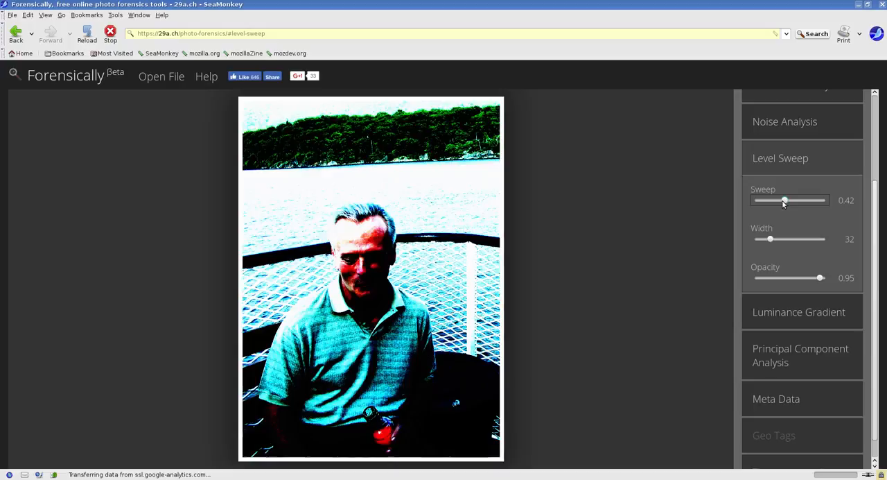
pyautogui.moveTo(770, 239); pyautogui.dragTo(825, 239)
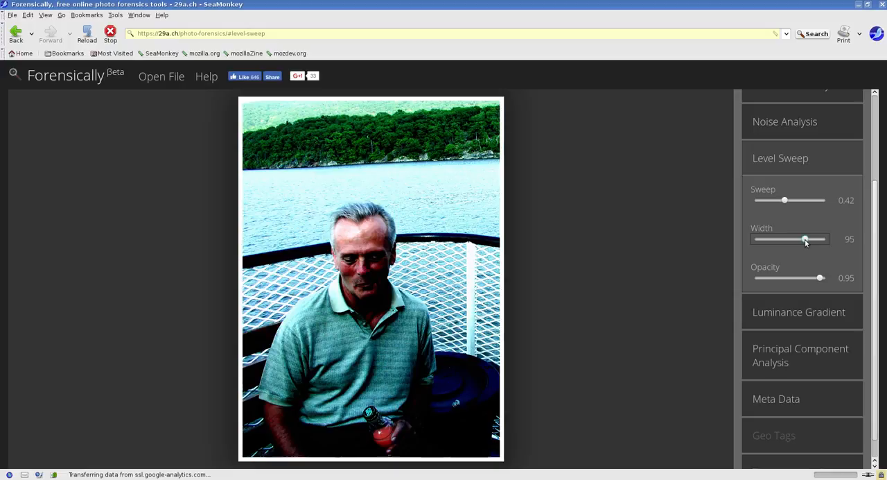
pyautogui.moveTo(806, 239); pyautogui.dragTo(813, 240)
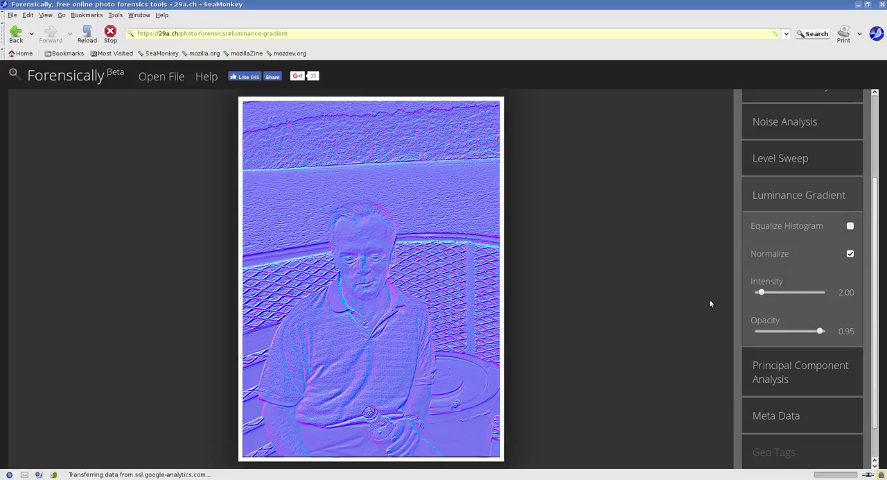
# Equalize the gradient histogram, raise intensity, settle opacity at mid strength, then switch to PCA
pyautogui.click(850, 225)
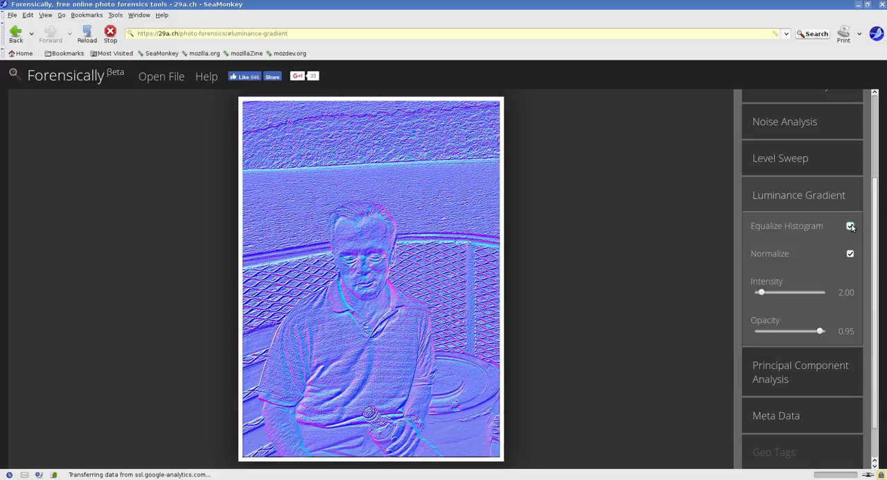
pyautogui.moveTo(761, 292); pyautogui.dragTo(797, 291)
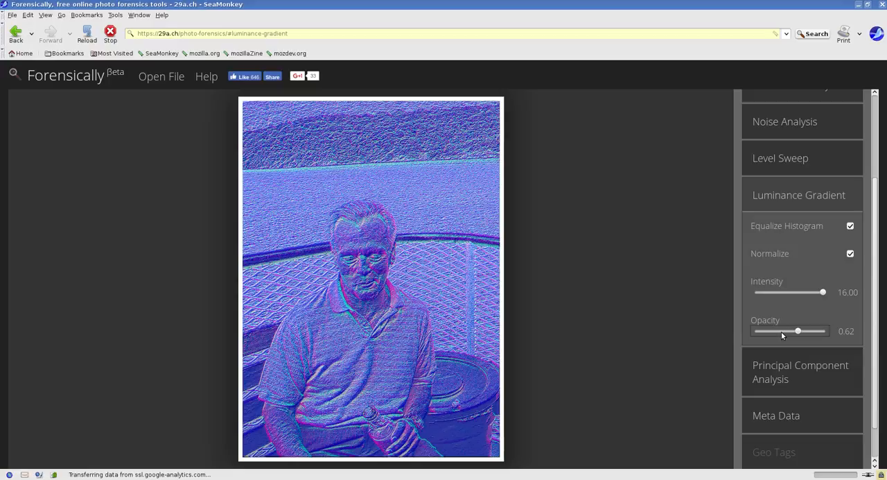
pyautogui.moveTo(798, 330); pyautogui.dragTo(760, 331)
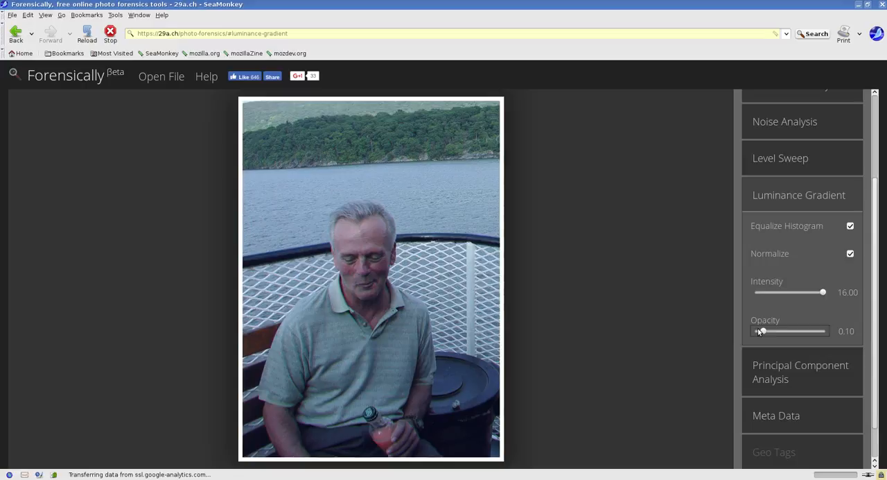
pyautogui.moveTo(762, 331); pyautogui.dragTo(796, 331)
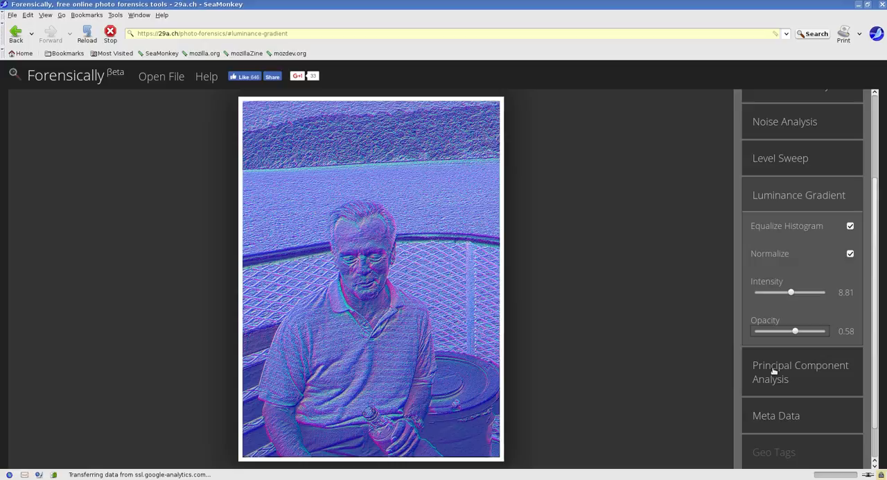
pyautogui.click(800, 371)
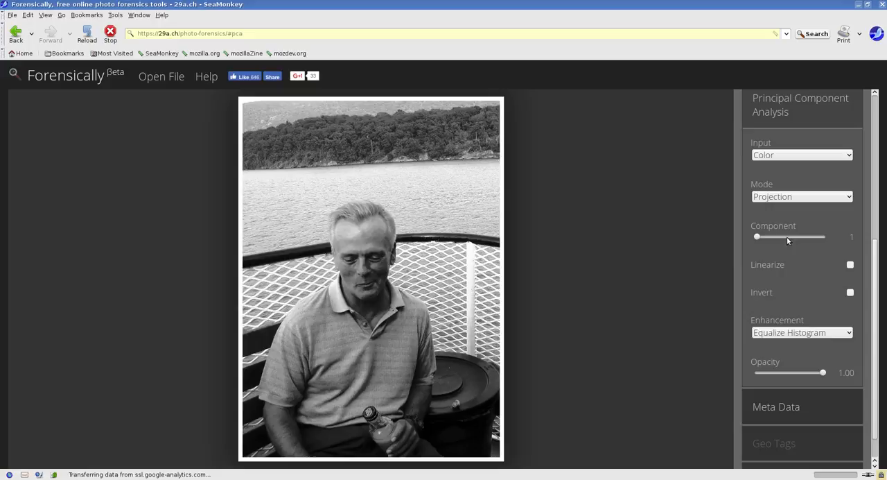
# Show PCA component 2, linearized, blended over the photo at opacity 0.42
pyautogui.moveTo(757, 236); pyautogui.dragTo(790, 237)
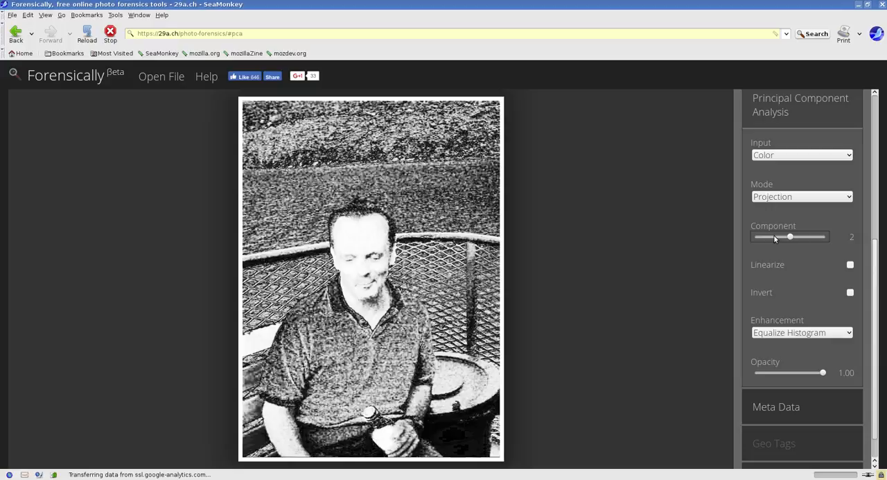
pyautogui.moveTo(790, 237); pyautogui.dragTo(823, 237)
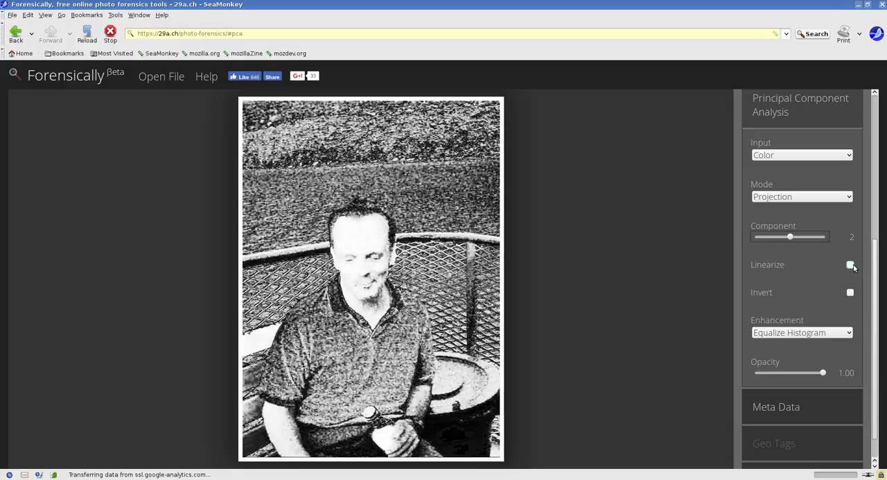
pyautogui.click(849, 264)
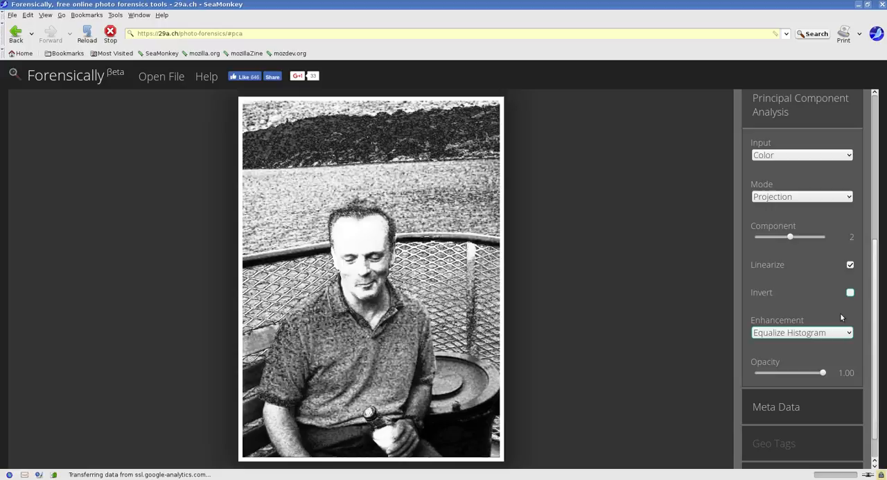
pyautogui.moveTo(824, 373); pyautogui.dragTo(786, 372)
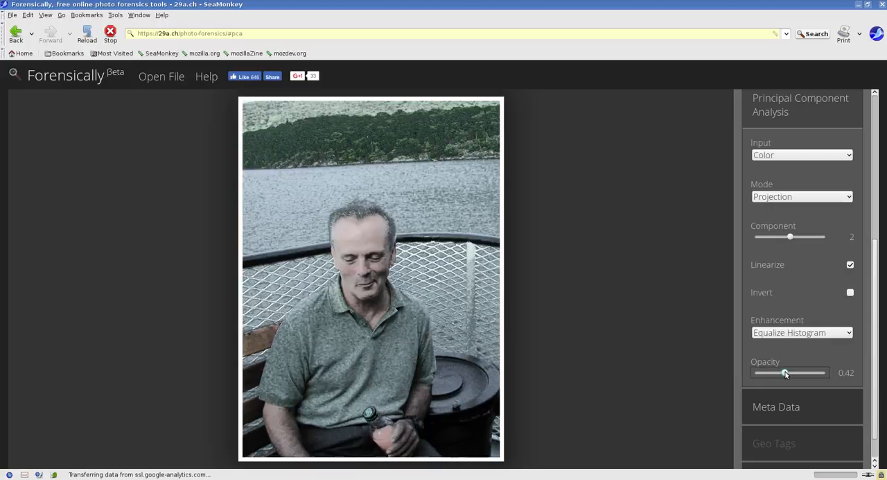
pyautogui.scroll(-3)
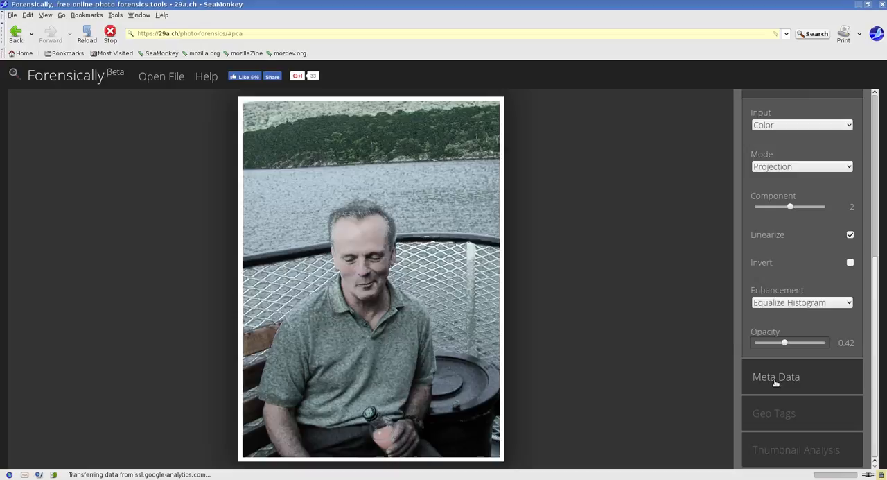
# View the boat photo's embedded metadata
pyautogui.click(776, 377)
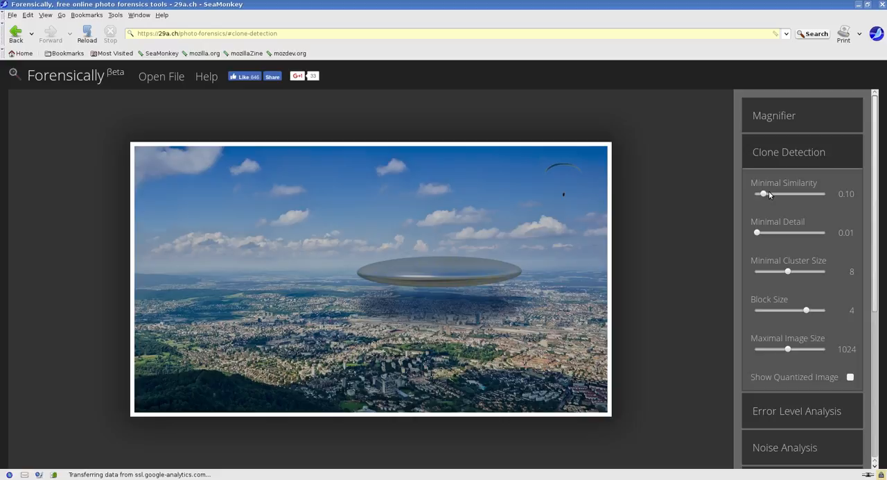
# Adjust clone similarity toward 0.28 and raise the minimal cluster size to 12 on the UFO photo
pyautogui.moveTo(766, 194); pyautogui.dragTo(775, 194)
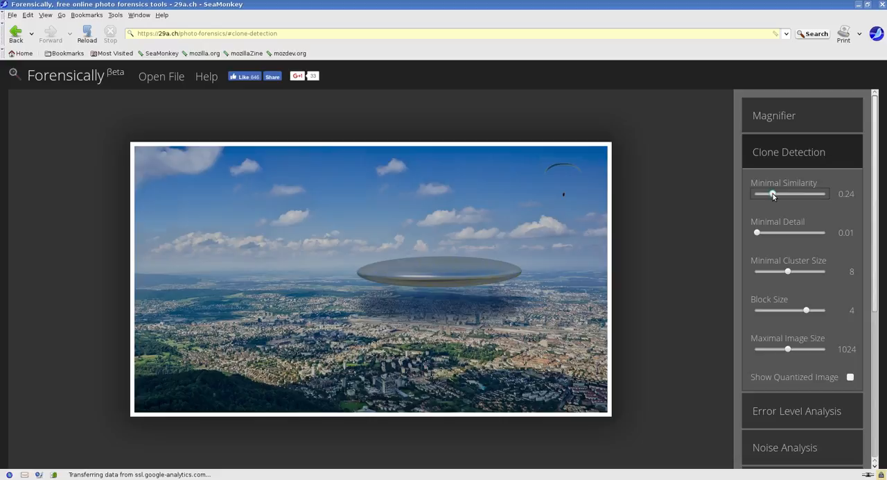
pyautogui.moveTo(773, 193); pyautogui.dragTo(776, 194)
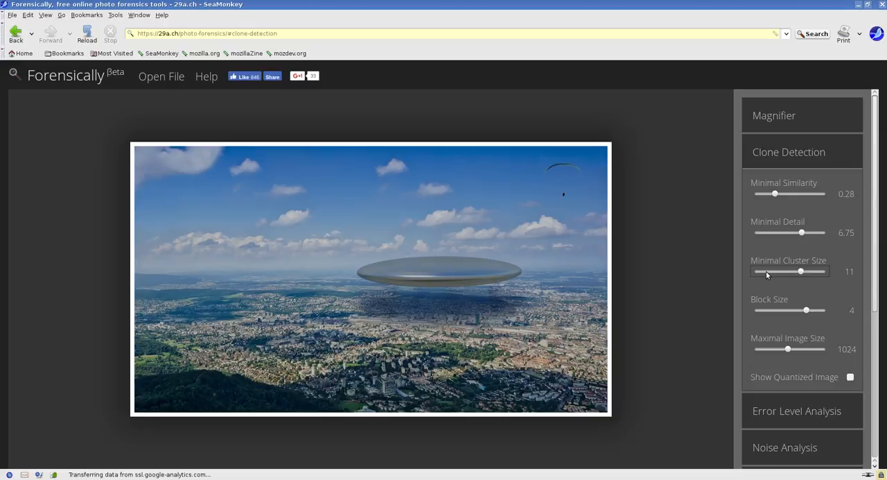
pyautogui.moveTo(806, 310); pyautogui.dragTo(773, 310)
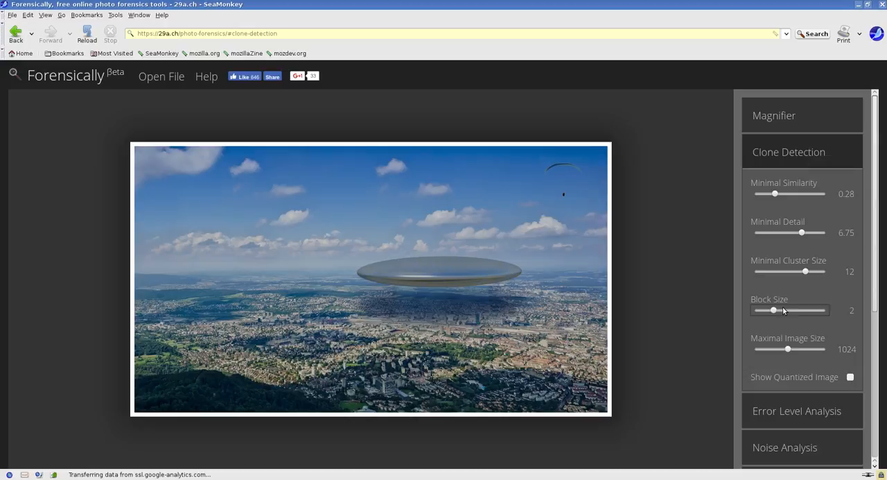
pyautogui.scroll(-3)
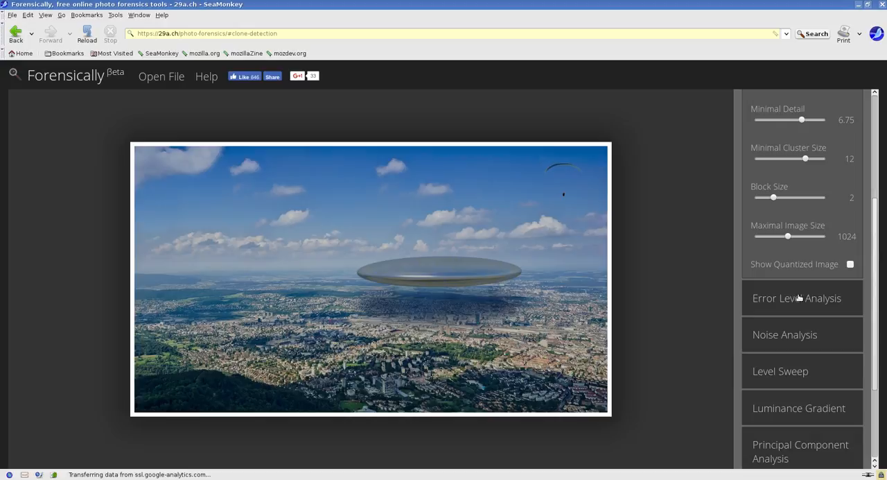
# Check the UFO photo's error level analysis at JPEG quality 90 before moving to noise analysis
pyautogui.click(796, 298)
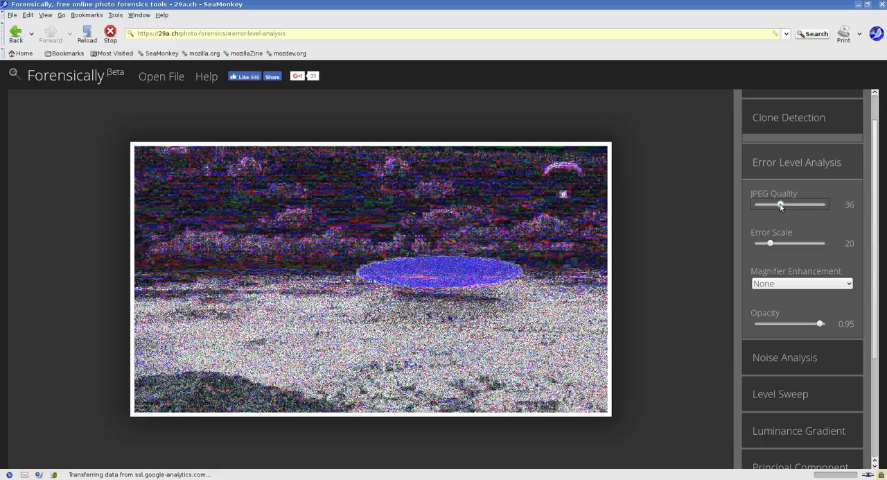
pyautogui.moveTo(781, 203); pyautogui.dragTo(818, 203)
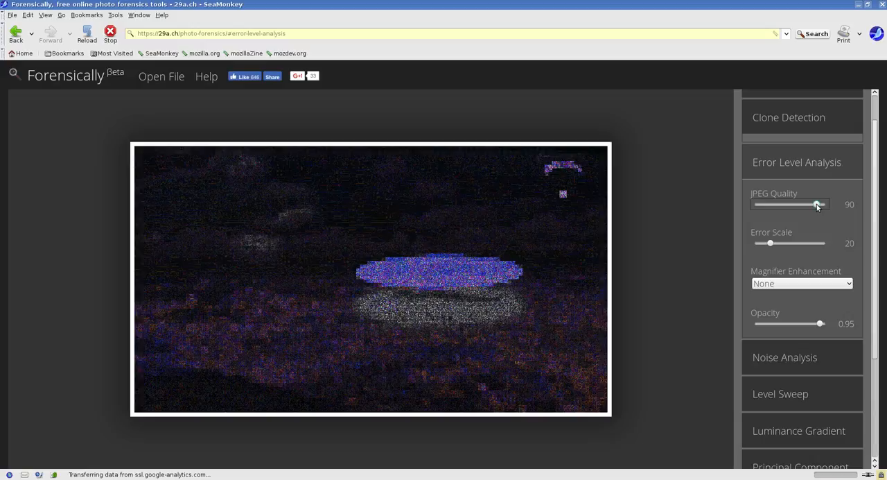
pyautogui.moveTo(770, 243); pyautogui.dragTo(809, 243)
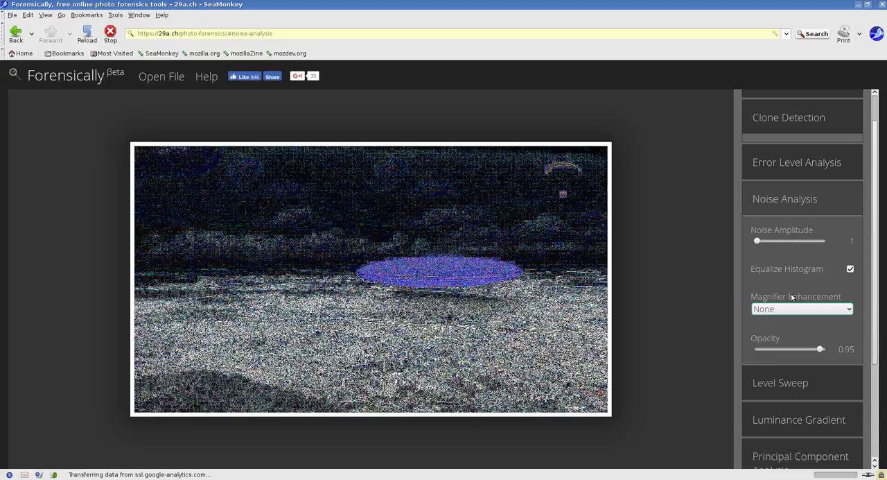
# Raise noise amplitude to 78 and inspect the saucer's noise with the magnifier
pyautogui.moveTo(757, 240); pyautogui.dragTo(807, 240)
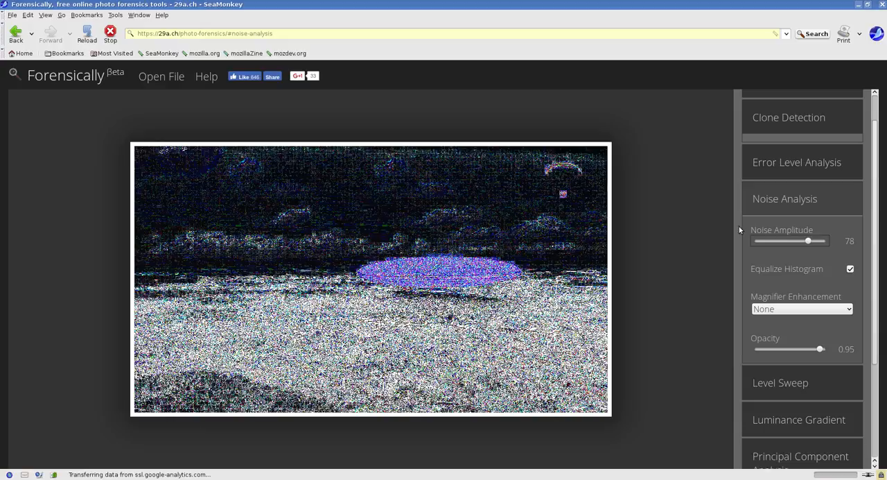
pyautogui.moveTo(432, 272)
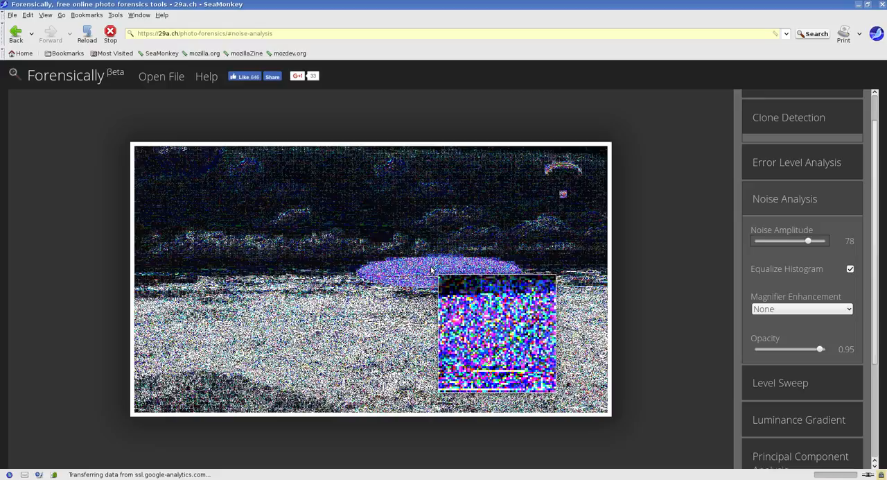
pyautogui.moveTo(827, 349); pyautogui.dragTo(782, 348)
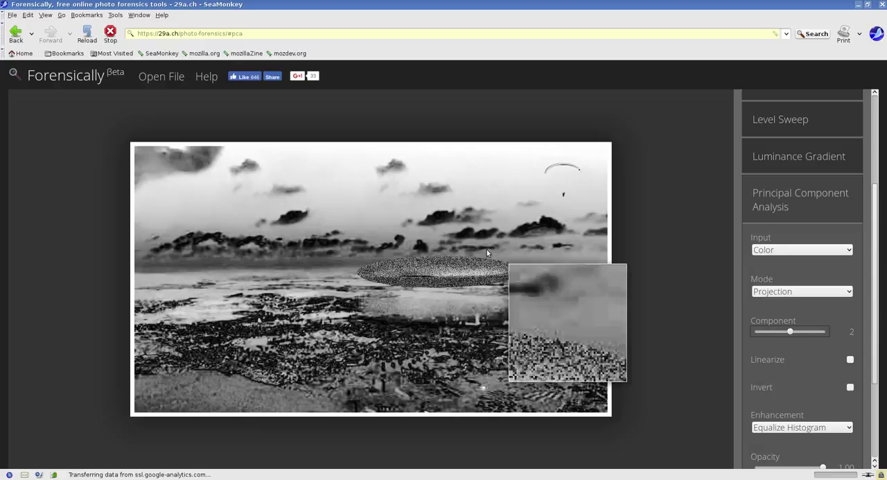
# Review the photo's EXIF metadata, then map its geotag at 47.35 N, 8.498 E
pyautogui.click(777, 376)
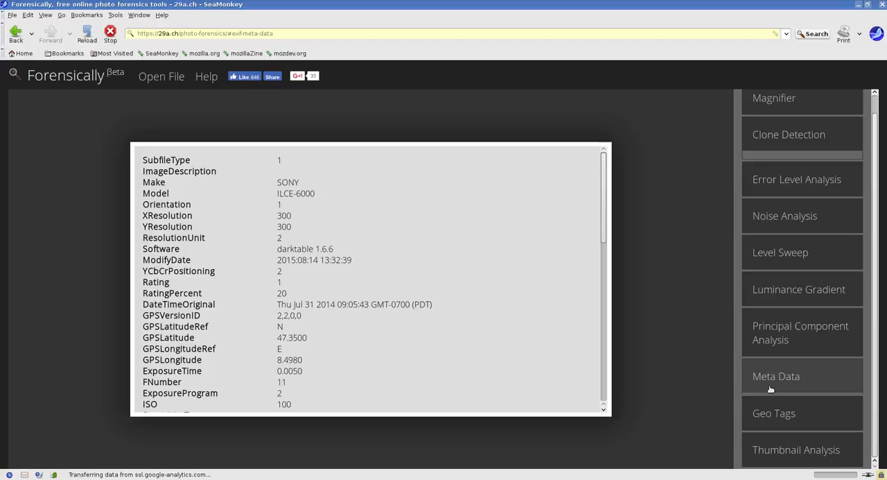
pyautogui.click(774, 413)
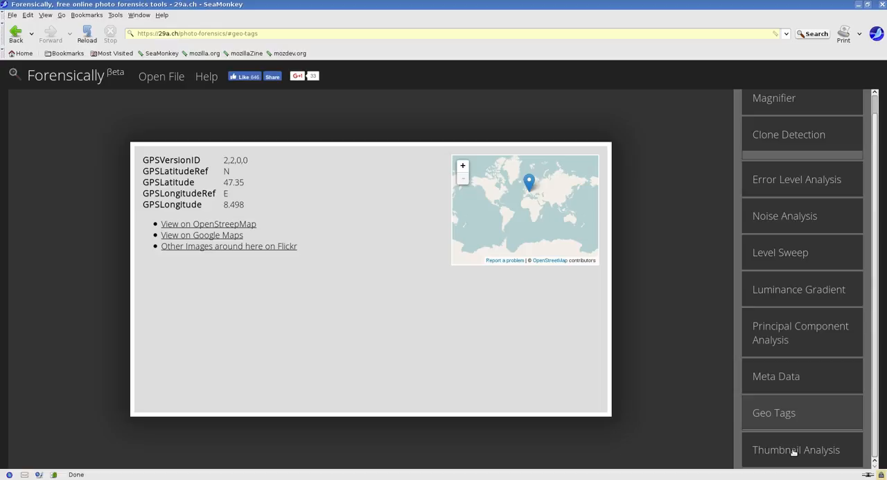
# Examine the embedded thumbnail showing only a paraglider, then return to the magnifier view
pyautogui.click(797, 450)
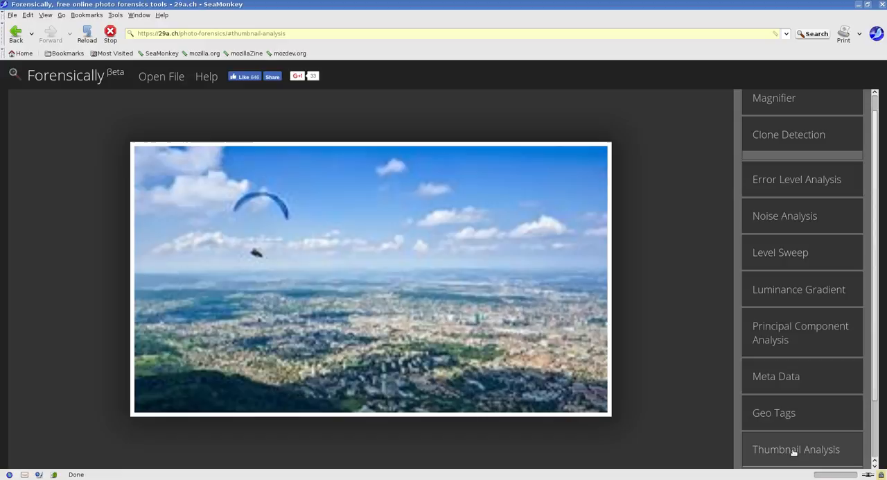
pyautogui.moveTo(378, 273)
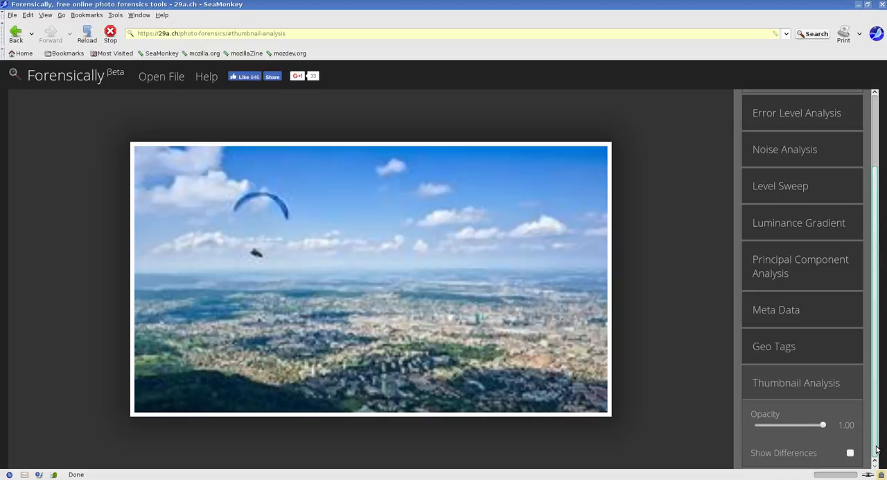
pyautogui.click(850, 452)
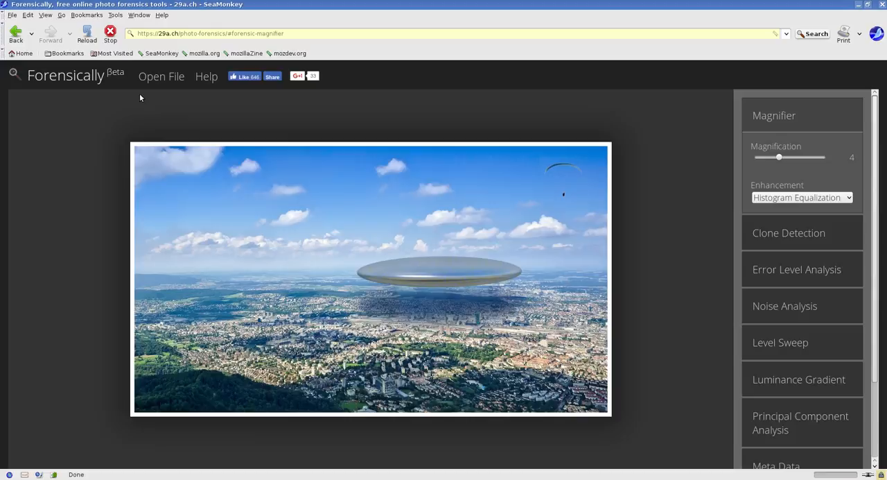
# Load another JPG of two people from the home folder and run clone detection on it
pyautogui.click(162, 77)
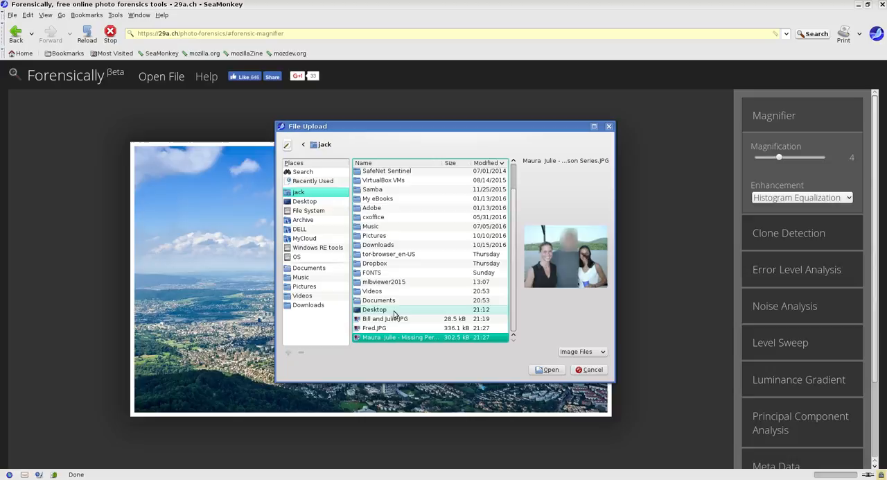
pyautogui.click(547, 368)
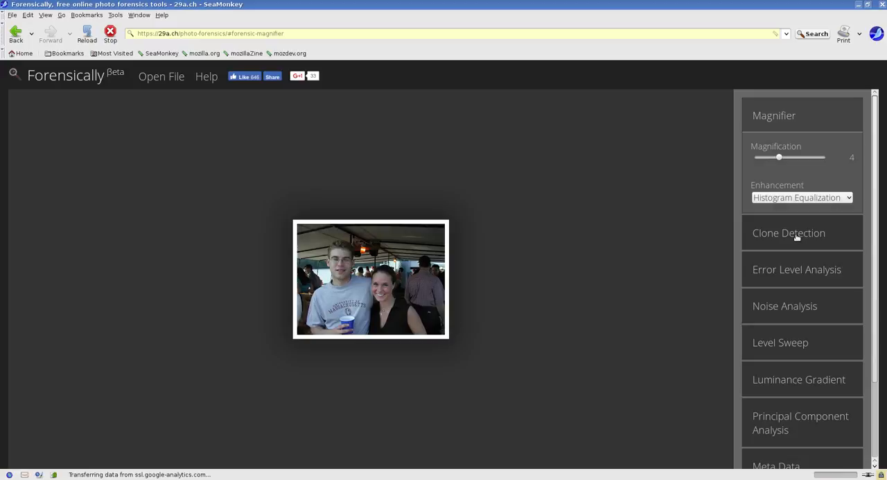
pyautogui.click(789, 233)
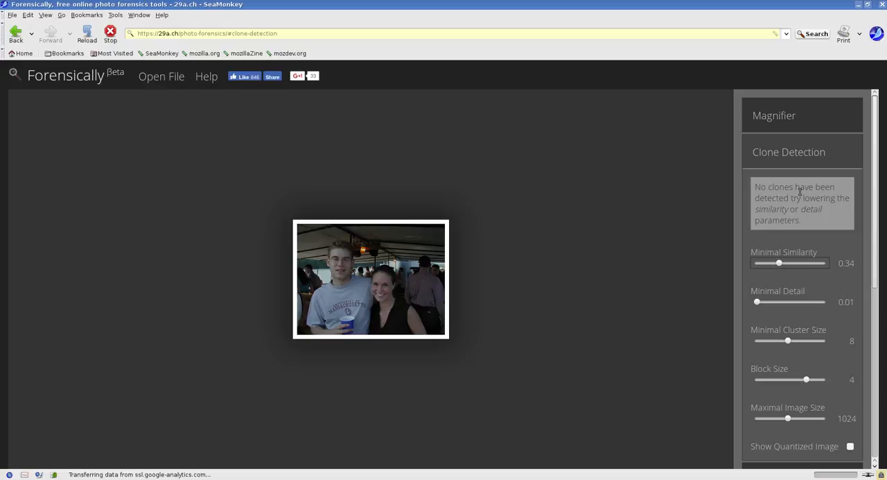
# Raise minimal detail to 3.18, then show the couple photo's error level analysis at quality 90
pyautogui.moveTo(757, 302); pyautogui.dragTo(779, 302)
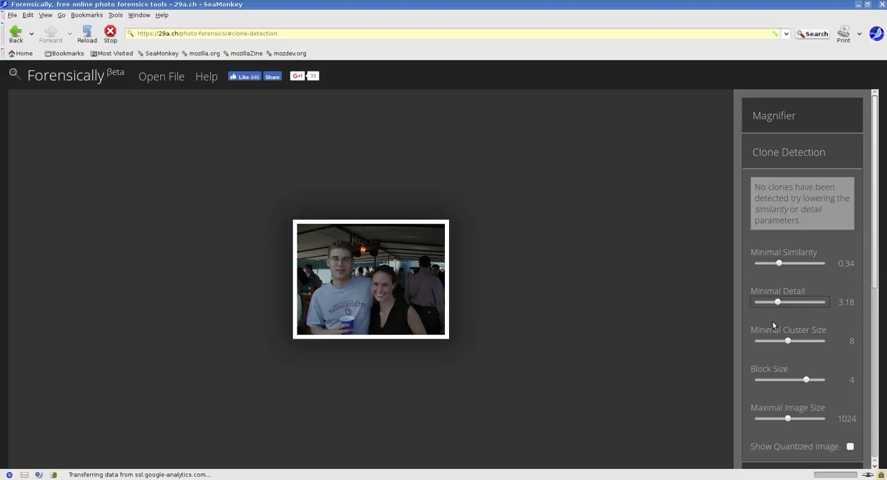
pyautogui.click(774, 115)
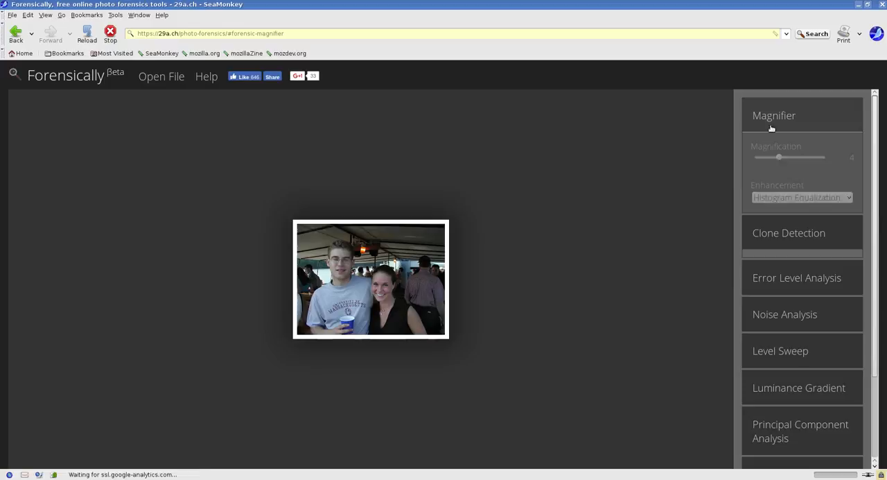
pyautogui.click(798, 277)
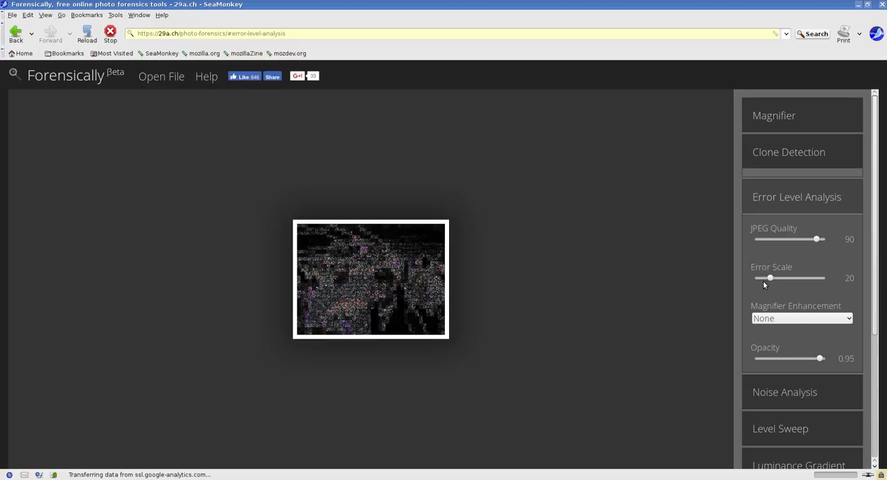
# Lower ELA JPEG quality to 37, cycle through PCA, luminance gradient and noise, then reopen clone detection
pyautogui.moveTo(816, 238); pyautogui.dragTo(782, 239)
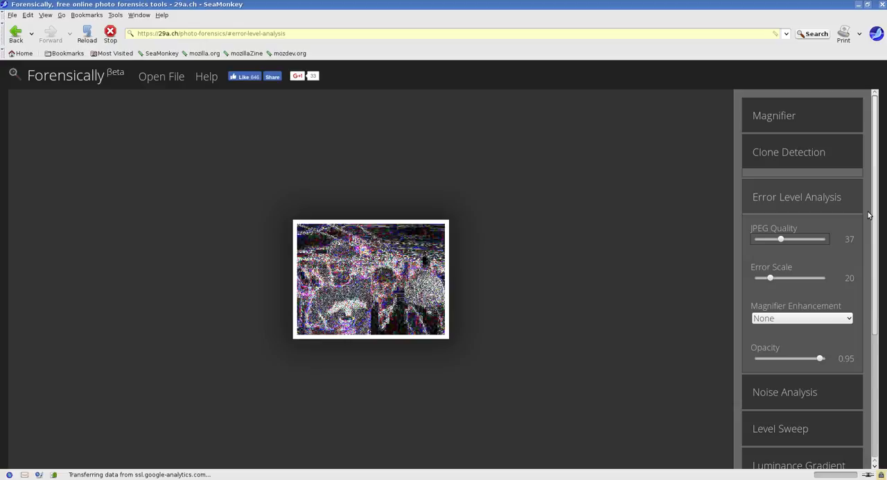
pyautogui.click(801, 332)
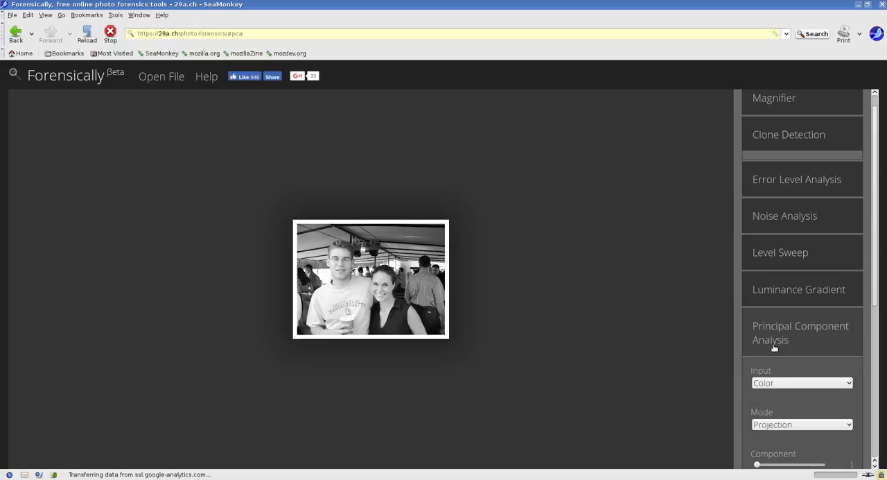
pyautogui.moveTo(773, 303)
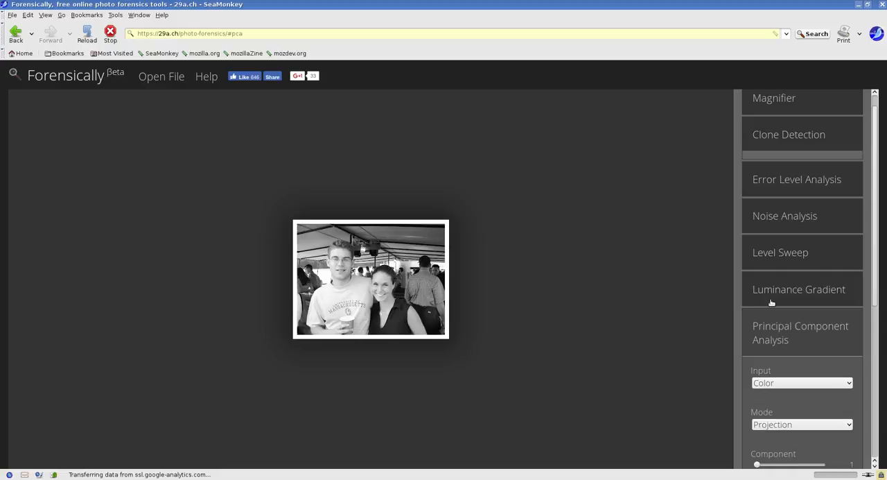
pyautogui.click(799, 290)
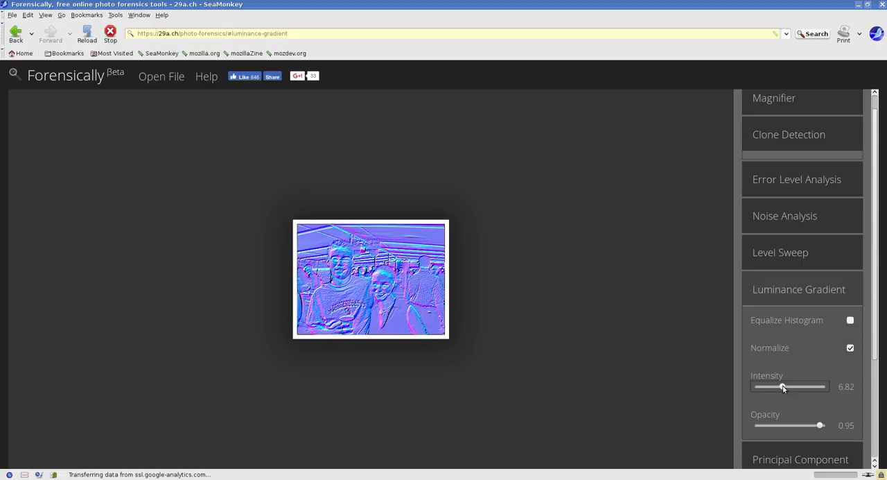
pyautogui.click(784, 215)
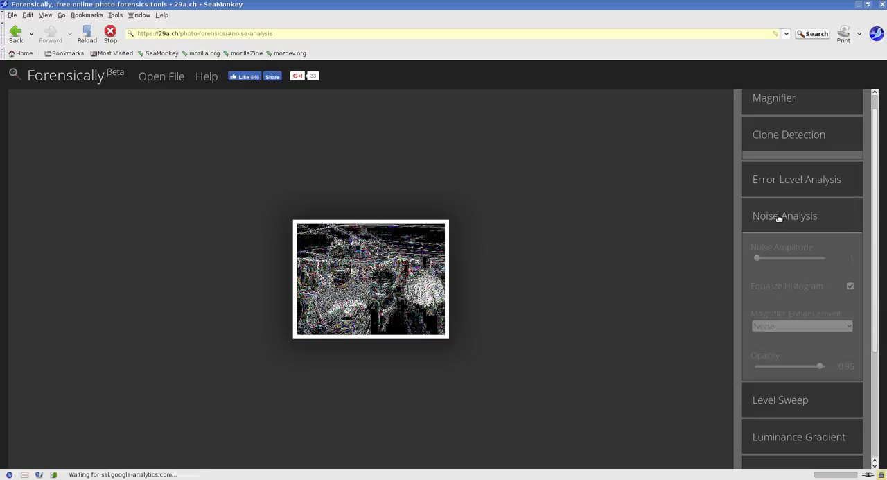
pyautogui.click(796, 179)
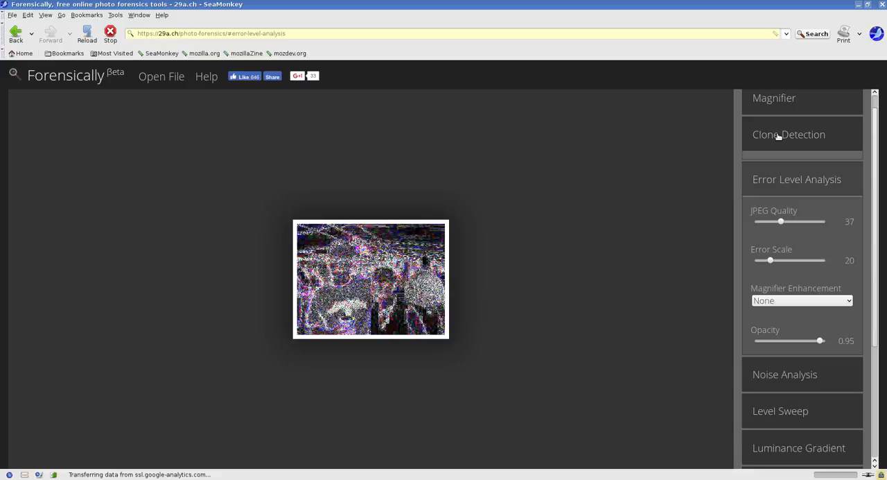
pyautogui.click(788, 134)
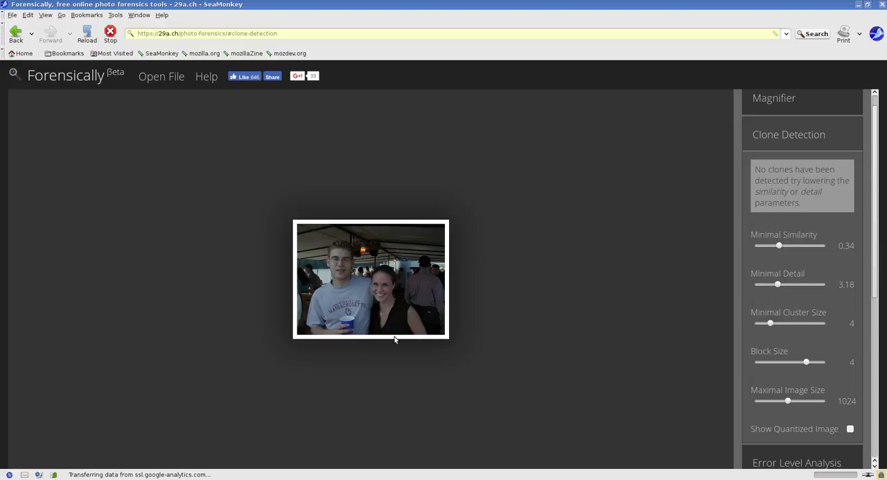
# Reopen clone detection and lower similarity to 0.17, detail to 0.66, block size to 2, max image size 484
pyautogui.click(775, 97)
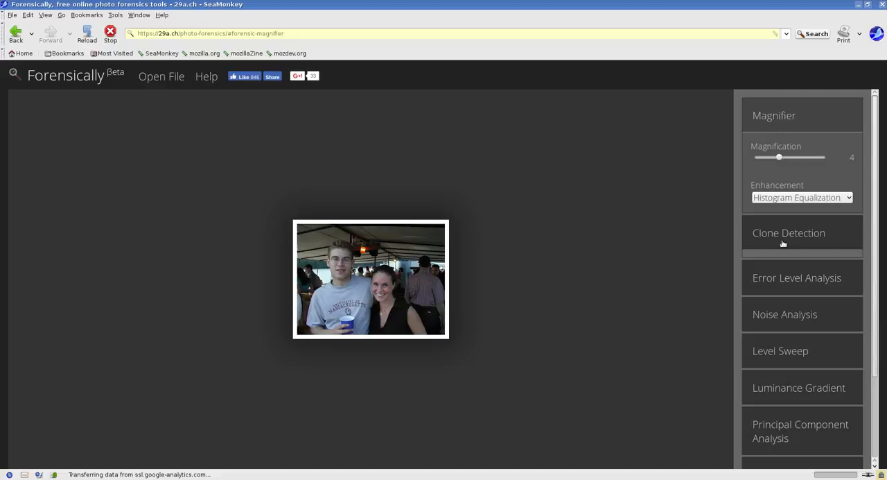
pyautogui.click(789, 233)
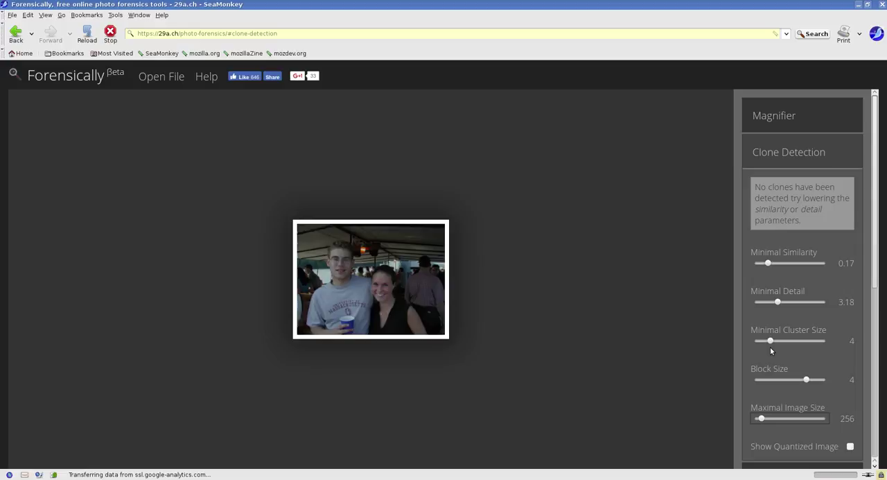
pyautogui.click(850, 446)
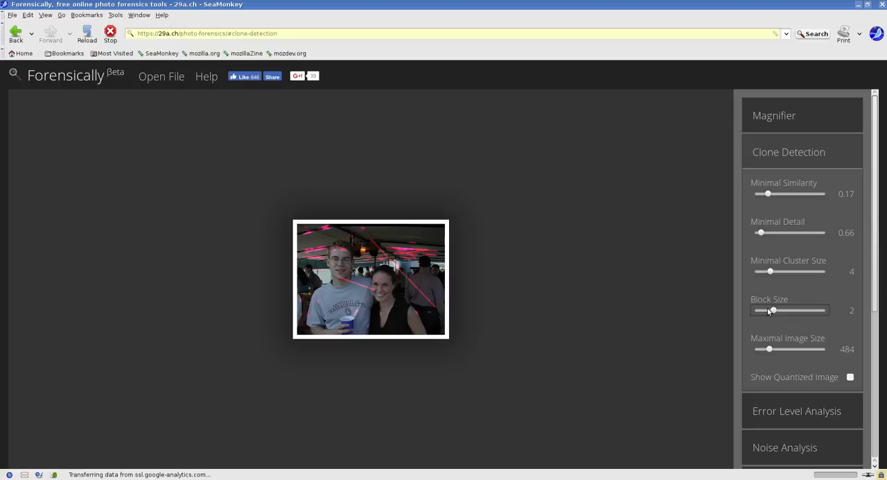
# Raise the clone detection block size to 3, leaving fewer matches along the ceiling
pyautogui.moveTo(772, 310); pyautogui.dragTo(789, 310)
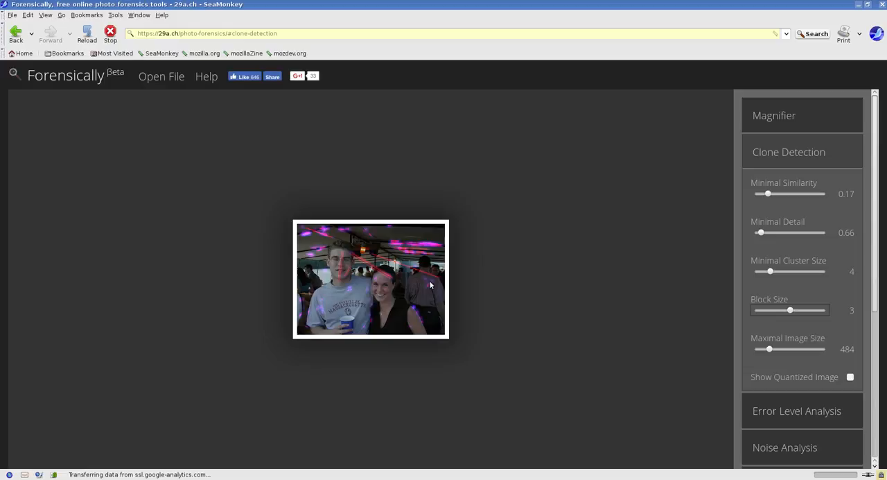
pyautogui.moveTo(770, 271); pyautogui.dragTo(801, 272)
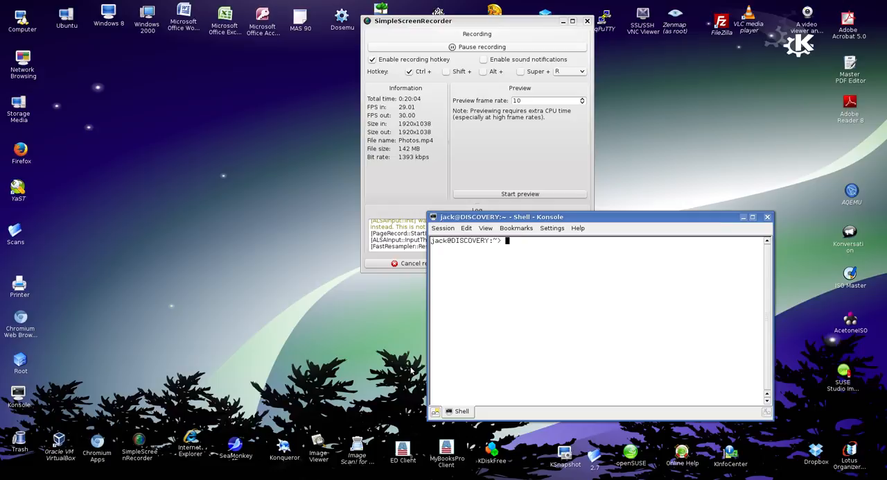
# Run exiftool on Fred.JPG in Konsole to list its 1111×1536 JPEG metadata
pyautogui.write('exiftool')
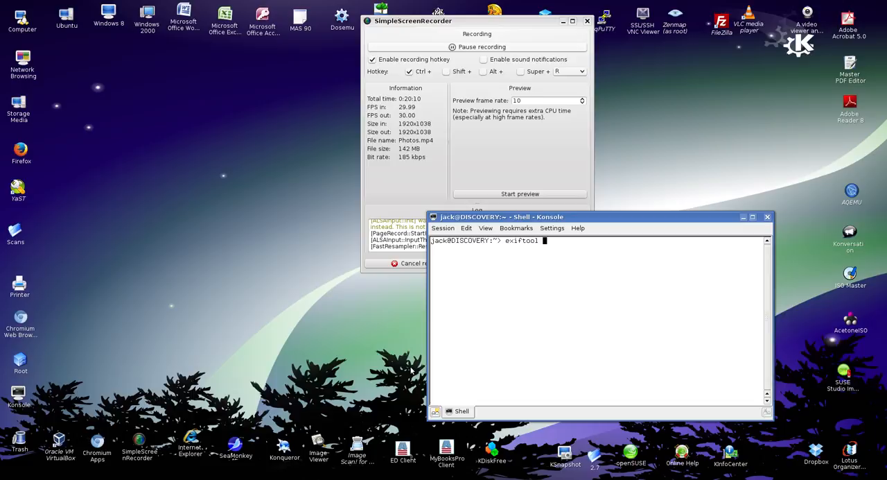
pyautogui.write('Fre')
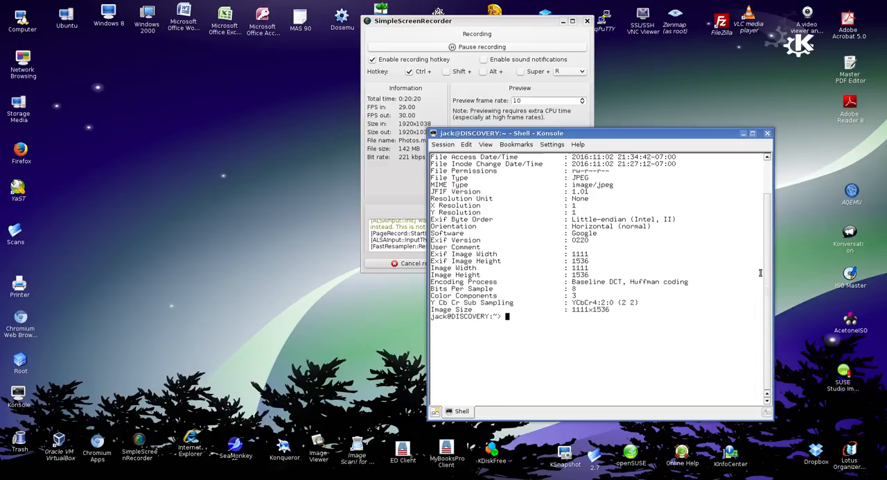
pyautogui.write('exiftool Fred.JPG')
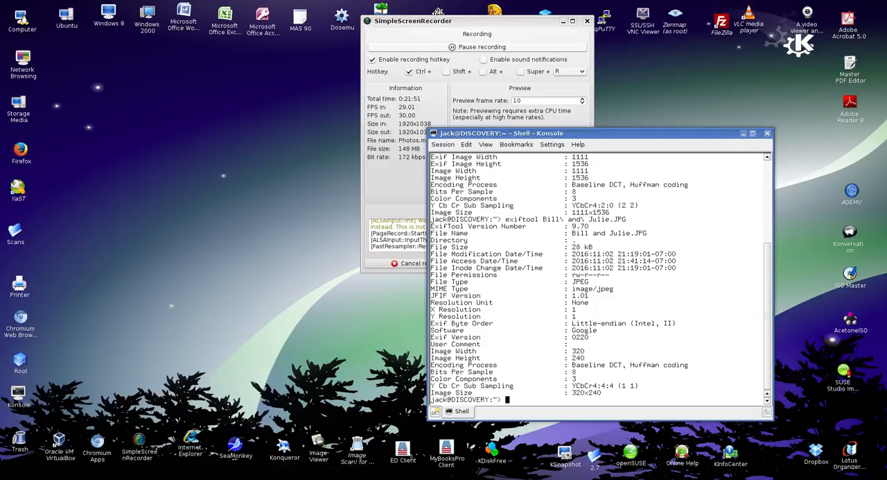
# Run exiftool on the Missing Person Series photo and scroll through its OLYMPUS metadata output
pyautogui.write('exiftool Bill\\ and\\')
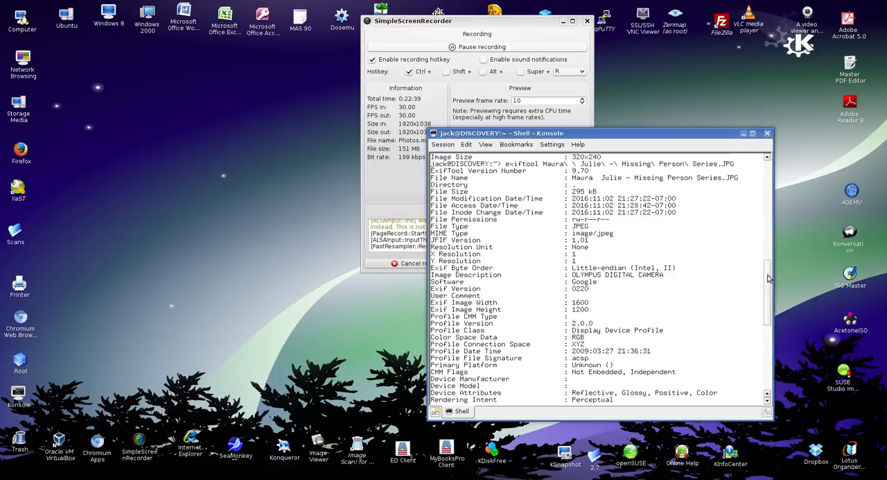
pyautogui.scroll(-3)
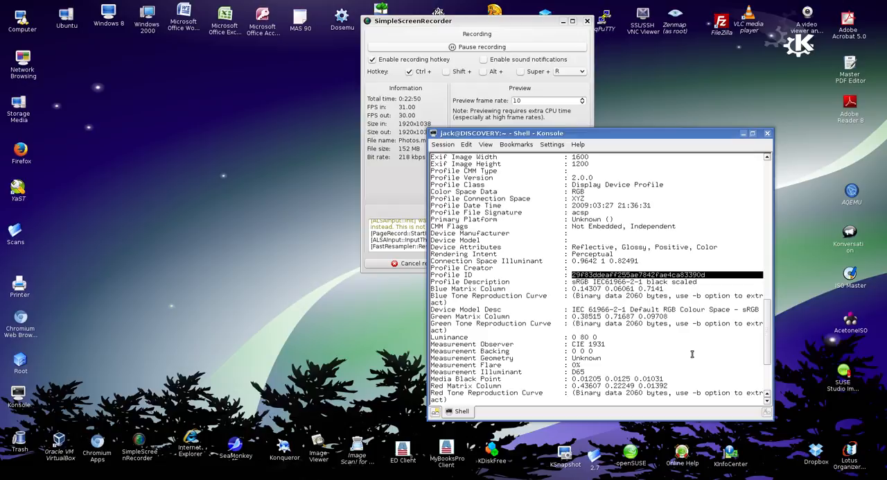
pyautogui.scroll(-3)
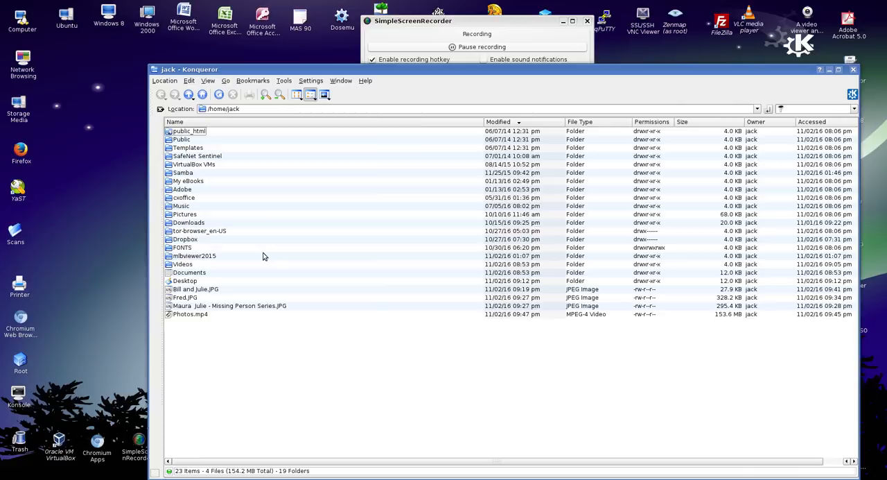
# Open Bill and Julie.JPG with kwrite via Open With > Other... from its context menu
pyautogui.rightClick(195, 289)
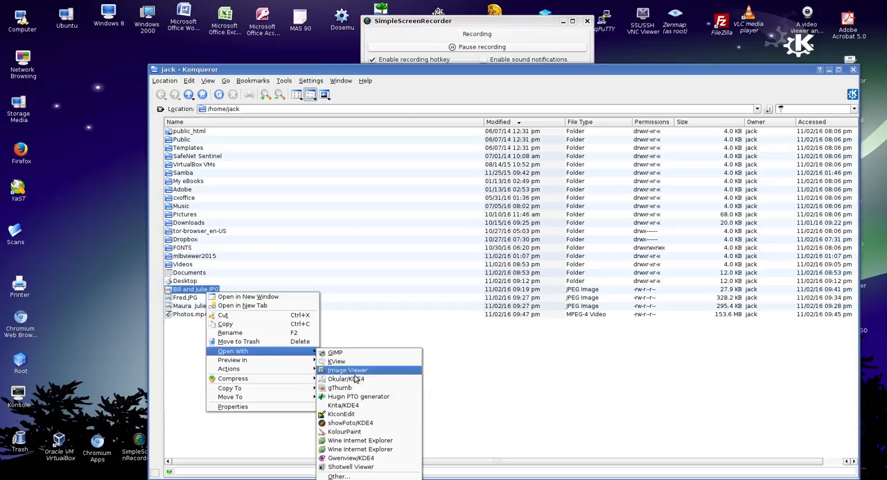
pyautogui.click(338, 477)
pyautogui.write('kwrite')
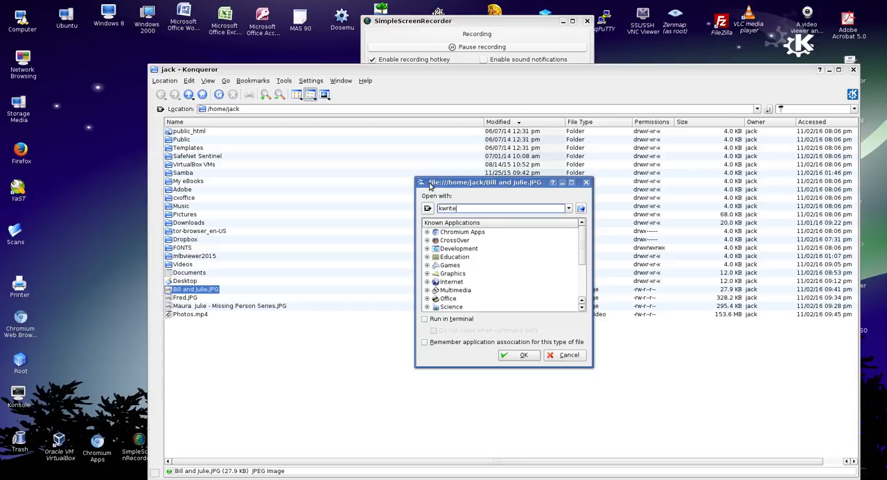
pyautogui.click(518, 355)
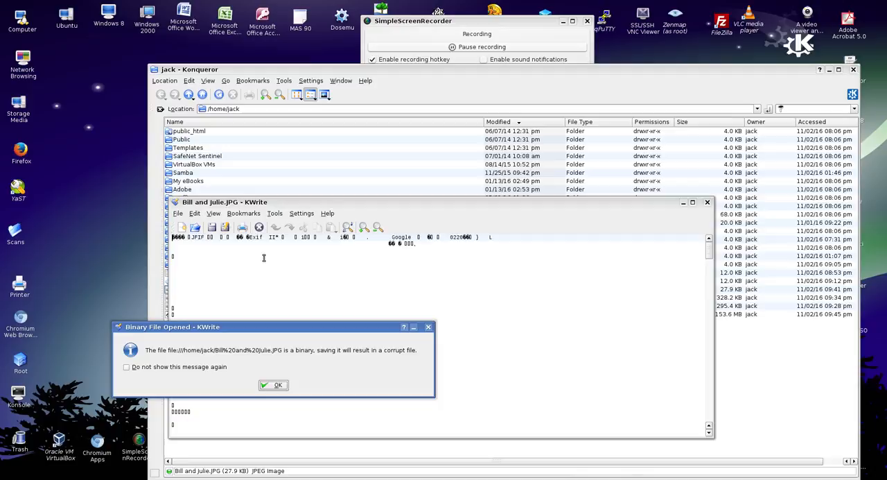
pyautogui.click(274, 385)
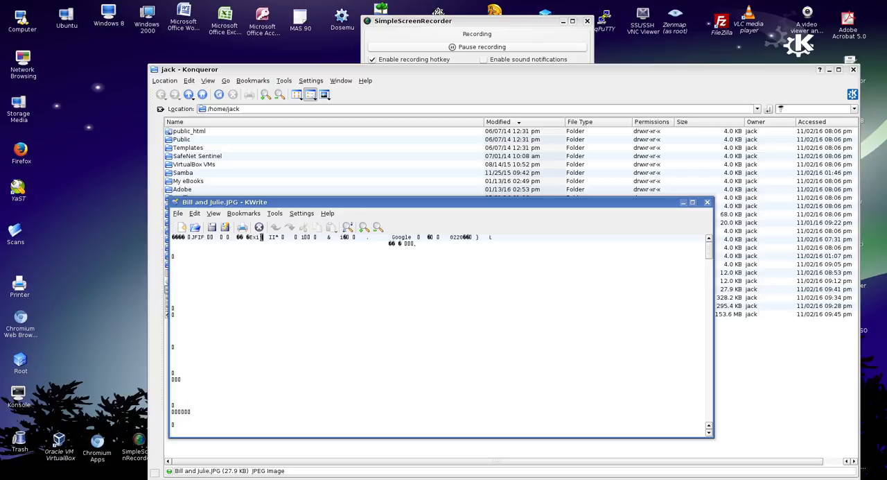
pyautogui.doubleClick(401, 237)
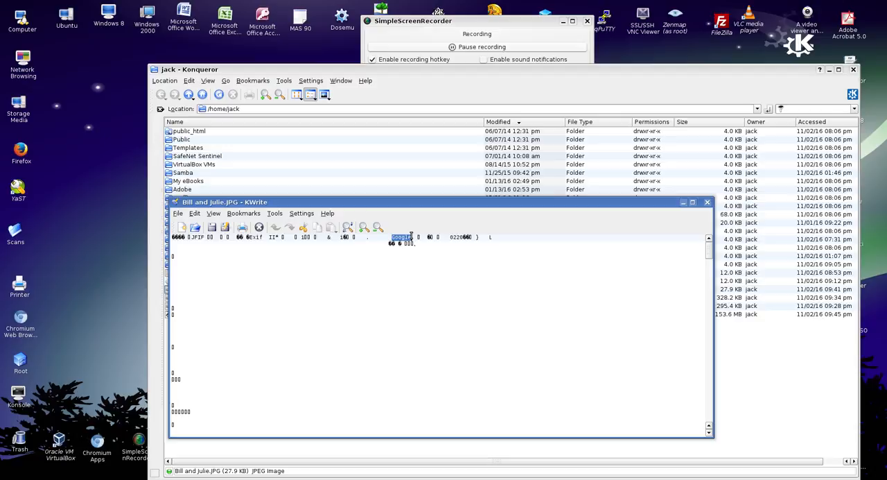
pyautogui.moveTo(410, 354)
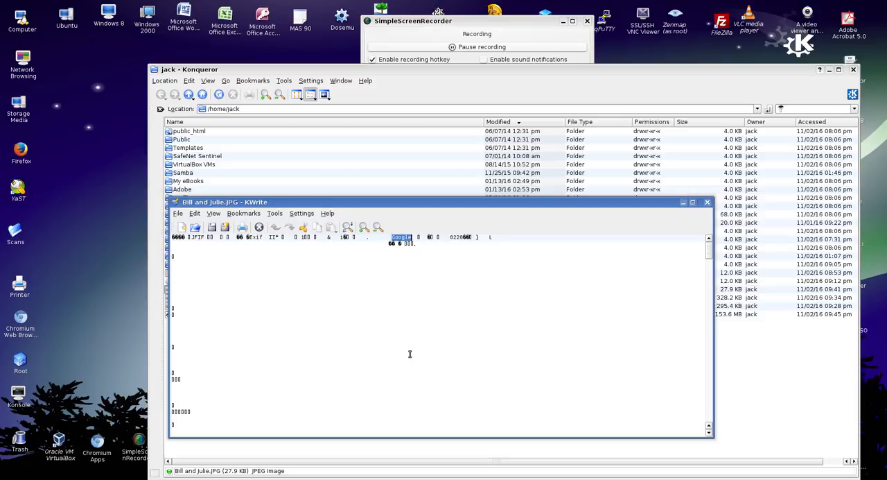
pyautogui.moveTo(707, 201)
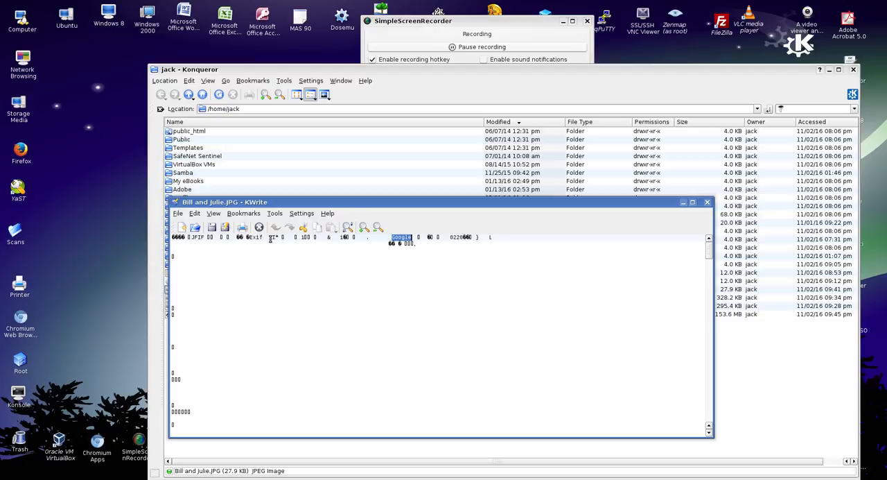
pyautogui.moveTo(708, 202)
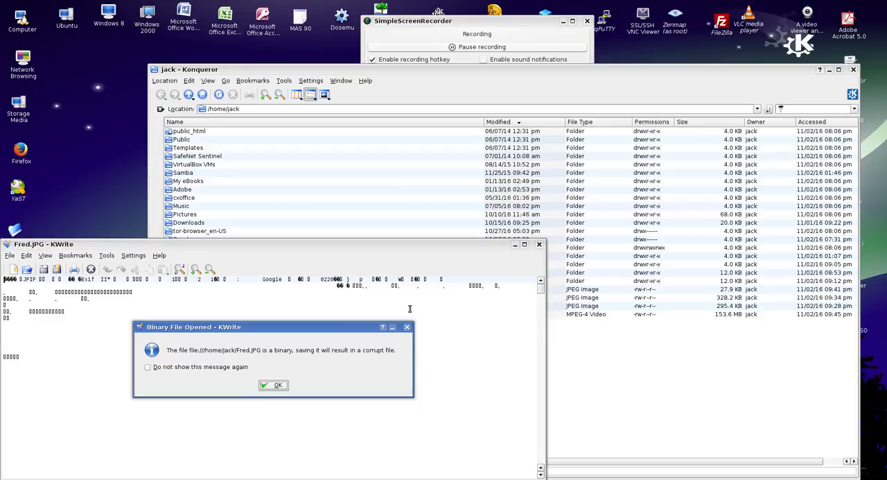
pyautogui.rightClick(187, 305)
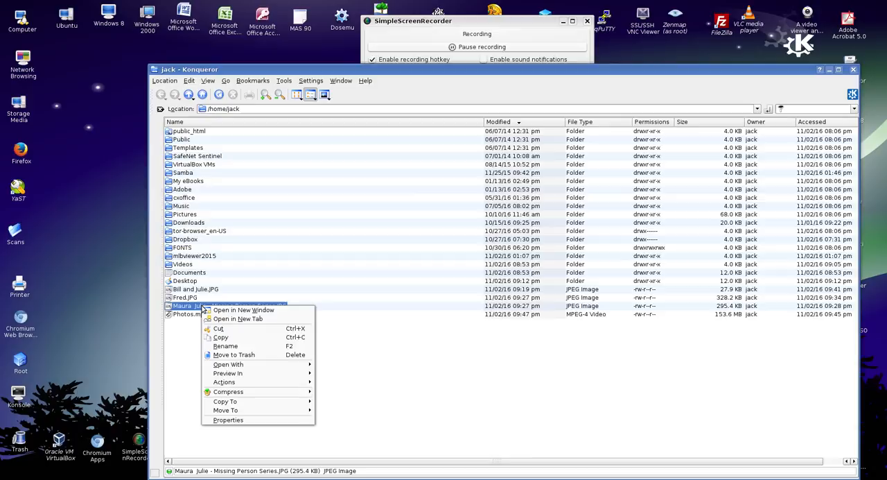
# Open the Missing Person Series photo in kwrite, dismiss the warning and mark OLYMPUS DIGITAL CAMERA
pyautogui.click(227, 364)
pyautogui.write('kwr')
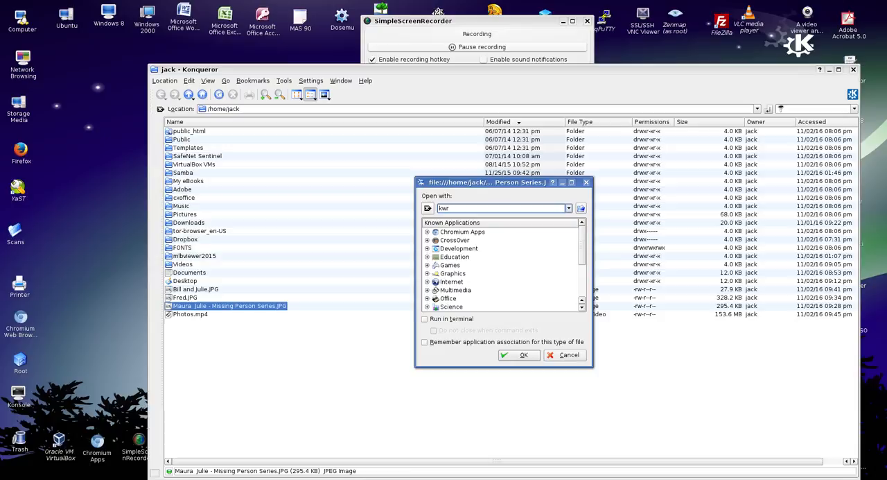
pyautogui.click(518, 355)
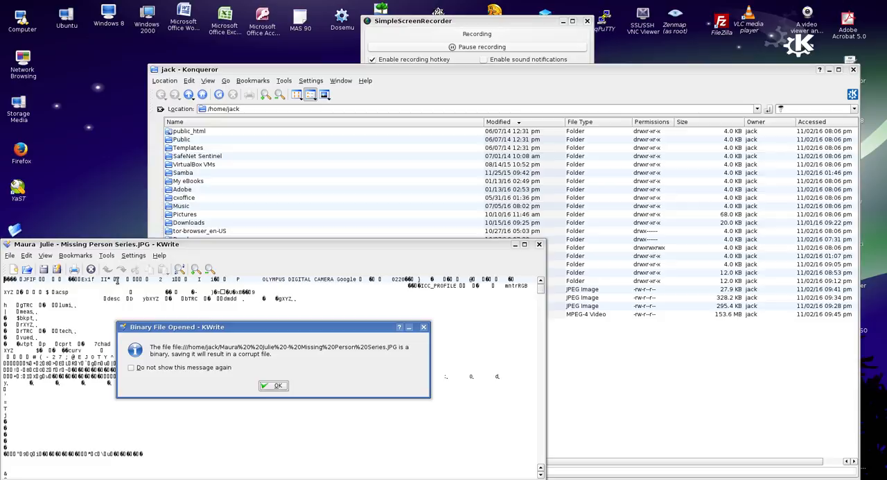
pyautogui.click(273, 386)
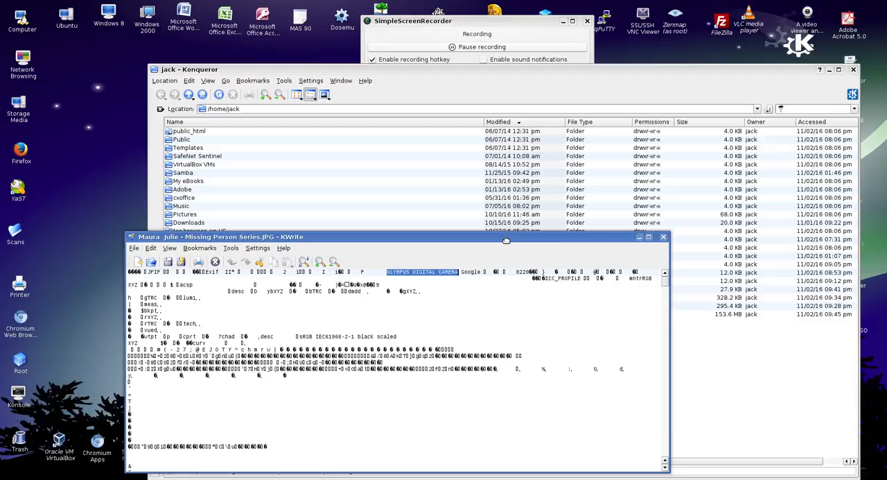
pyautogui.click(663, 236)
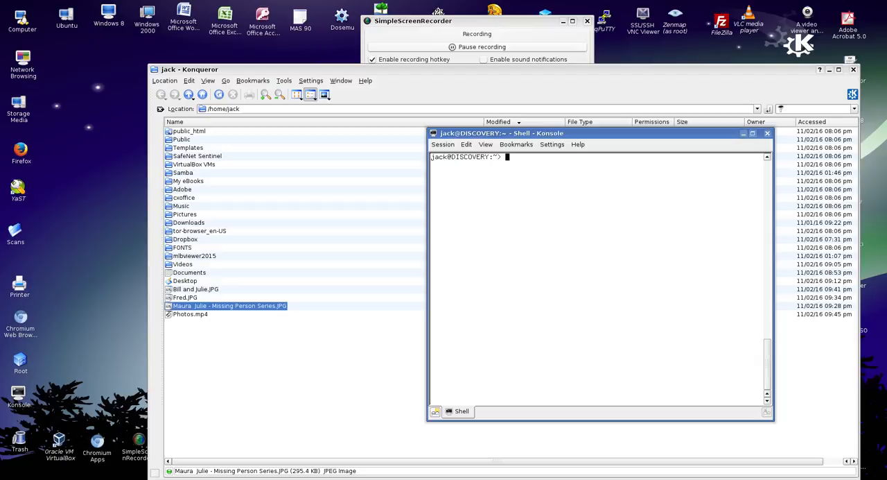
# Compose sed -i 's/OLYMPUS DIGITAL CAMERA/CRACKER JACK CAMERA/g' at the Konsole prompt without running it
pyautogui.write('grp')
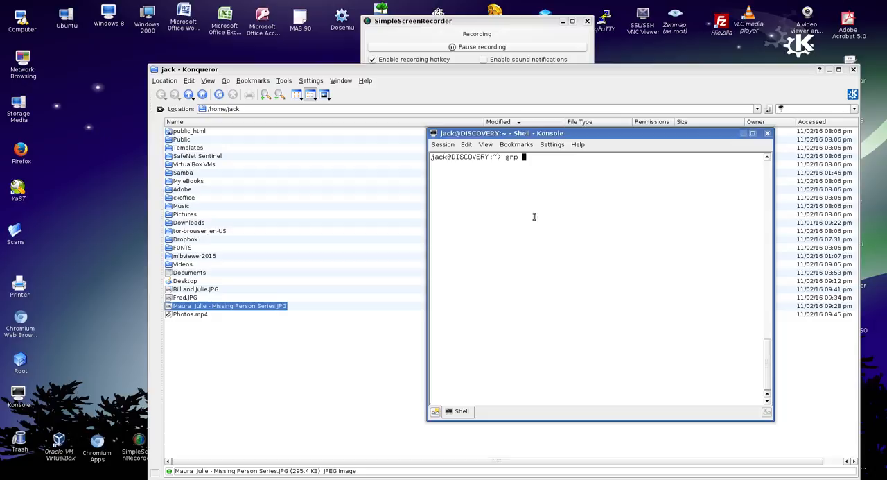
pyautogui.write("sed -i 's/string1/string2/g'")
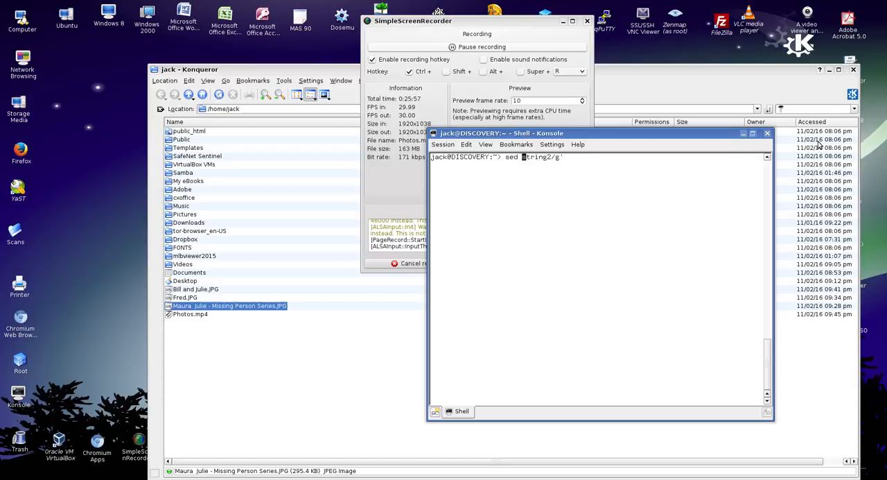
pyautogui.write("sed -i 's/string1/string2/g' .")
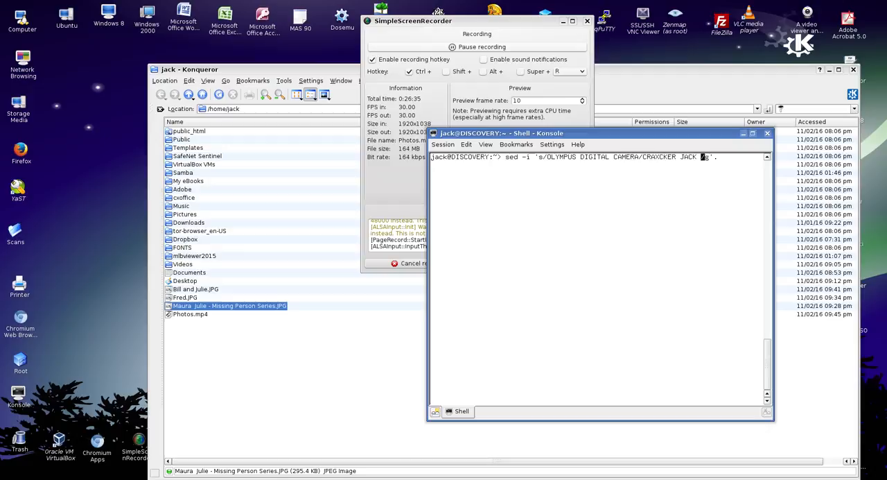
pyautogui.write("BOX/g'")
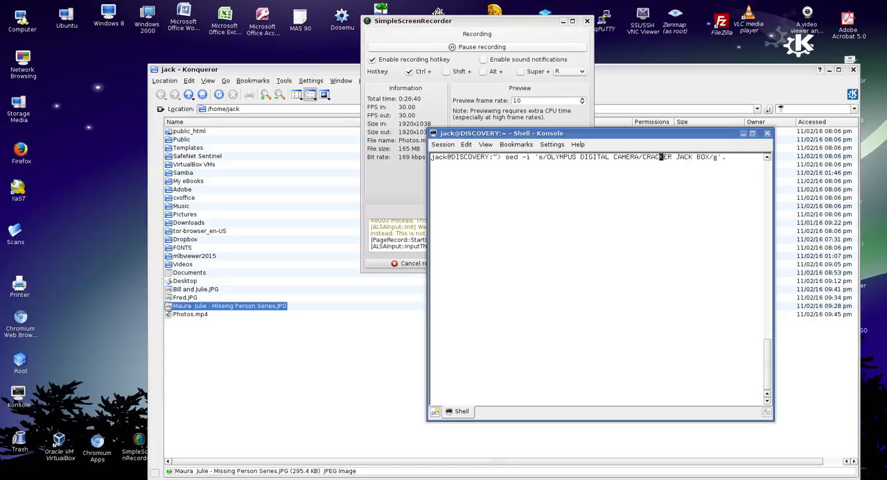
pyautogui.write('CAMERA')
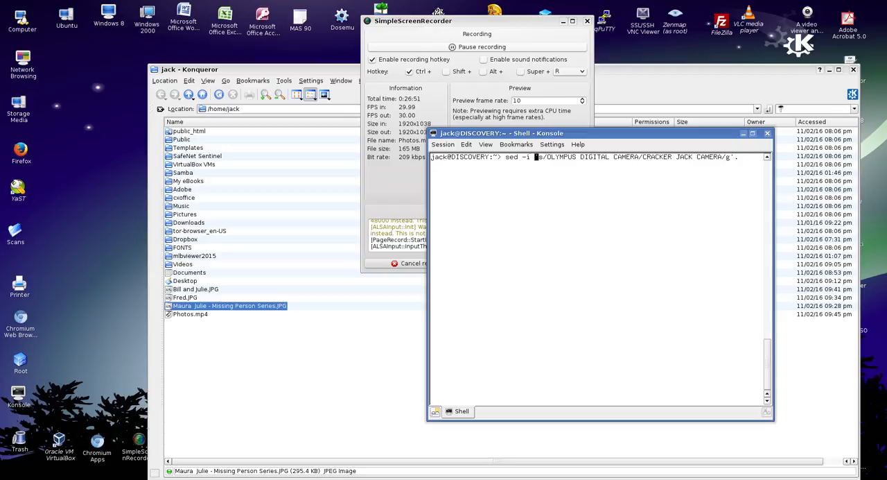
pyautogui.rightClick(218, 339)
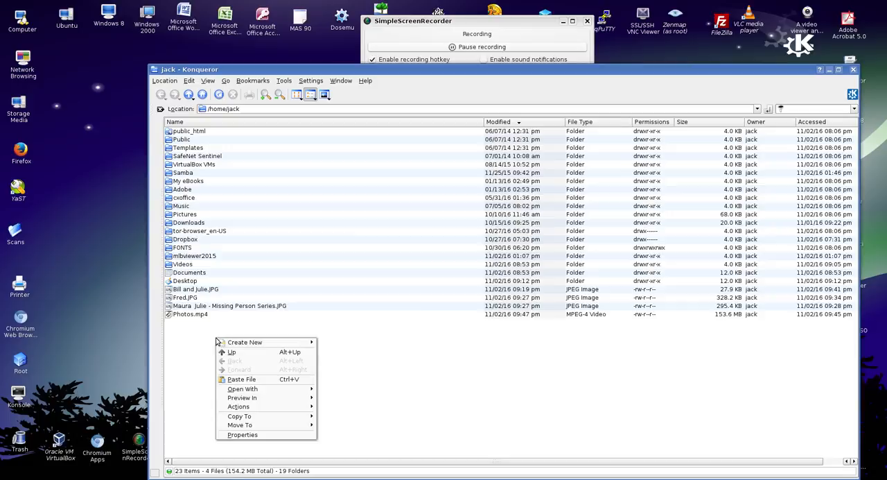
pyautogui.click(241, 379)
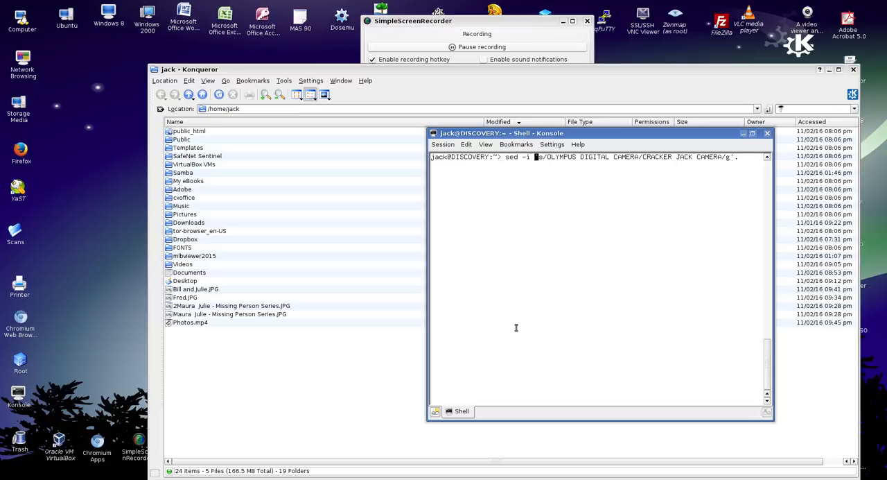
pyautogui.write('2M')
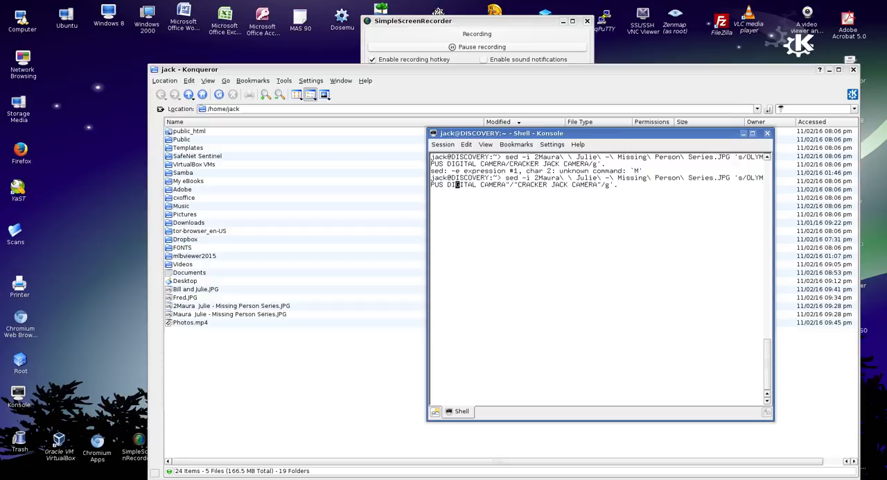
# Run the sed attempt with the file name placed before the expression, getting an unknown-command error
pyautogui.press('Return')
pyautogui.write('sed -i "s:OLYMPUS DIGITAL CAMERA:CRACKER JACK CAMERA:g" 2')
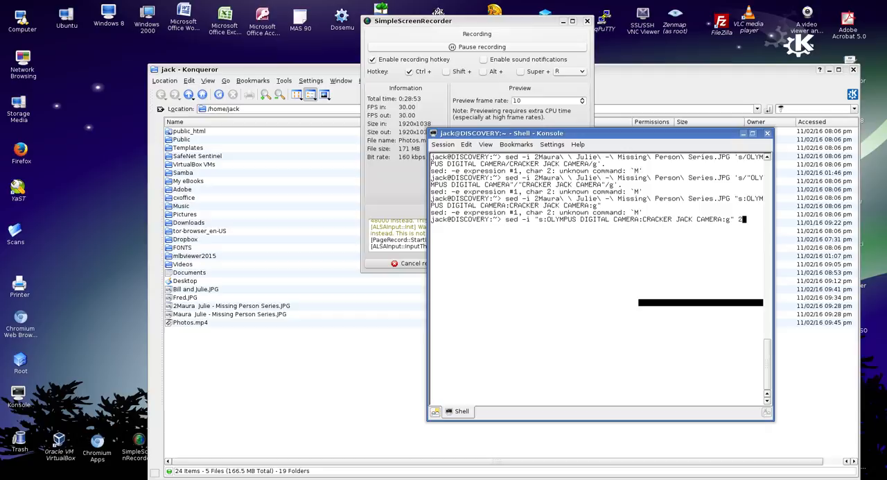
# Run the colon-delimited sed on the 2Maura copy and check it with exiftool, showing CRACKER JACK CAMERA
pyautogui.write('Maura\\ \\ Julie\\ -\\ Missing\\ Person\\ Series.JPG')
pyautogui.press('Return')
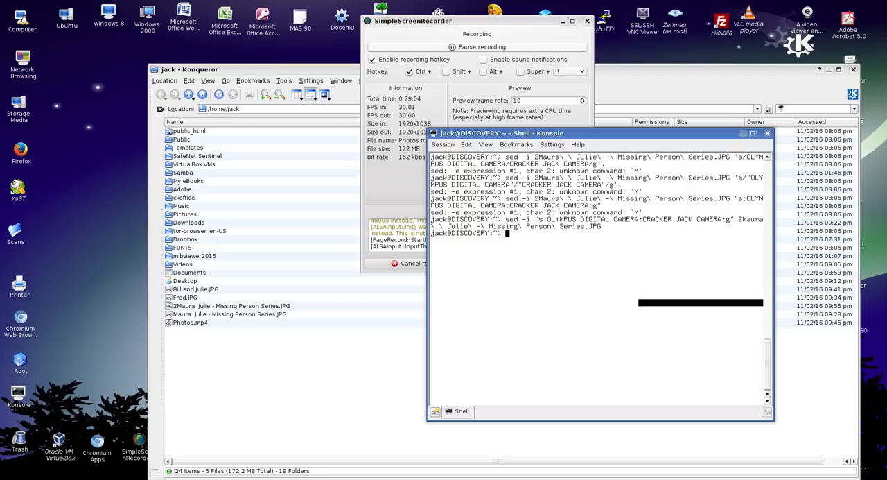
pyautogui.write('exiftool 2Maura\\ \\ Julie\\ -\\ Missing\\ Person\\ Series.JPG')
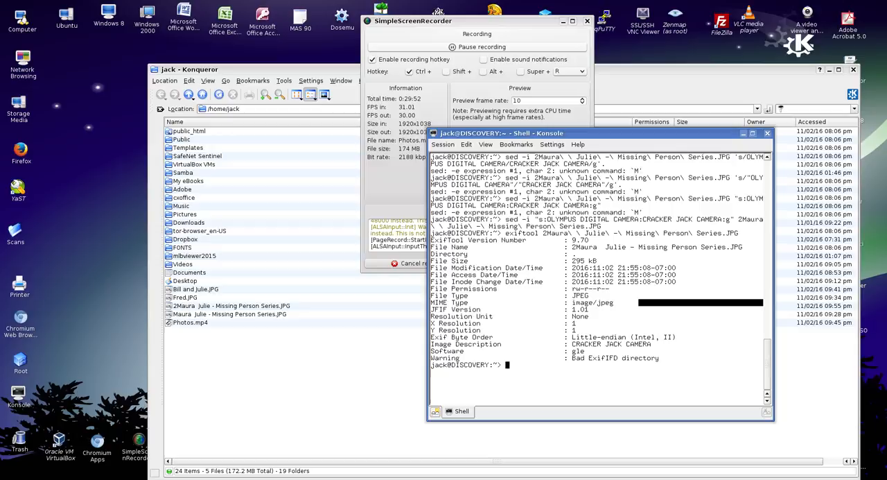
pyautogui.click(208, 305)
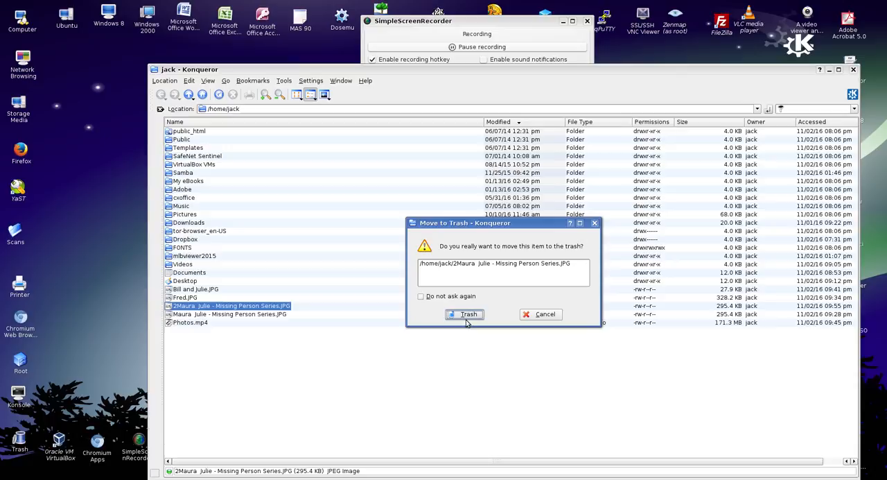
pyautogui.click(466, 314)
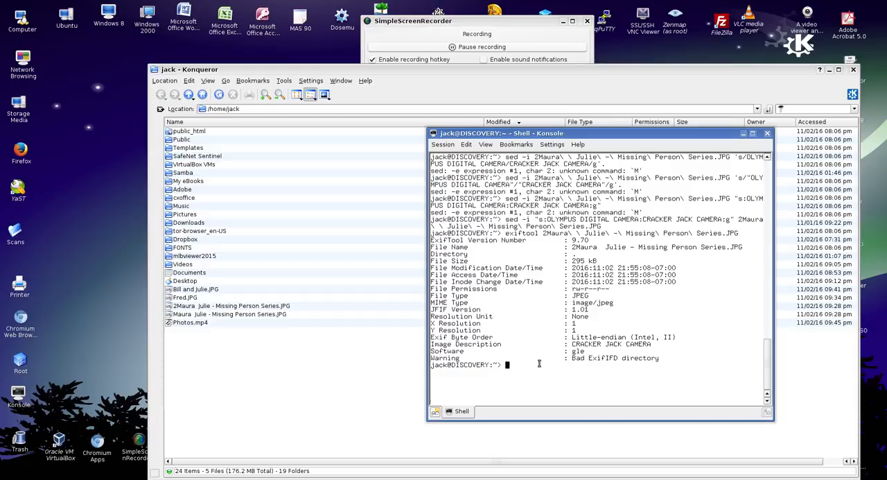
# Recheck the copy with exiftool, then run sed replacing OLYMPUS DIGITAL CAMERA with OLYMPIC DIGITAL CAMERA
pyautogui.write('exiftool 2M')
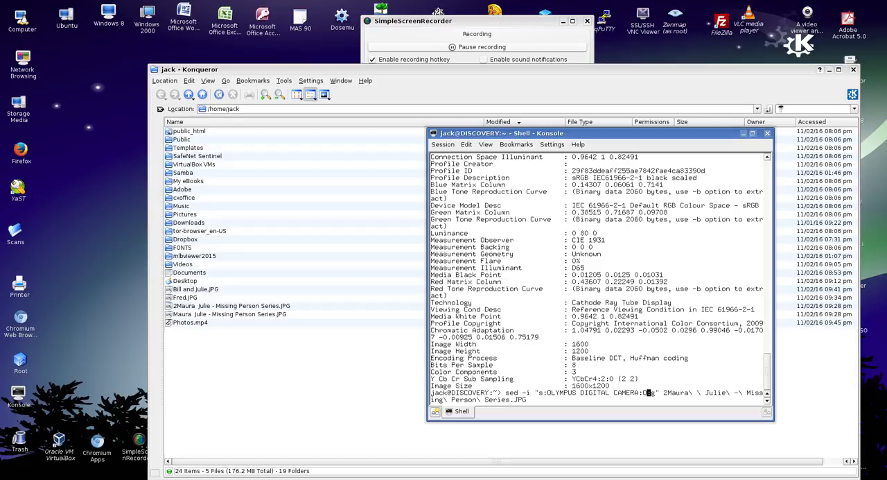
pyautogui.write('OLYMPIC DIGITAL')
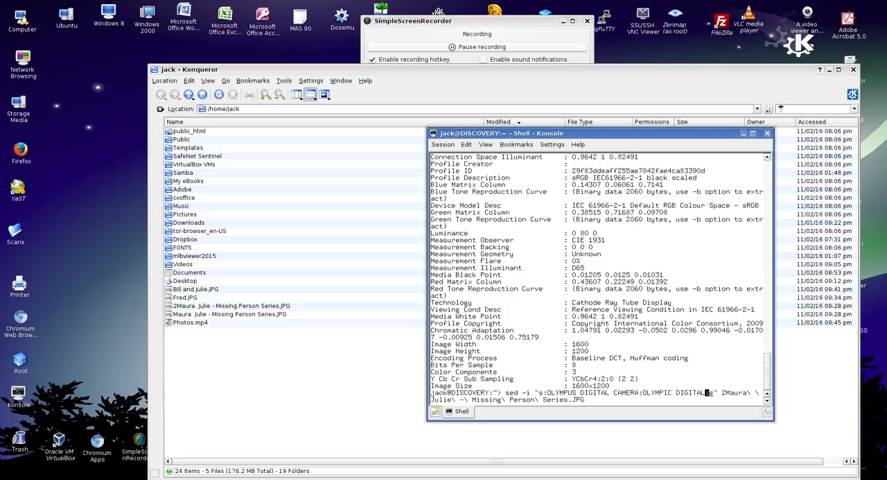
pyautogui.write(' CAMERA')
pyautogui.press('Return')
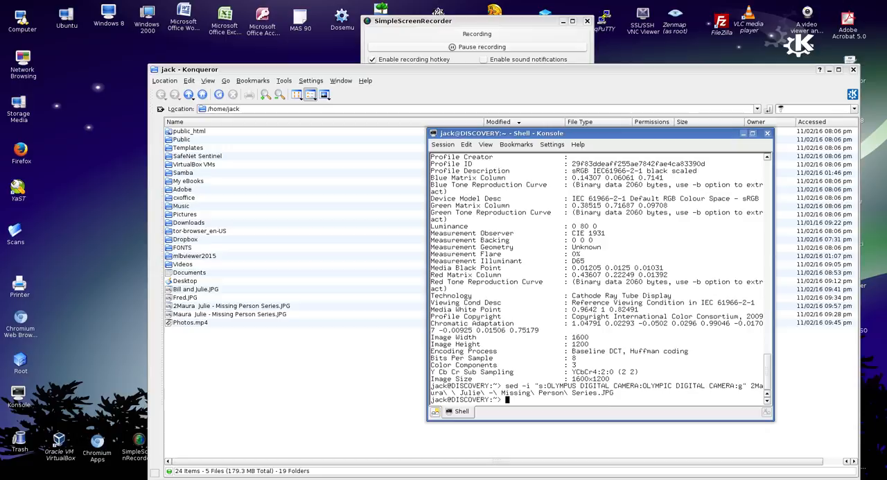
# List ex completions, then run exiftool on the 2Maura copy showing OLYMPIC DIGITAL CAMERA
pyautogui.write('exiftool')
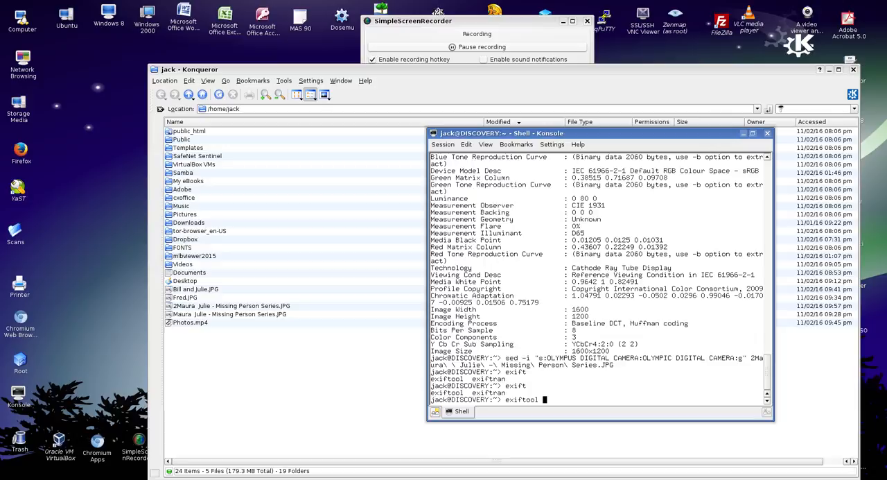
pyautogui.press('Return')
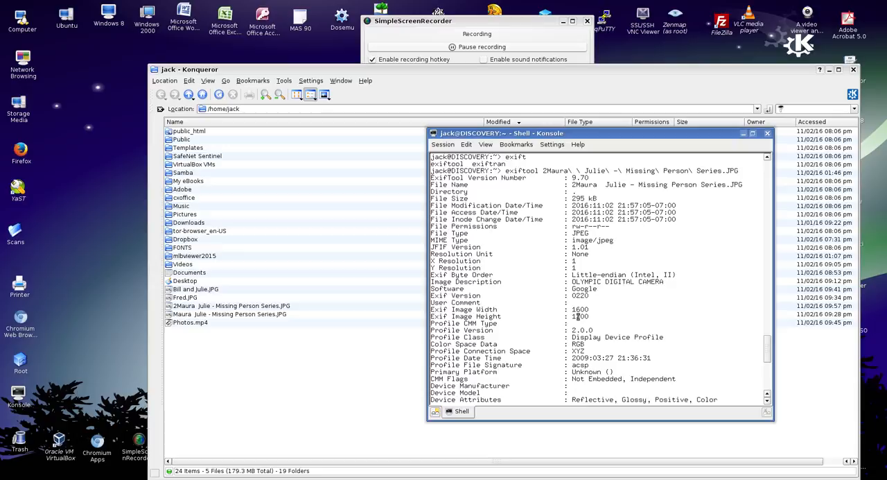
pyautogui.moveTo(319, 406)
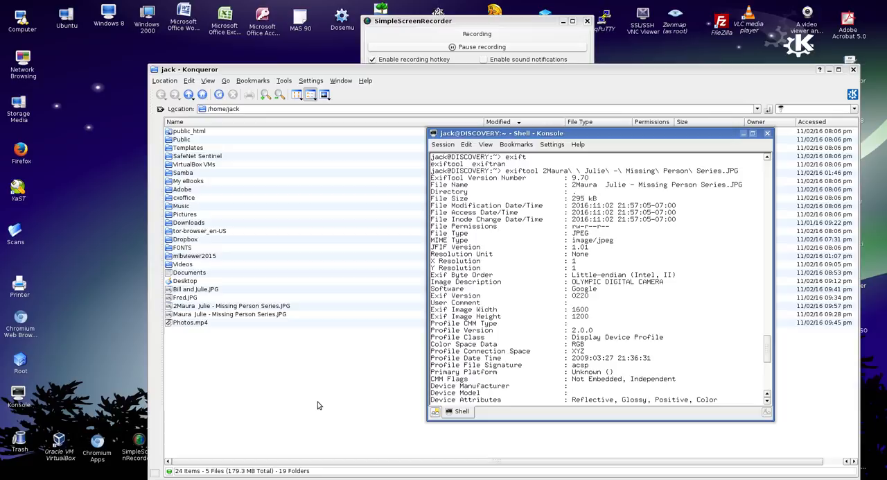
pyautogui.moveTo(322, 399)
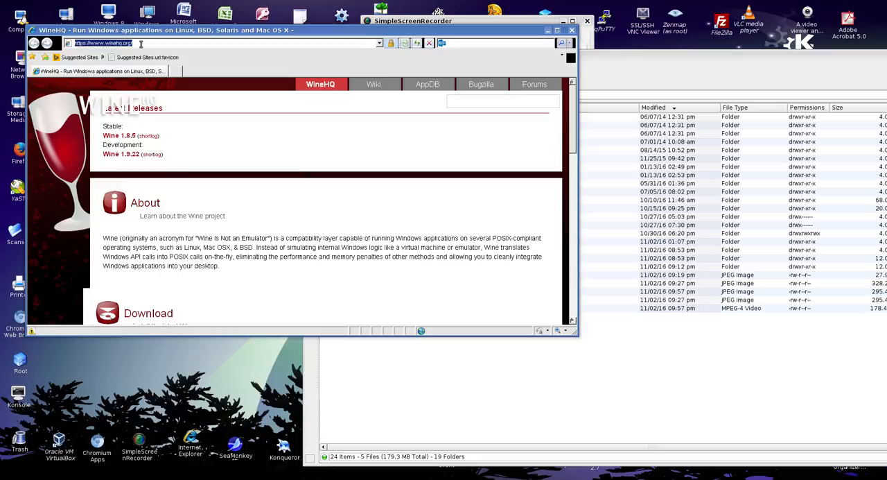
# Enter a new address in SeaMonkey's address bar, landing on the Google home page
pyautogui.write('facebo')
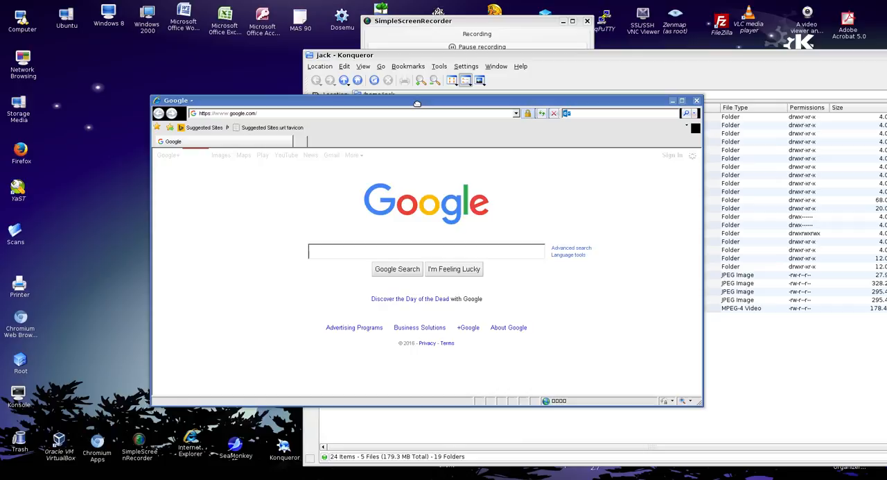
pyautogui.click(426, 251)
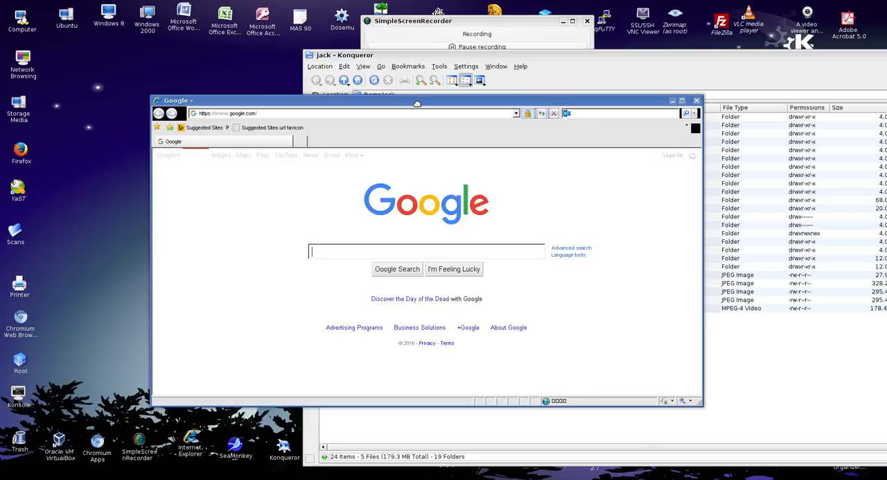
pyautogui.moveTo(419, 106)
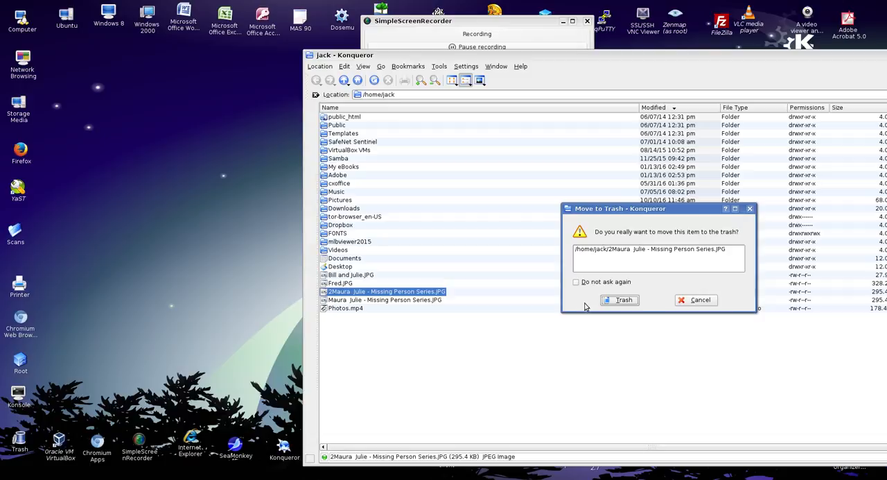
# Confirm the trash dialog so the 2Maura copy is removed, leaving 23 items in the home folder
pyautogui.click(619, 300)
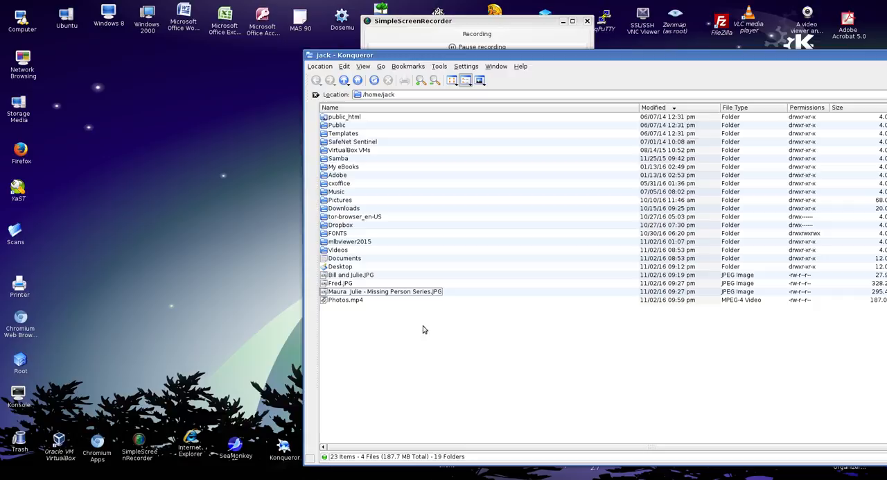
pyautogui.moveTo(457, 335)
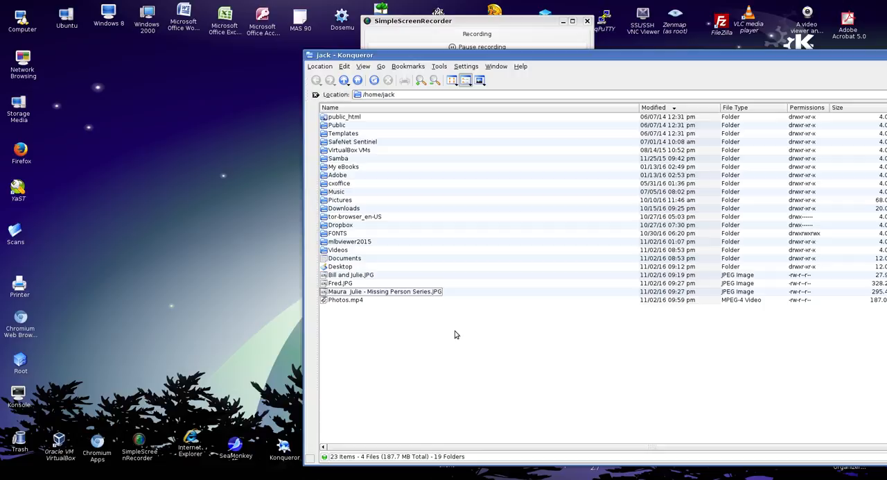